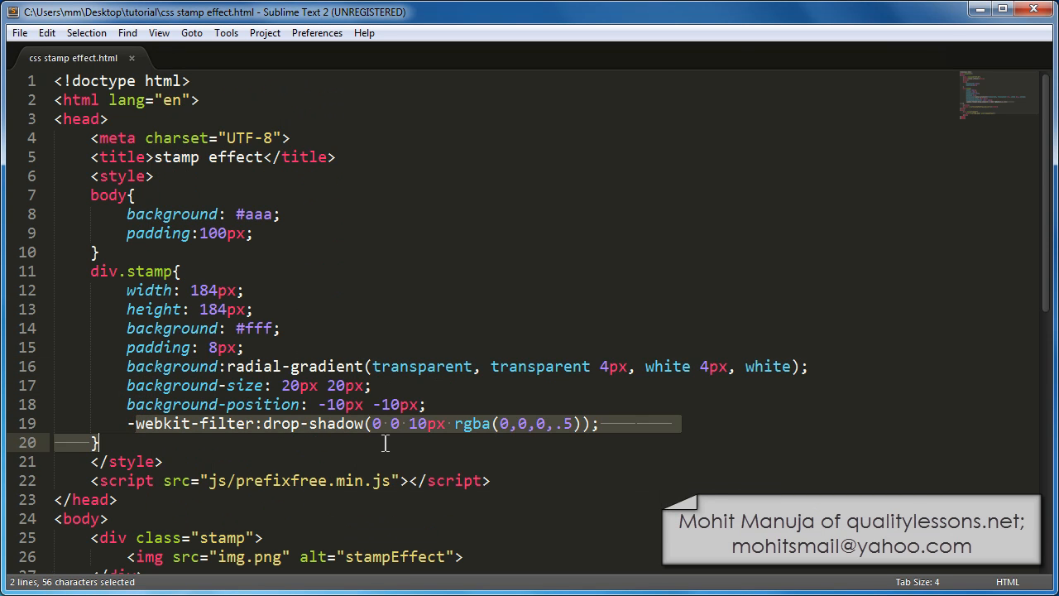
mouse_move(376, 446)
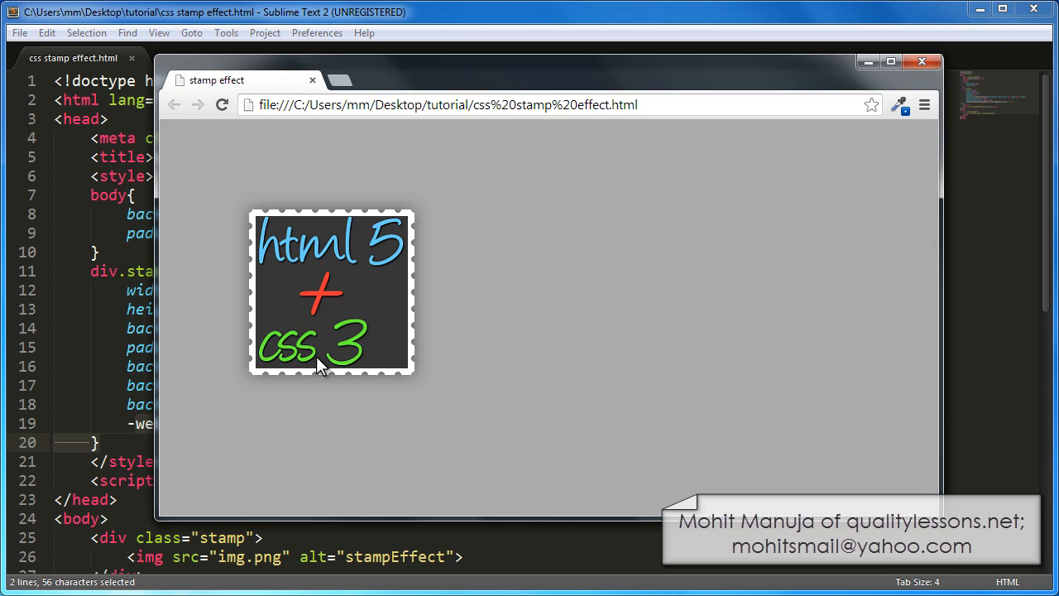
mouse_move(430, 356)
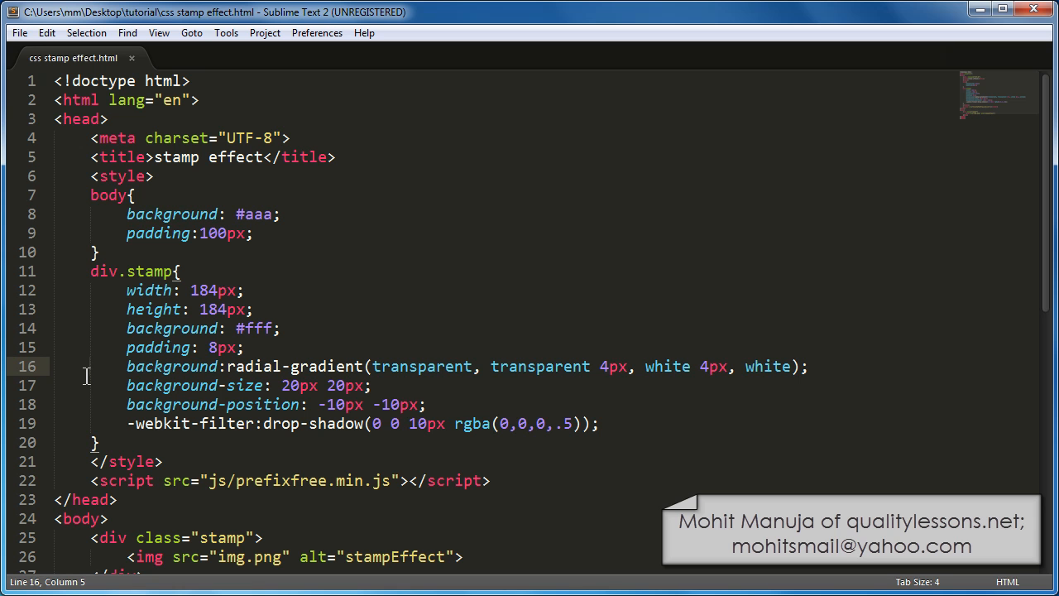
Delete the stamp's size, background and position properties and the body background and padding.
scroll("down", 3)
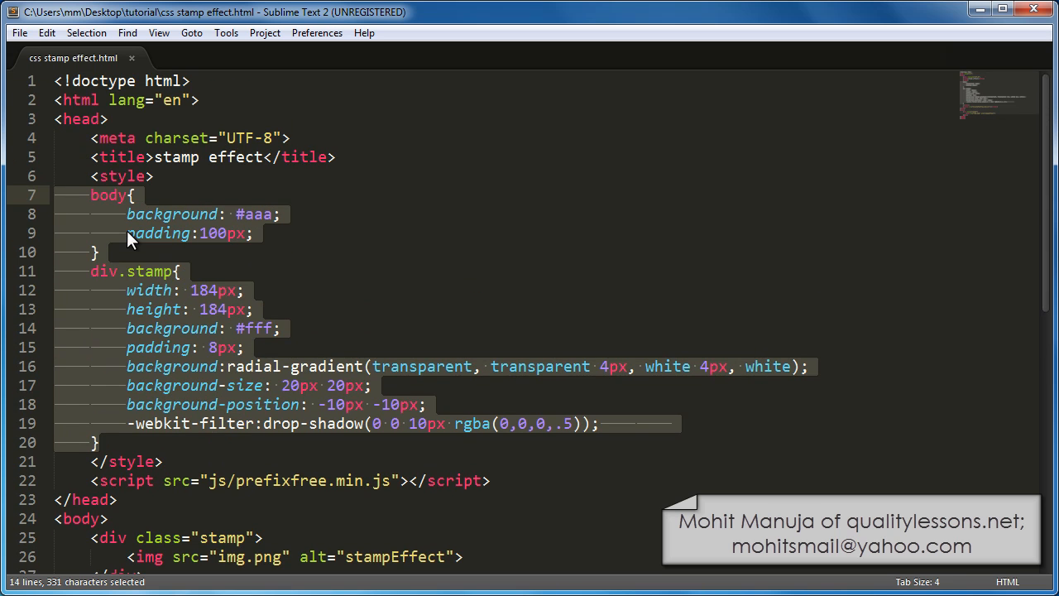
key("Delete")
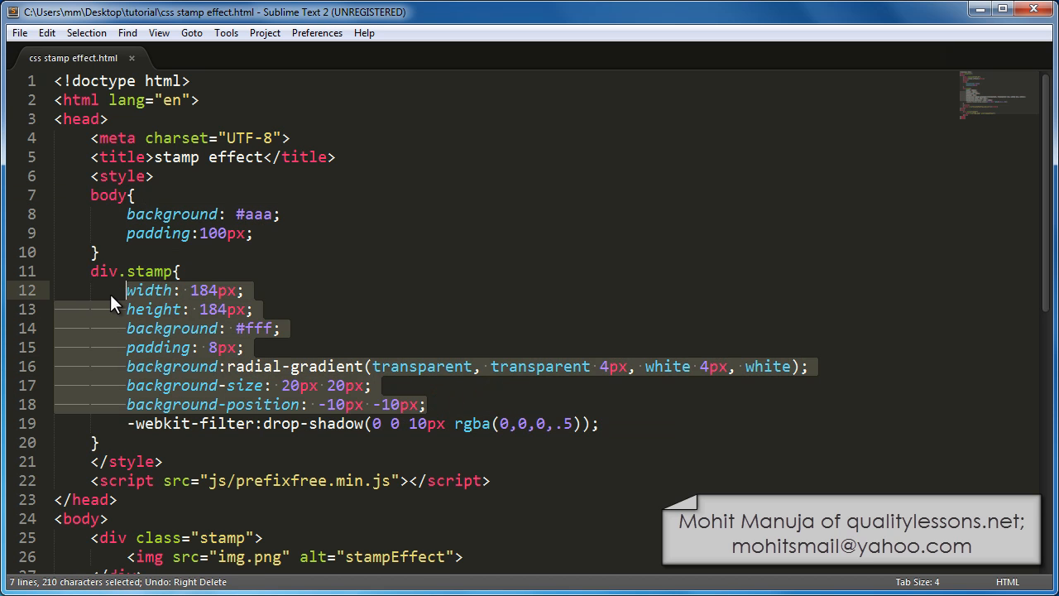
key("Delete")
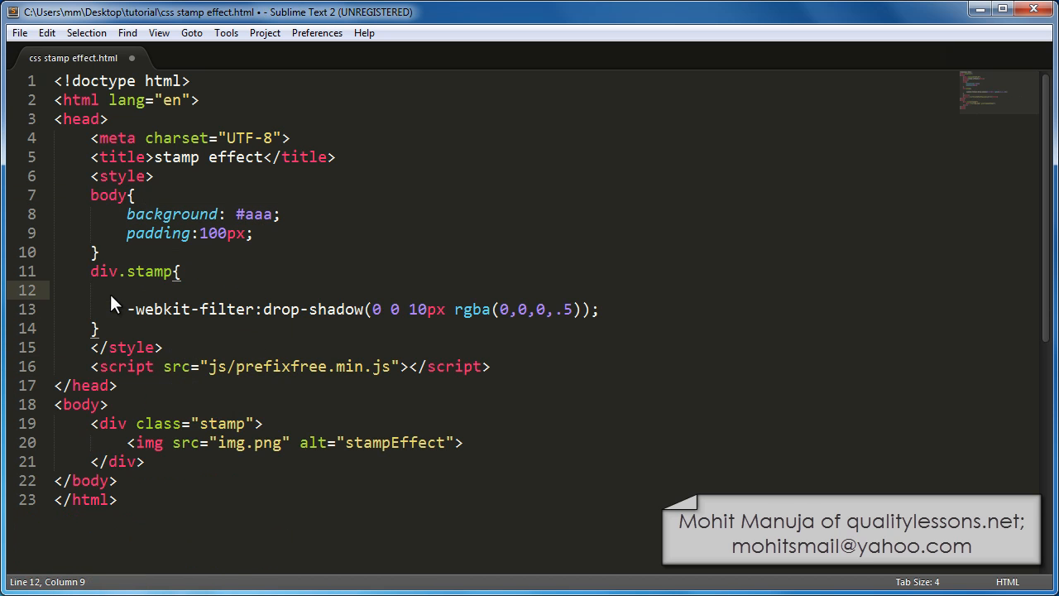
key("Backspace")
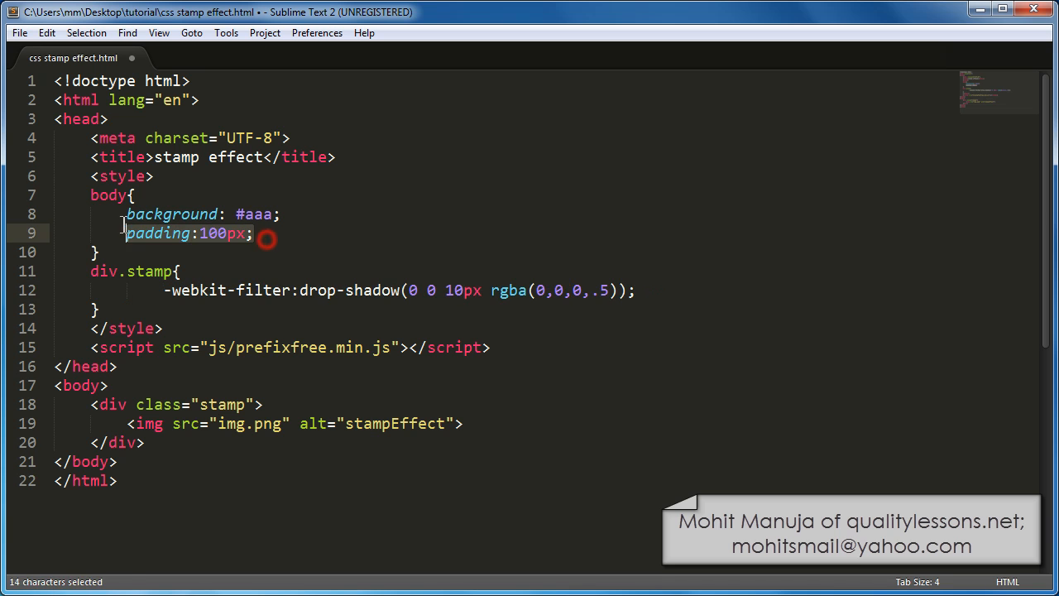
key("Delete")
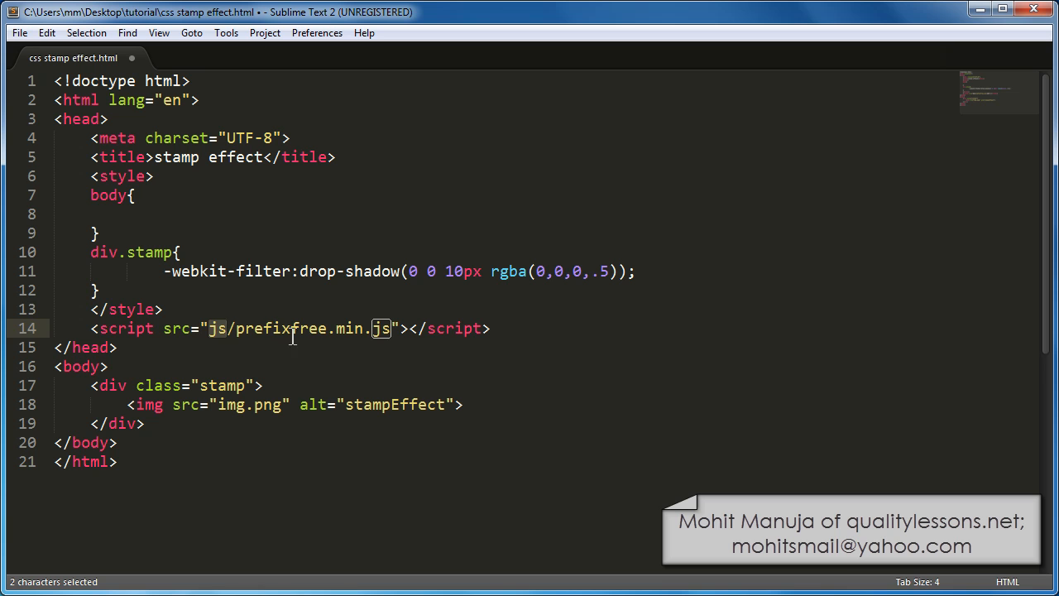
mouse_move(315, 450)
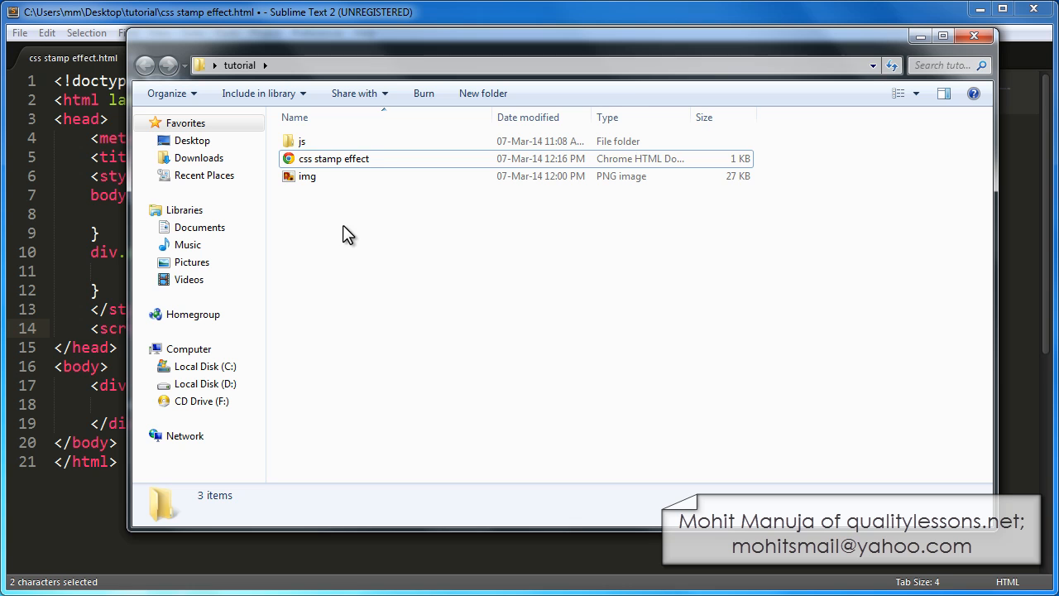
double_click(297, 141)
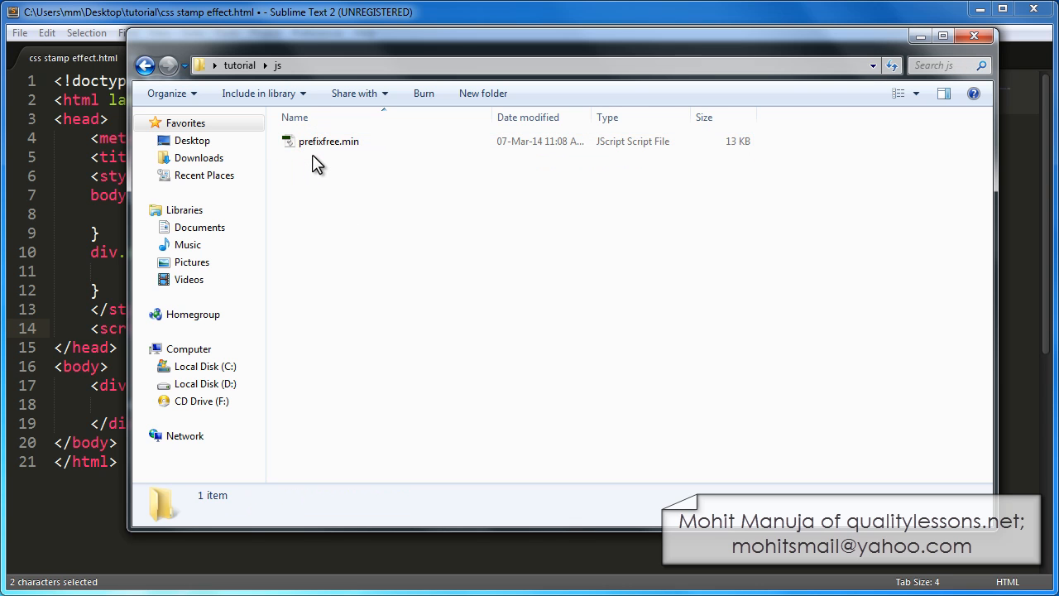
left_click(158, 71)
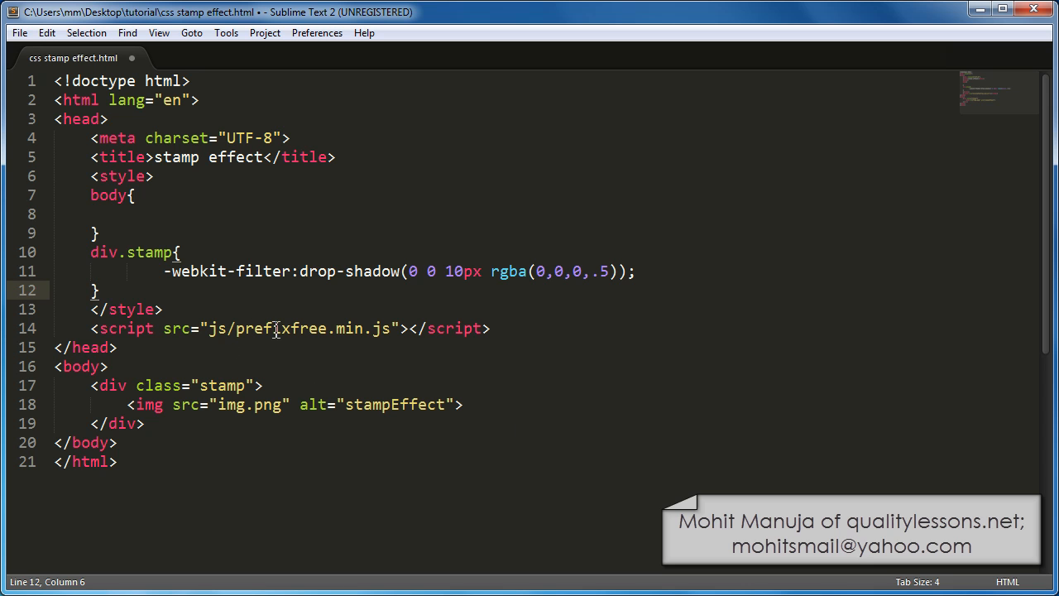
double_click(281, 329)
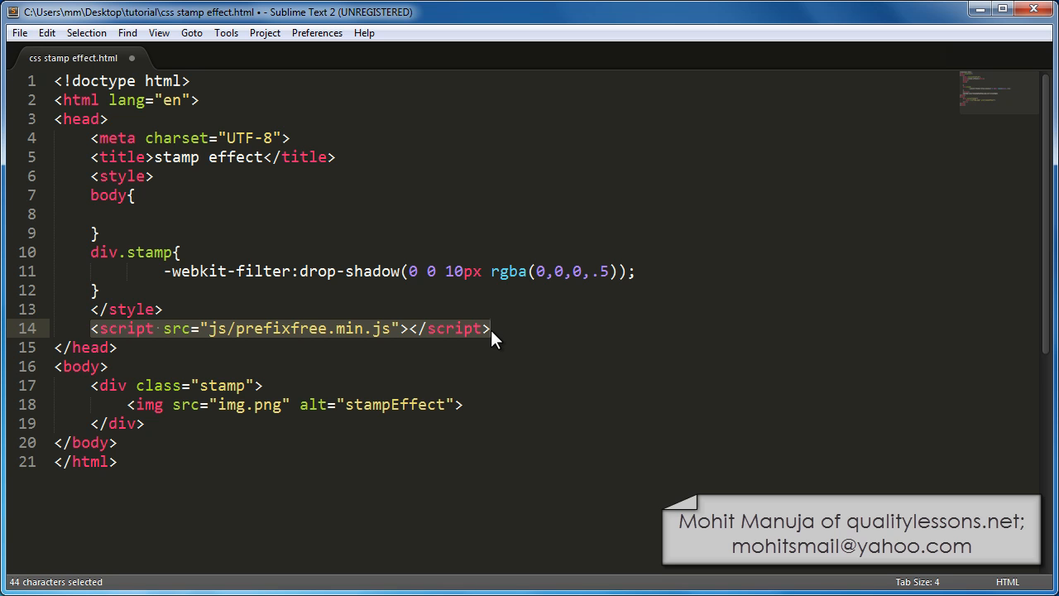
left_click(82, 367)
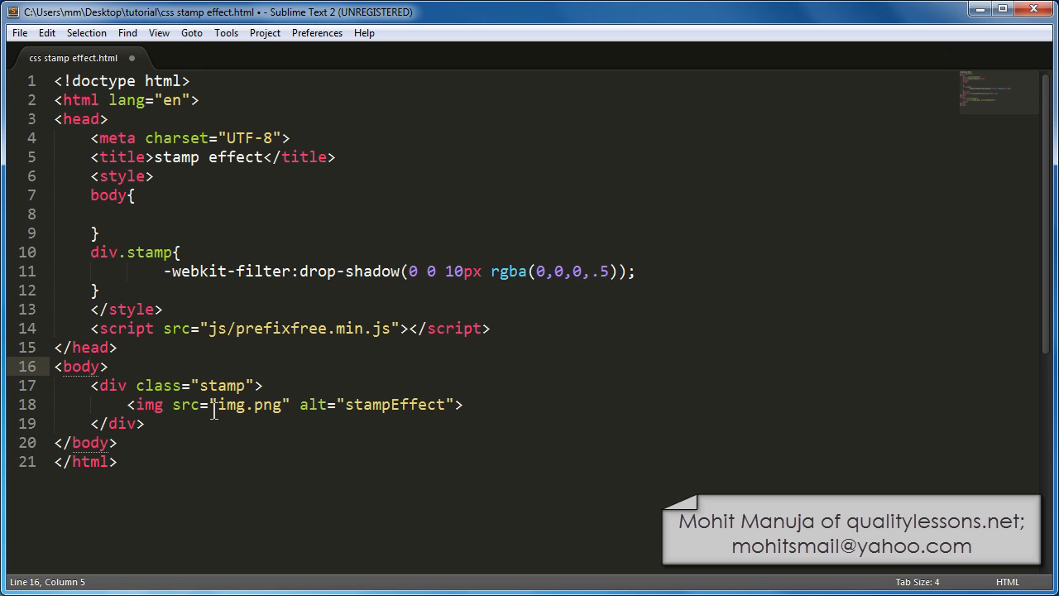
mouse_move(263, 419)
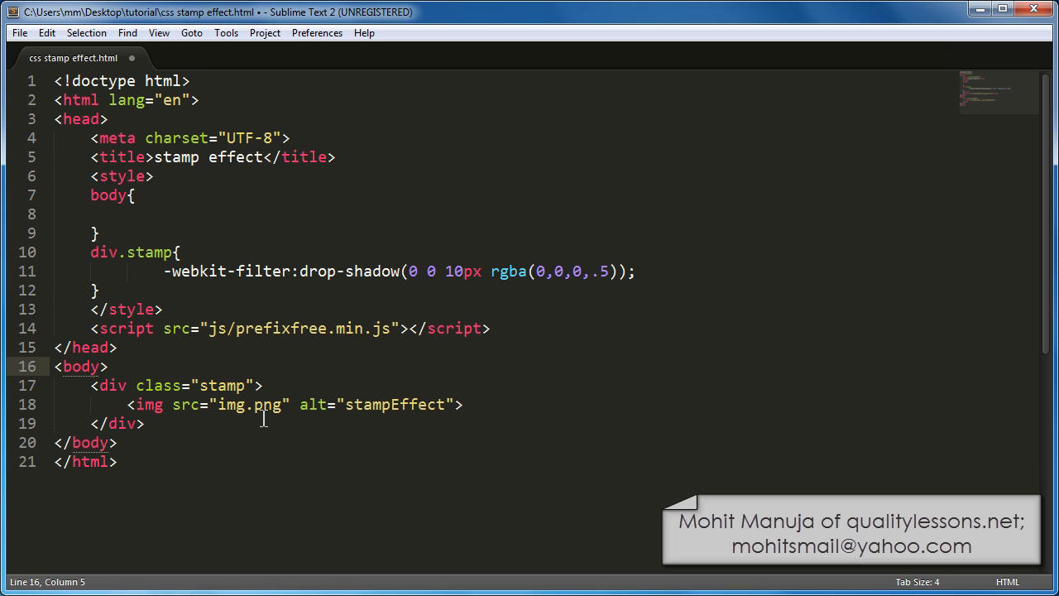
double_click(394, 405)
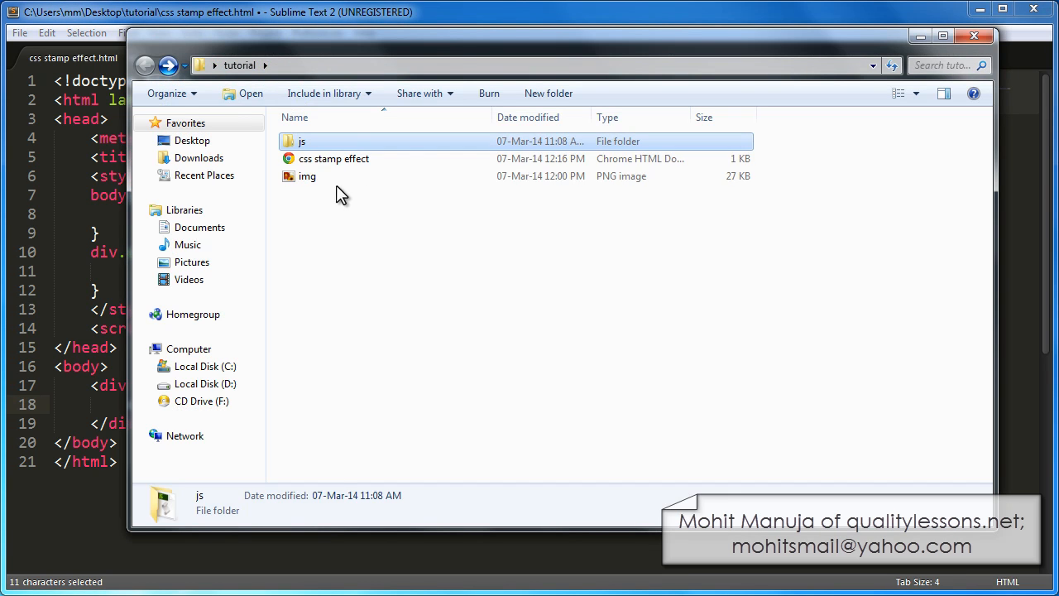
left_click(900, 93)
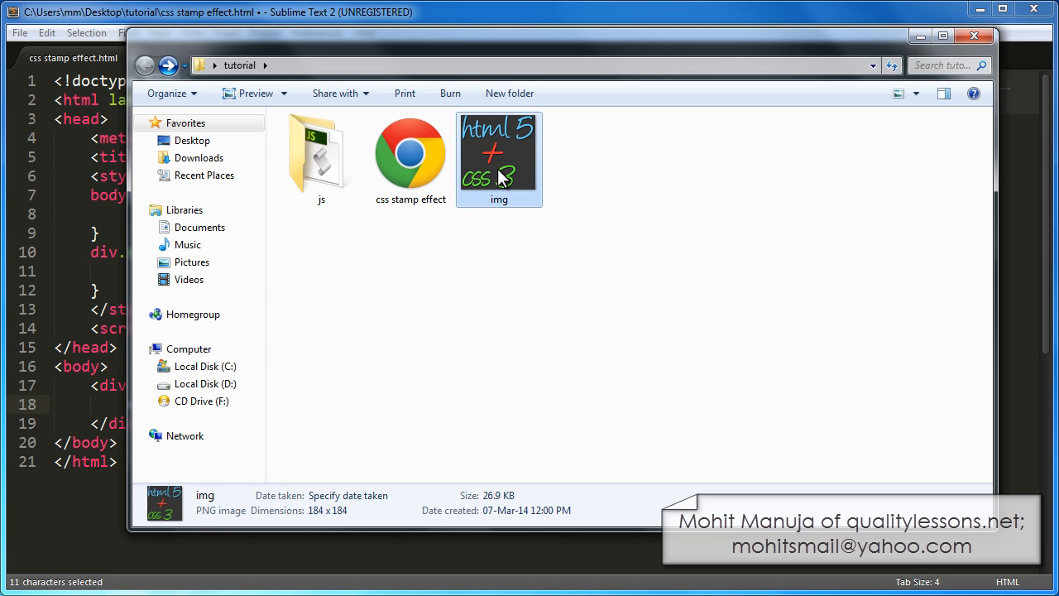
mouse_move(818, 145)
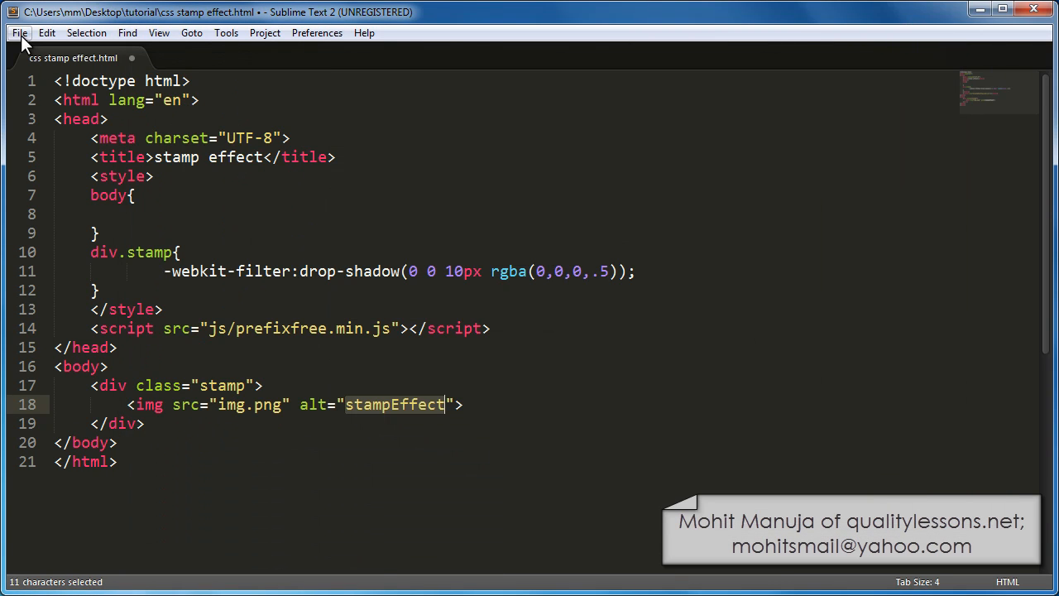
Save the stripped-down page and reload it in Chrome to preview the image.
key("ctrl+s")
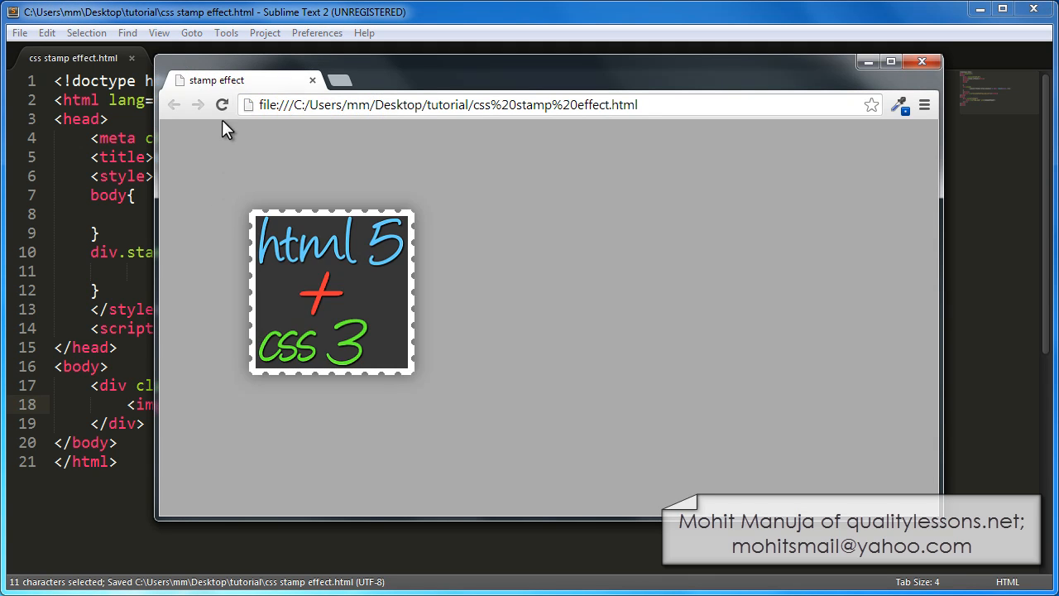
left_click(222, 105)
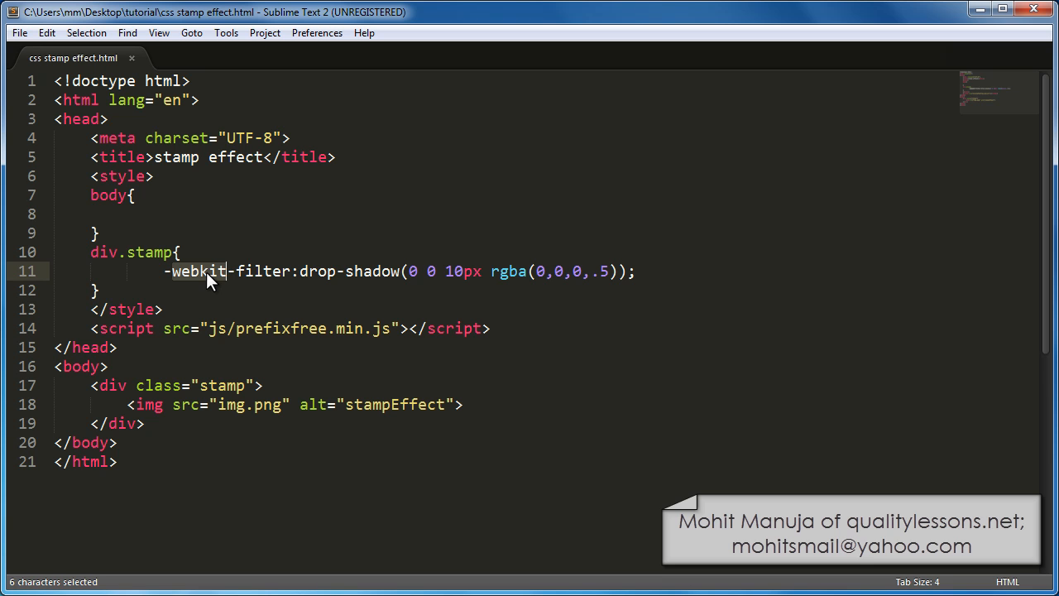
mouse_move(152, 221)
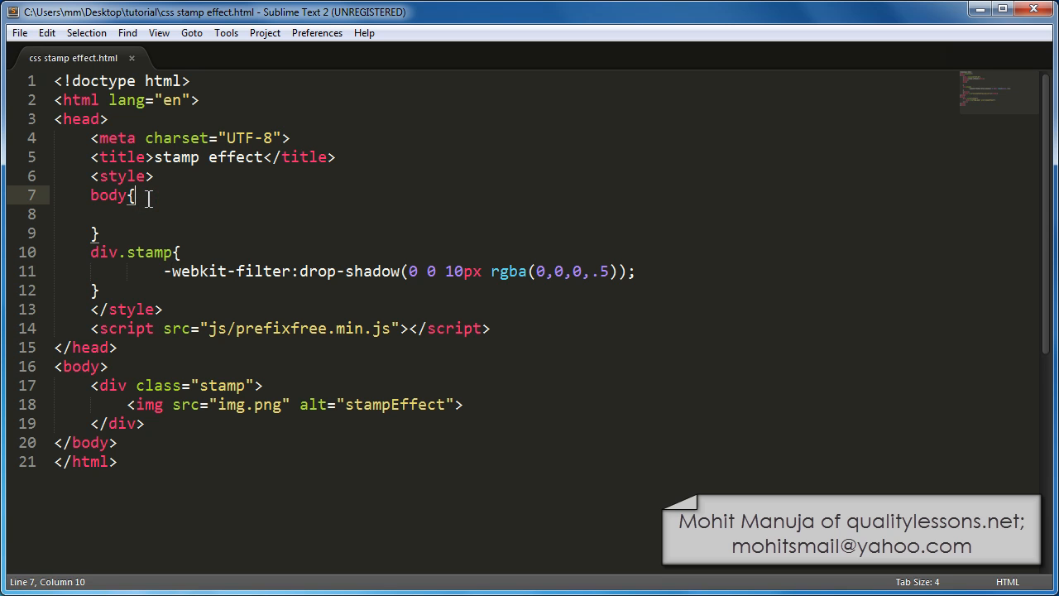
Add background: #aaa and padding: 100px to the body rule, then reload in Chrome.
key("enter")
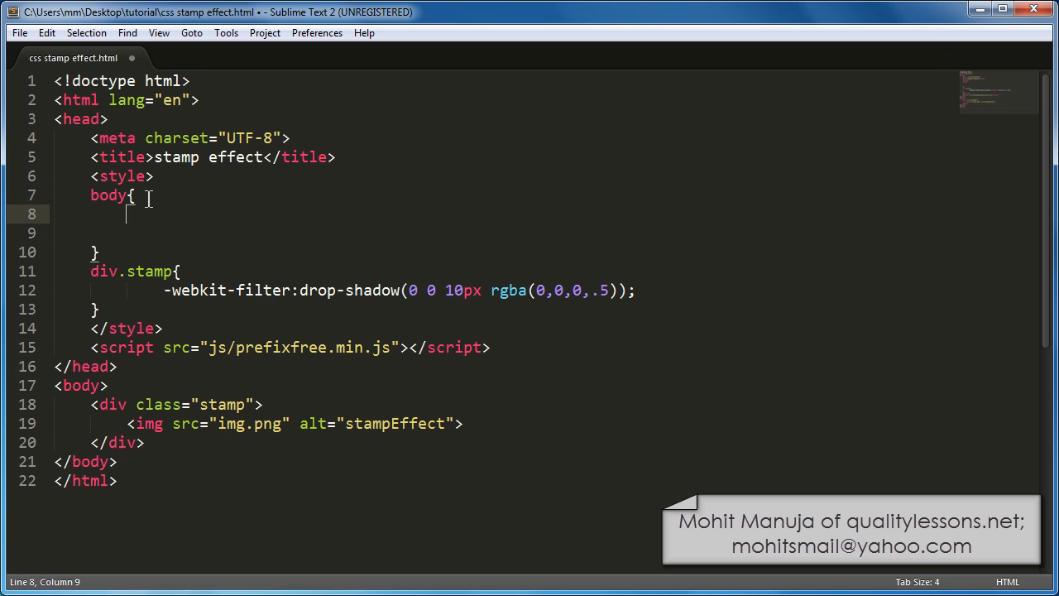
type("background: #;")
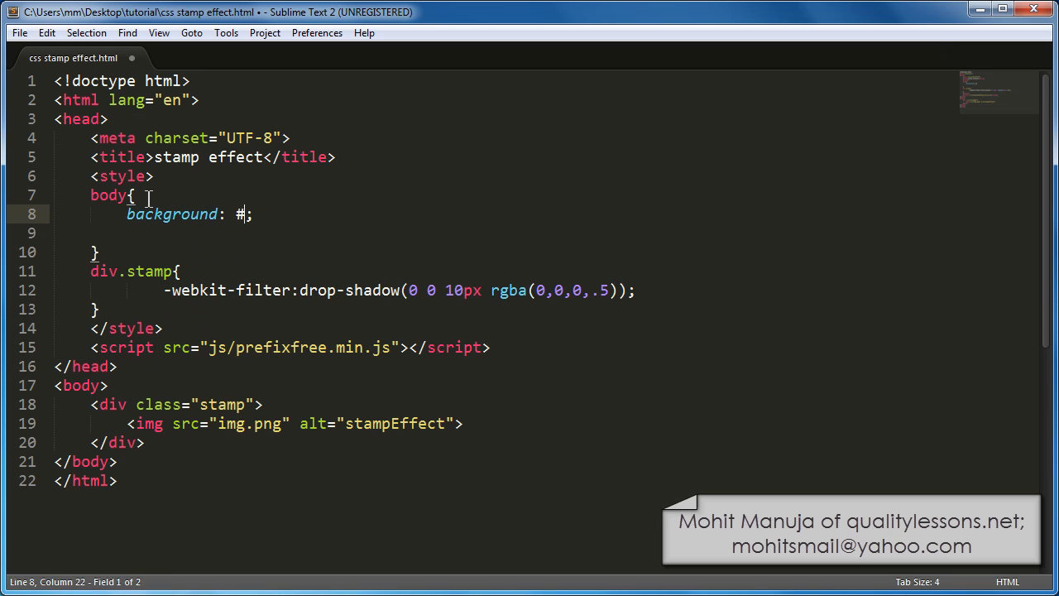
type("aa")
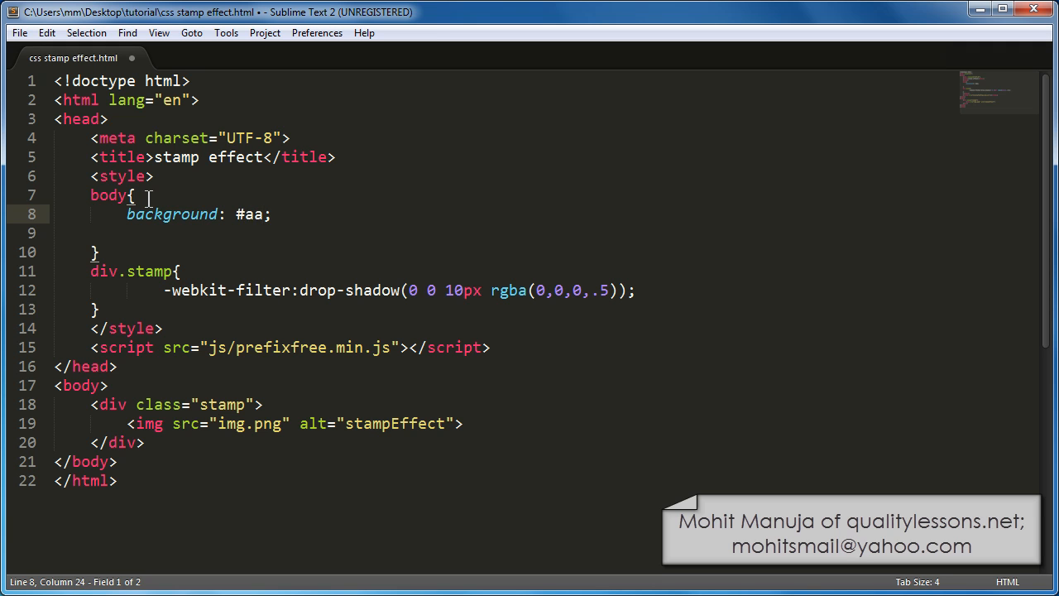
type("a")
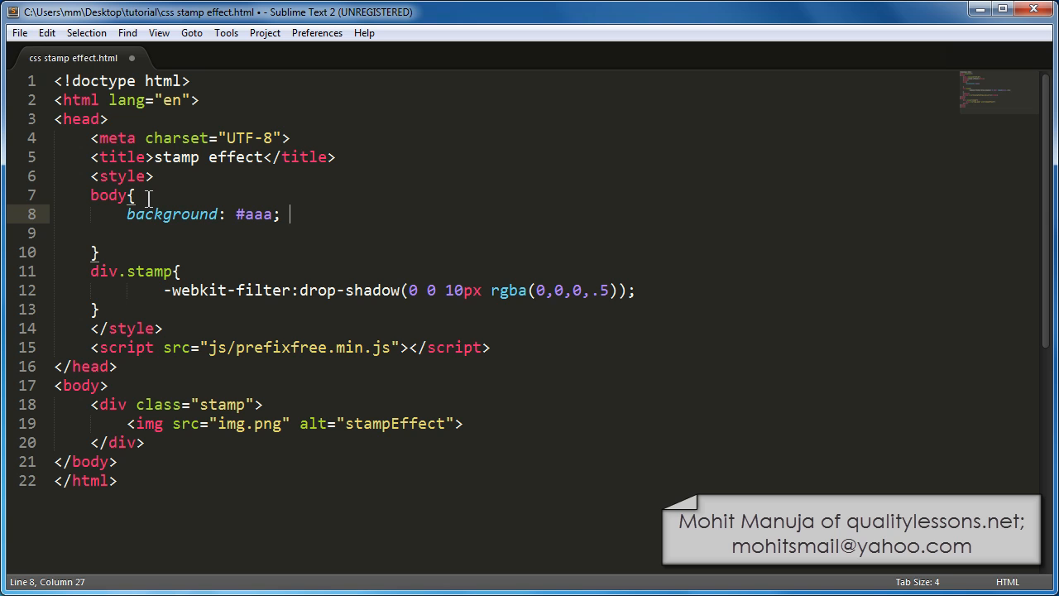
type("p100")
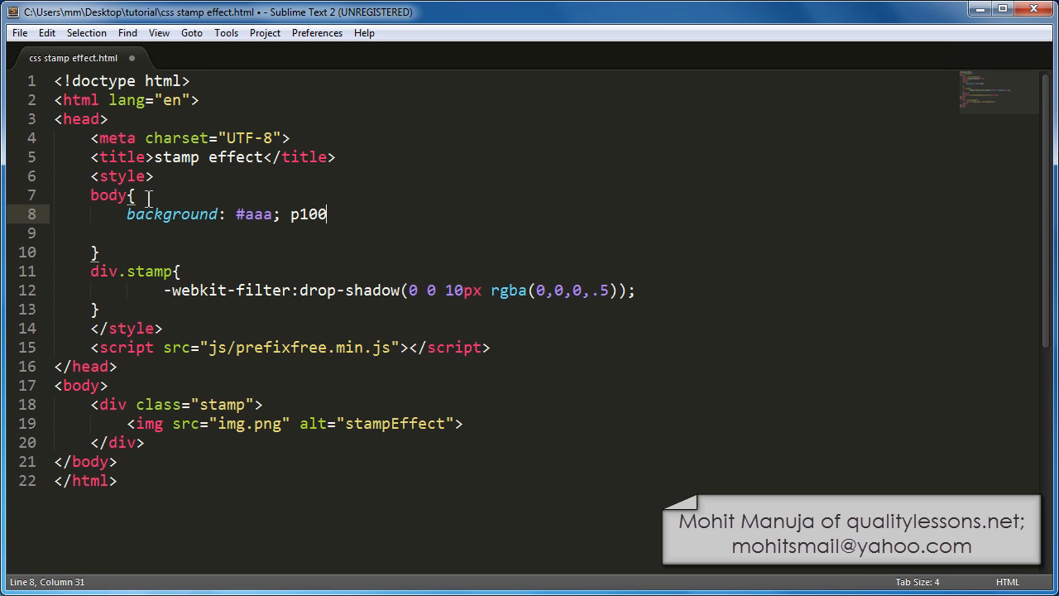
type("adding: 100px;")
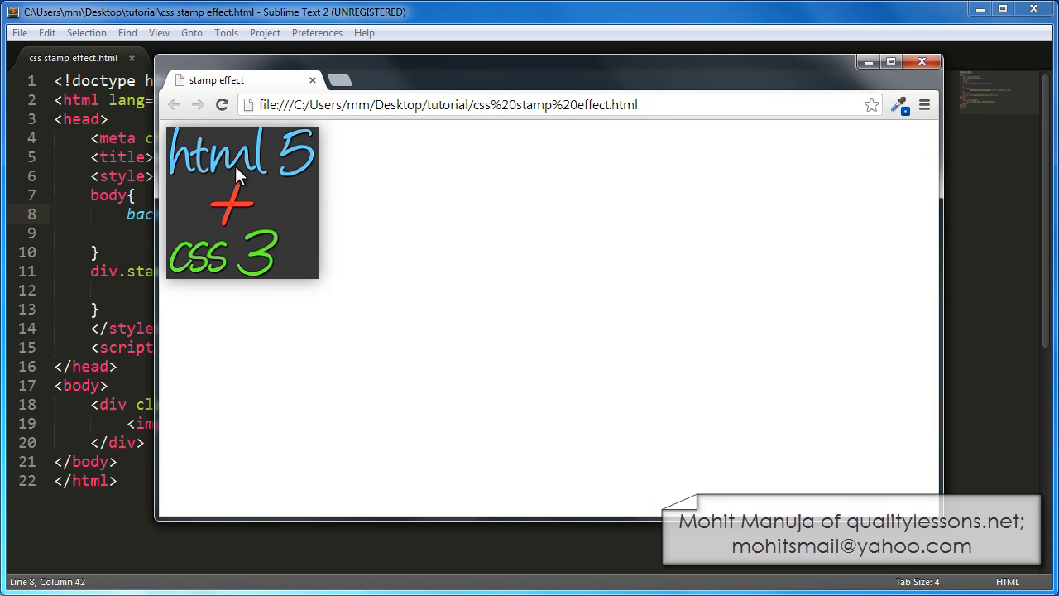
left_click(223, 104)
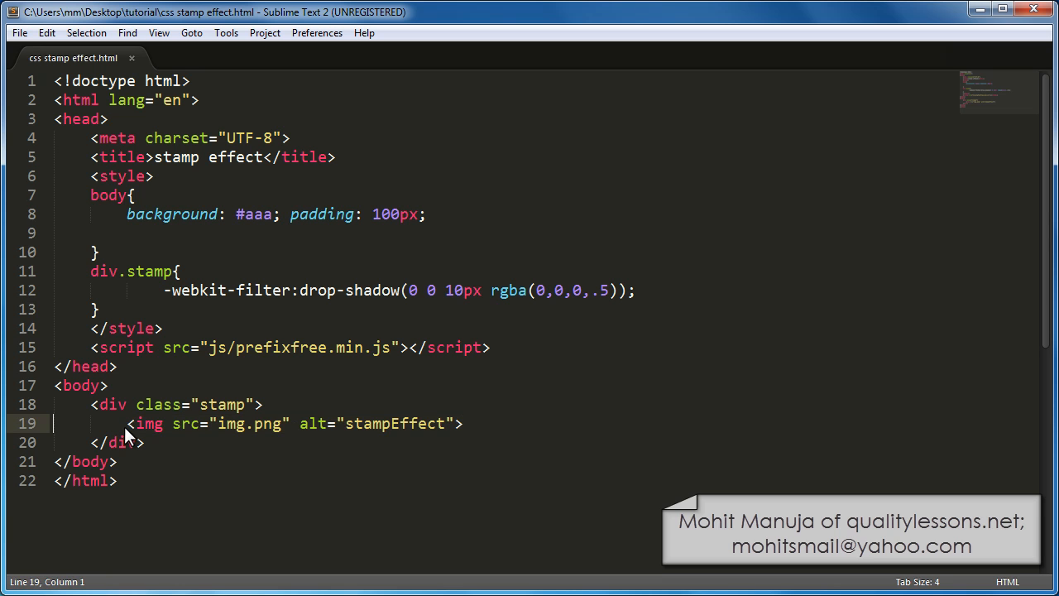
Indent and comment out the img tag inside the stamp div.
key("Tab")
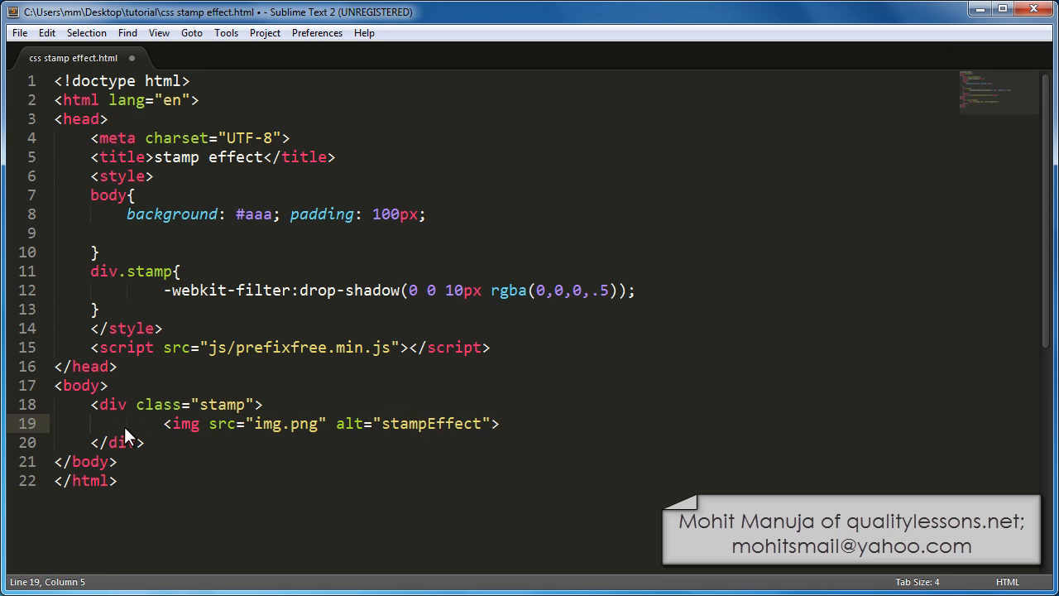
type("<!")
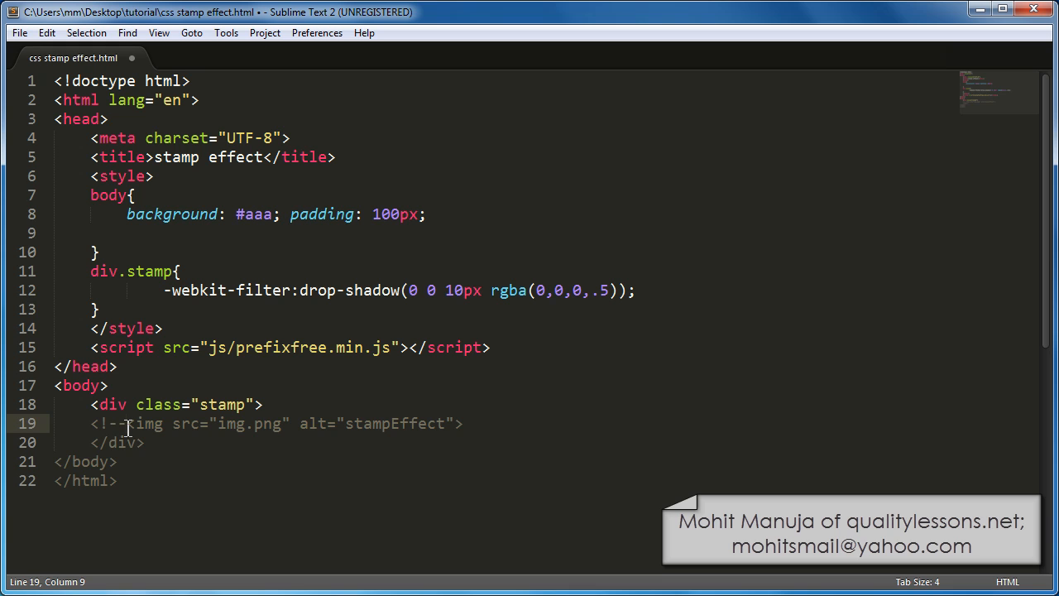
type("-->")
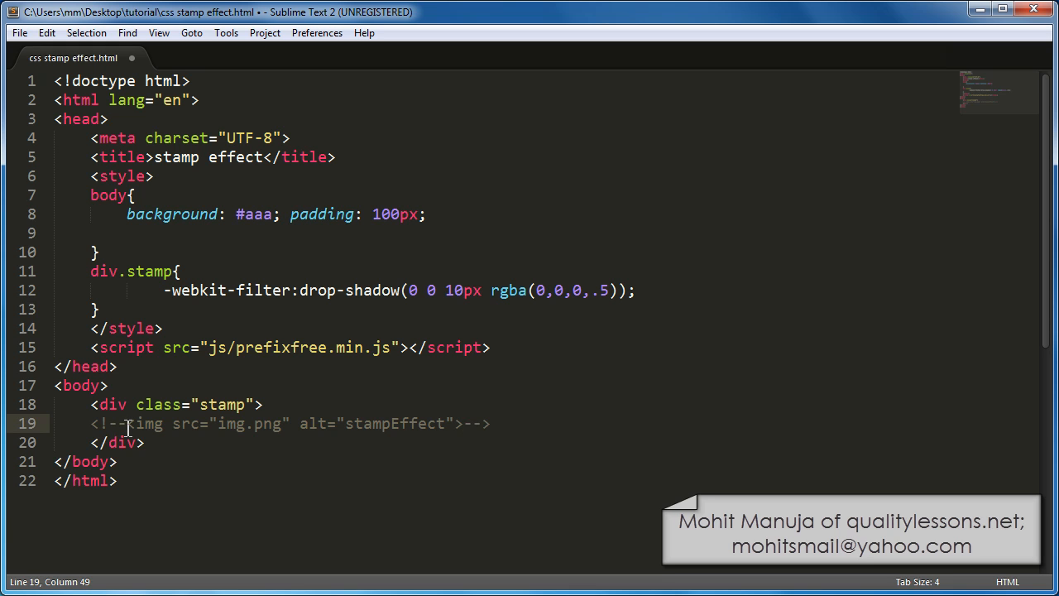
left_click_drag(91, 423, 490, 422)
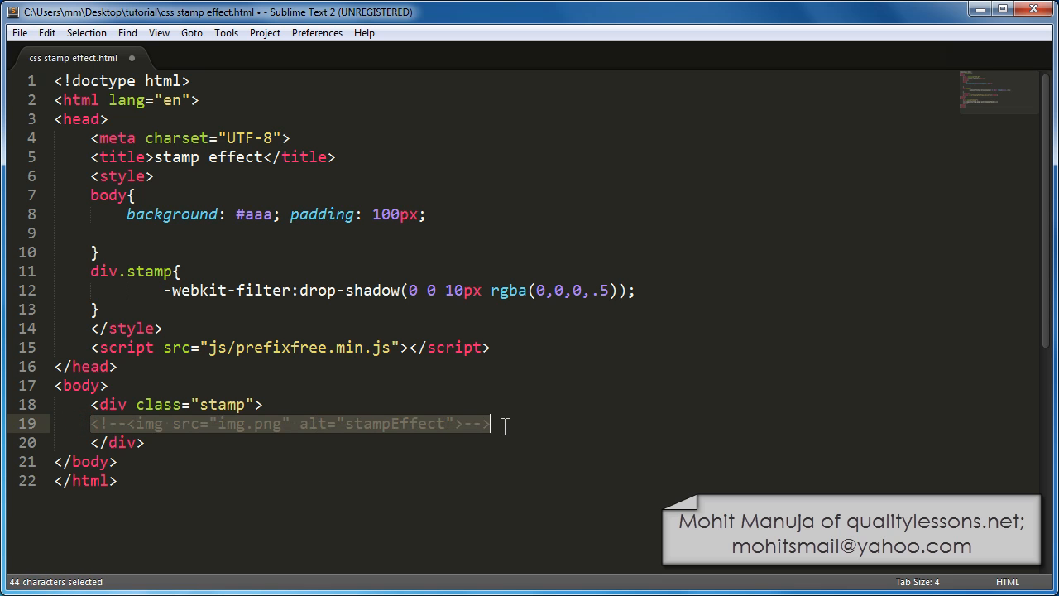
Save the page with File > Save and reload it in Chrome.
left_click(19, 33)
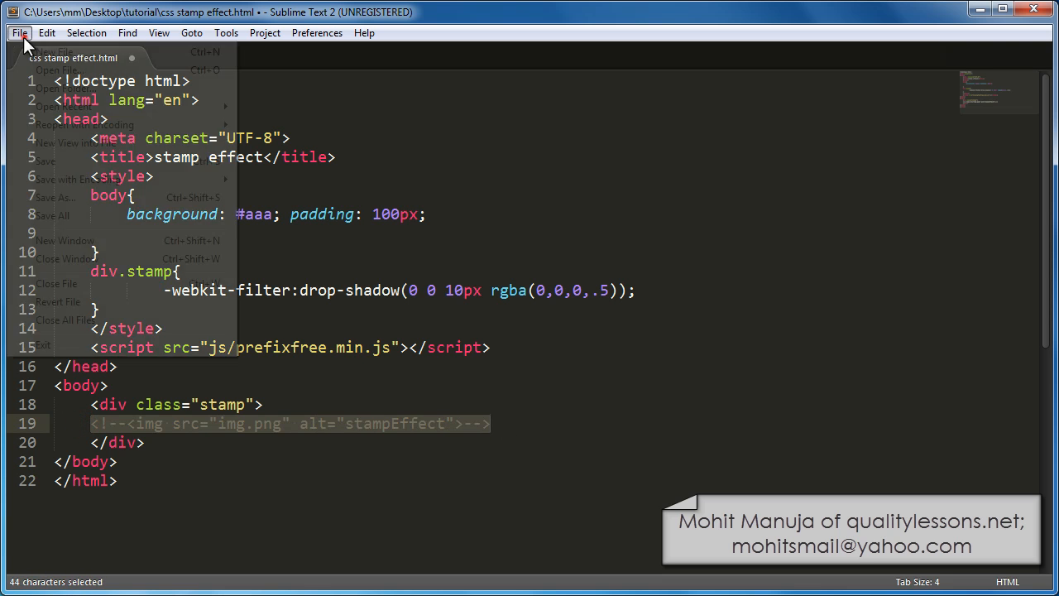
left_click(35, 175)
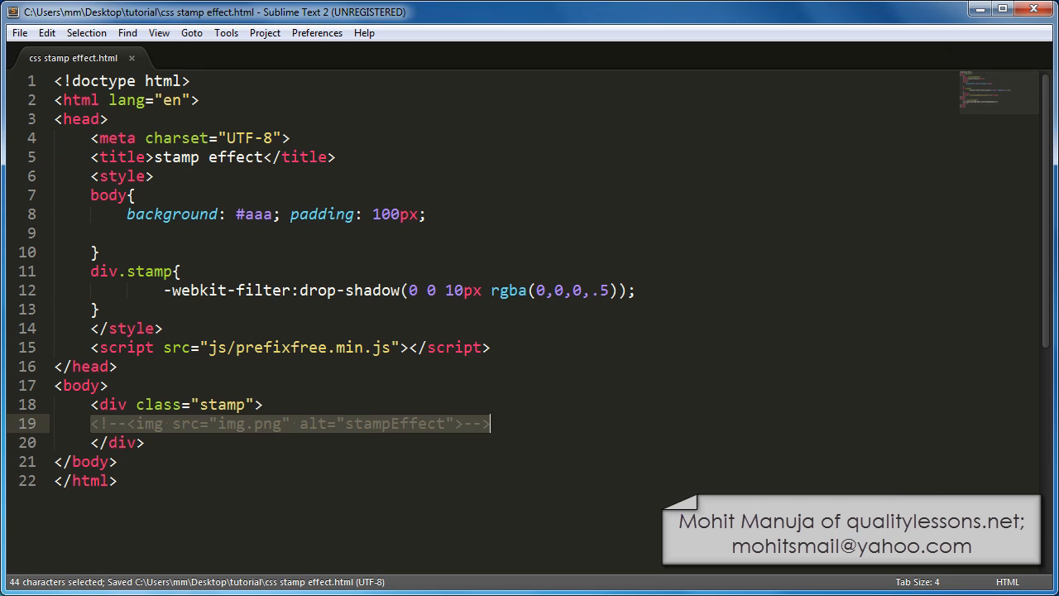
left_click(225, 108)
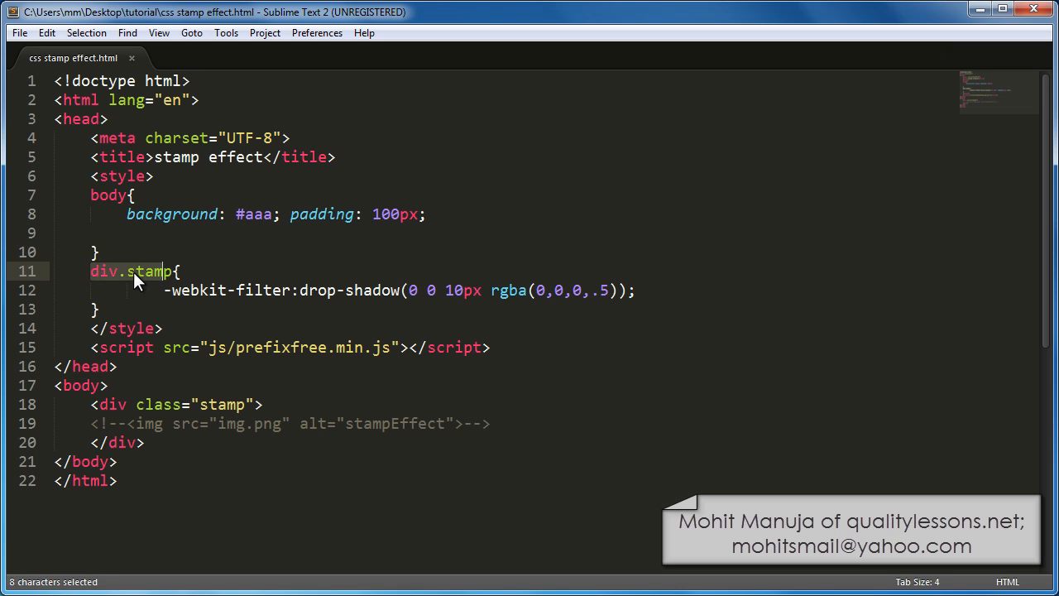
Expand the Emmet abbreviation w184+h184 in div.stamp into width and height 184px.
left_click(112, 404)
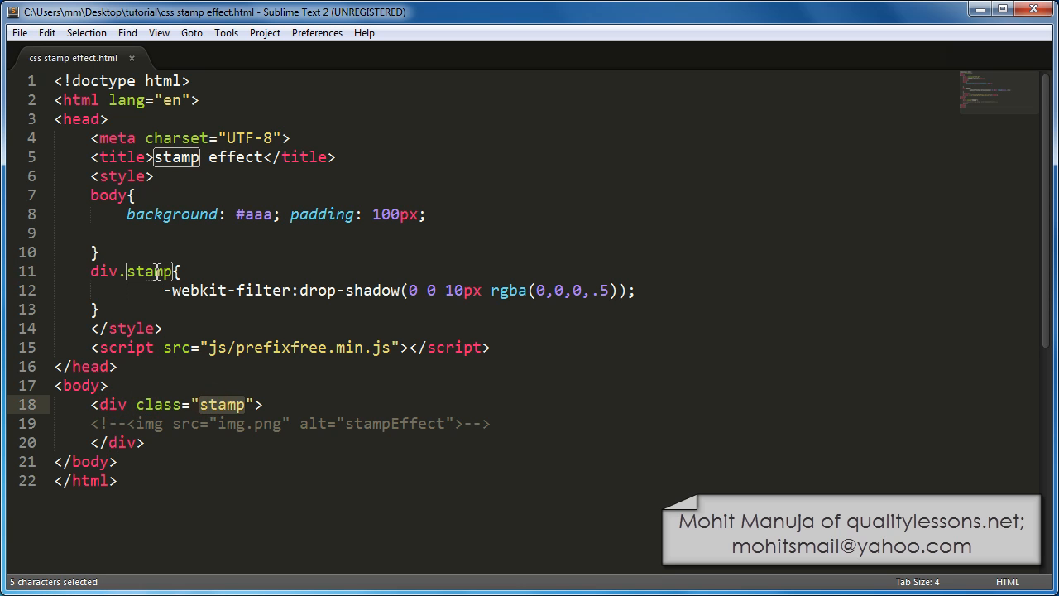
left_click(179, 271)
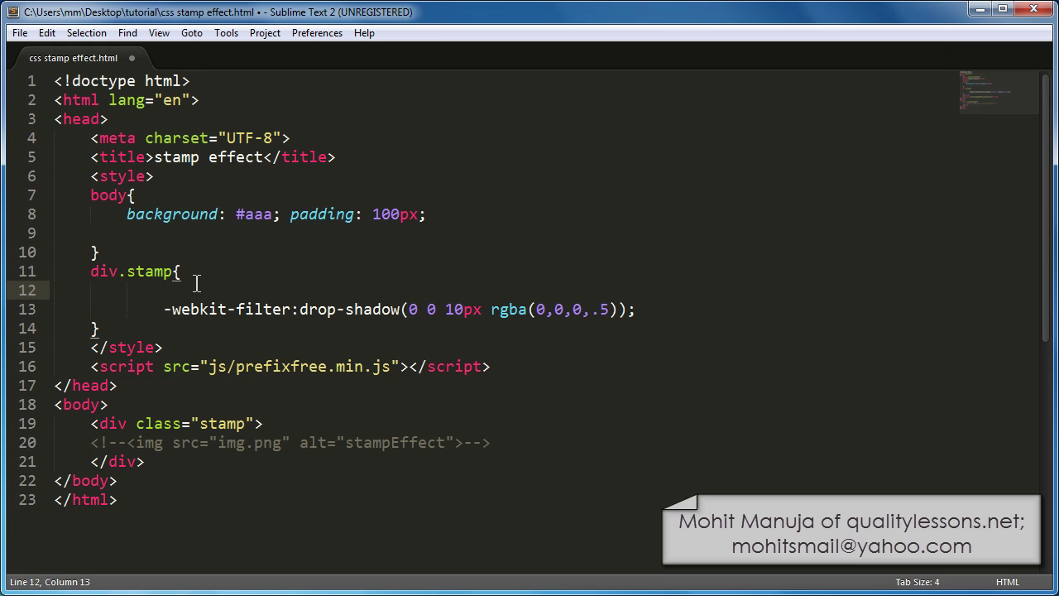
type("w1")
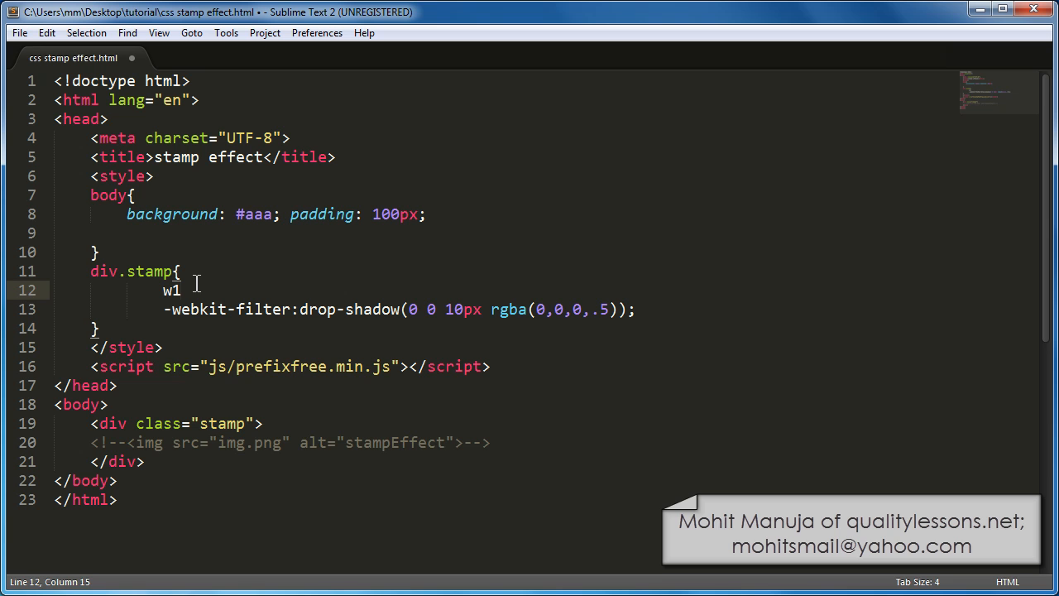
type("84+h")
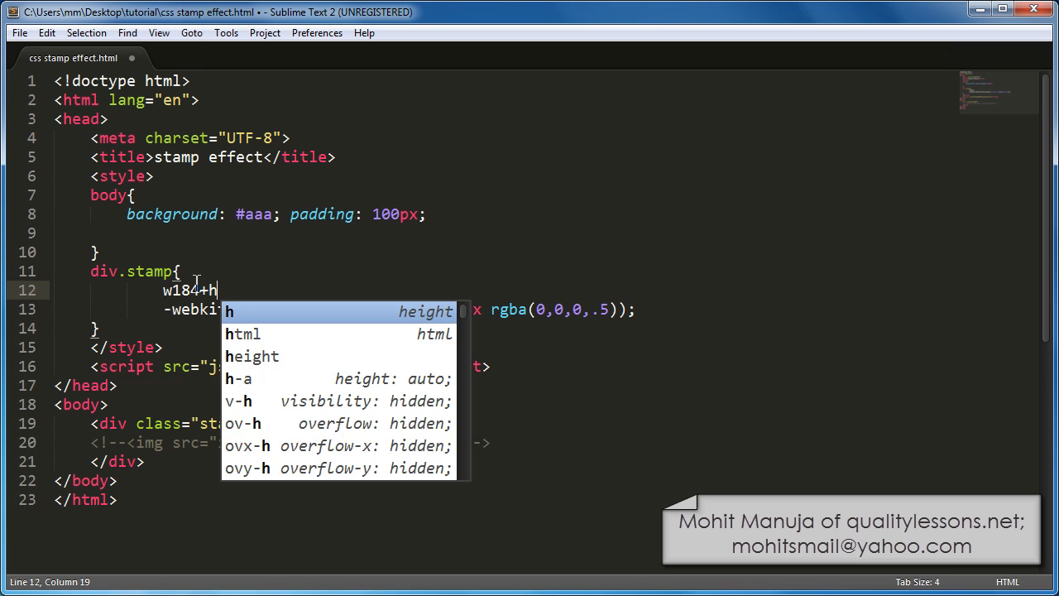
type("18")
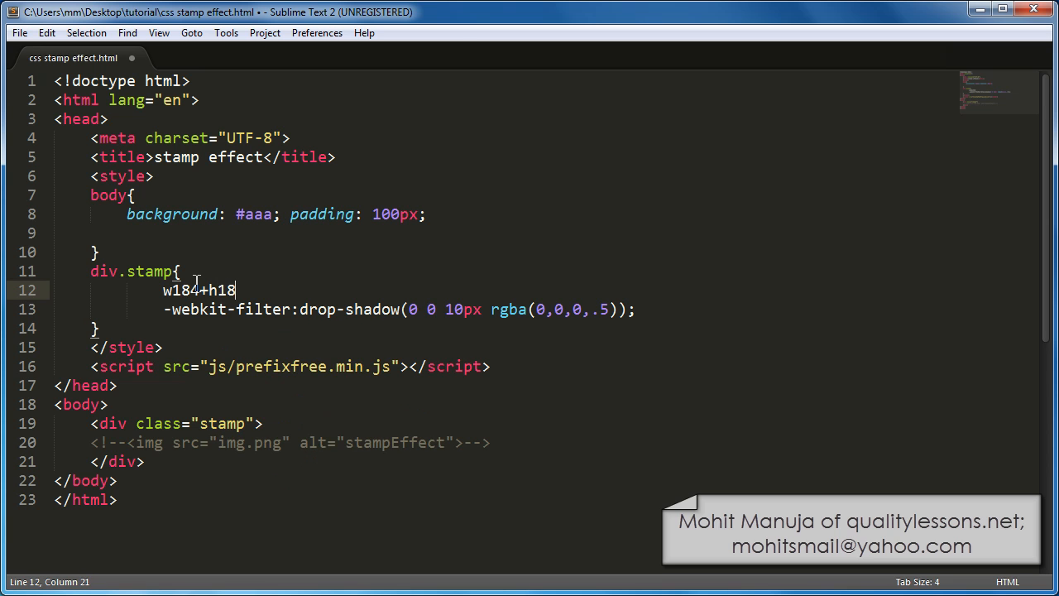
type("4")
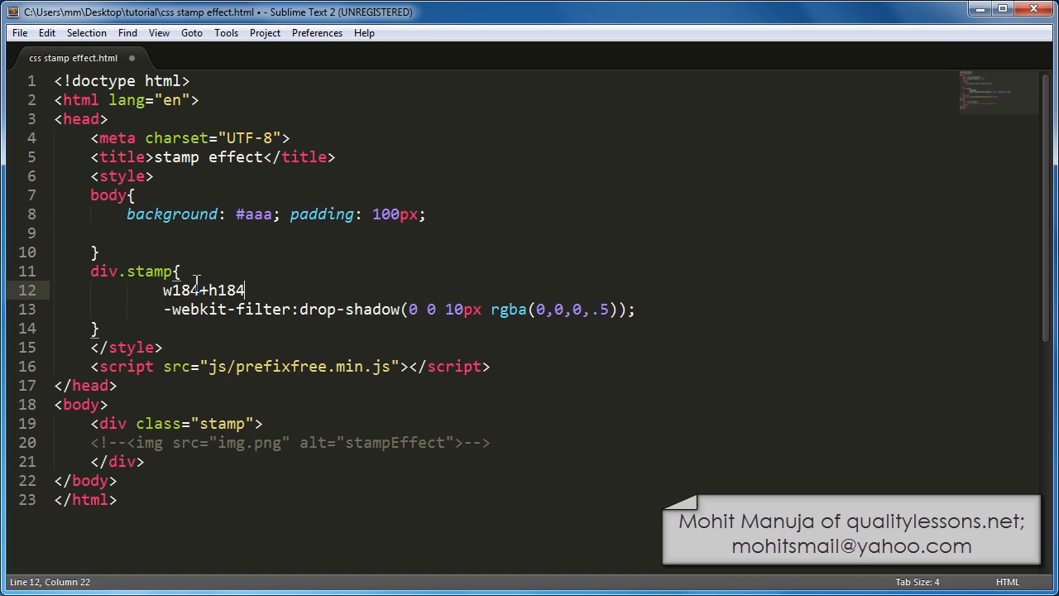
type("width: 184px;")
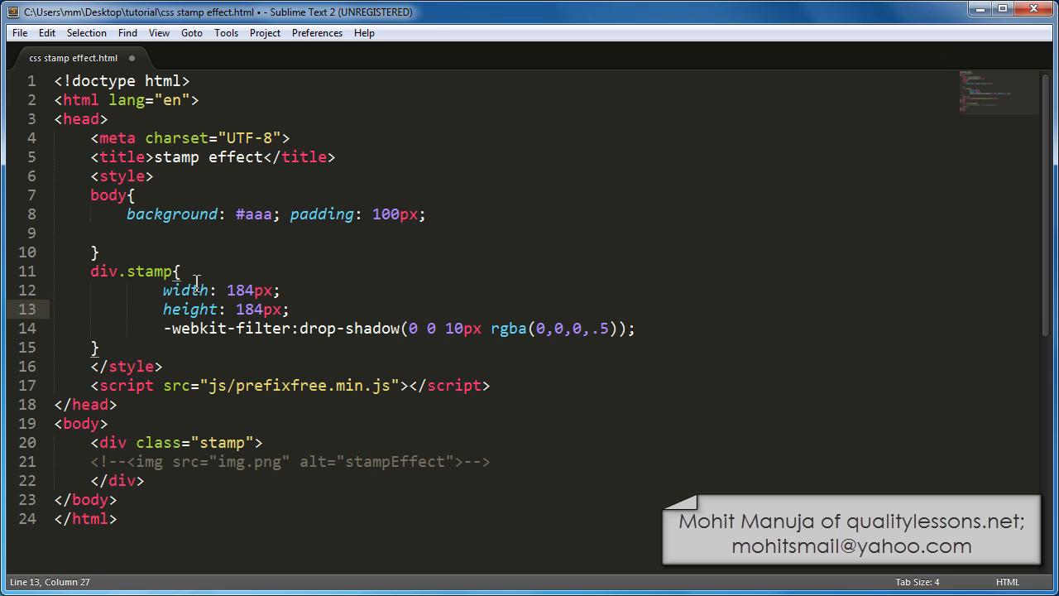
Add padding: 8px; below the height line in div.stamp and save.
key("Enter")
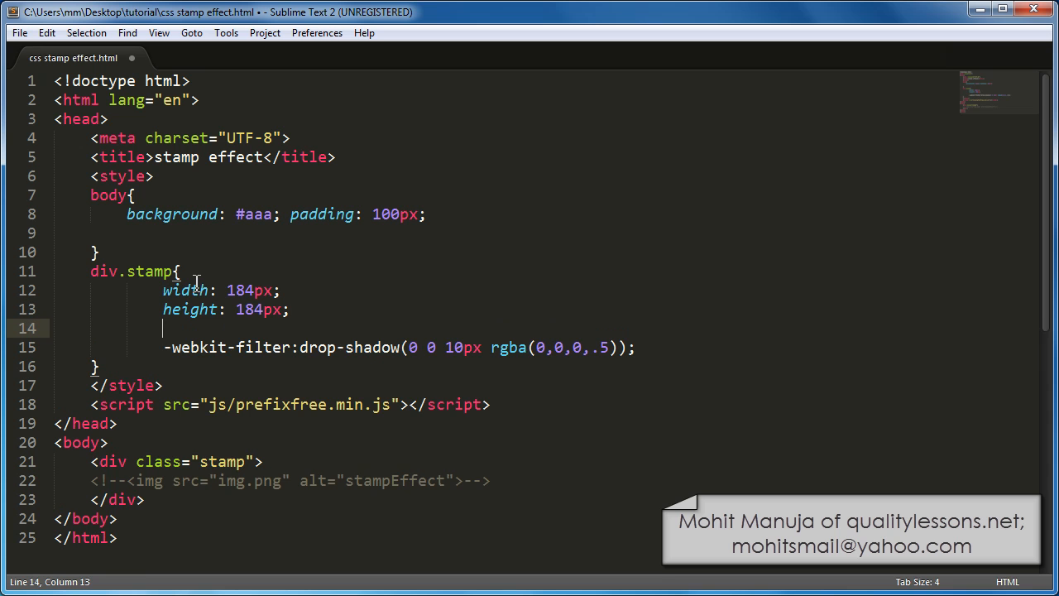
type("padding: 8px;")
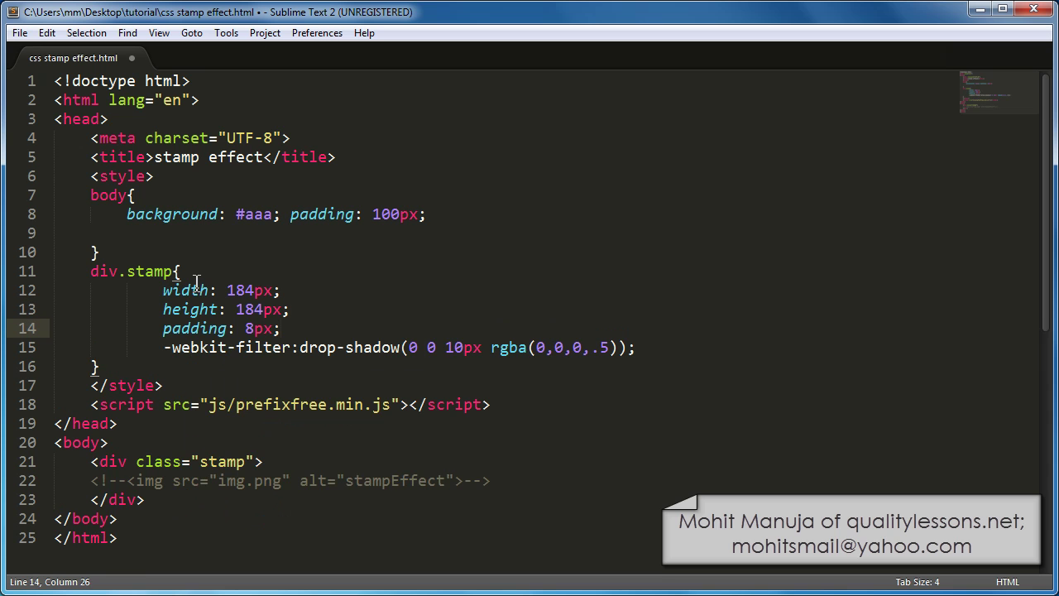
key("ctrl+s")
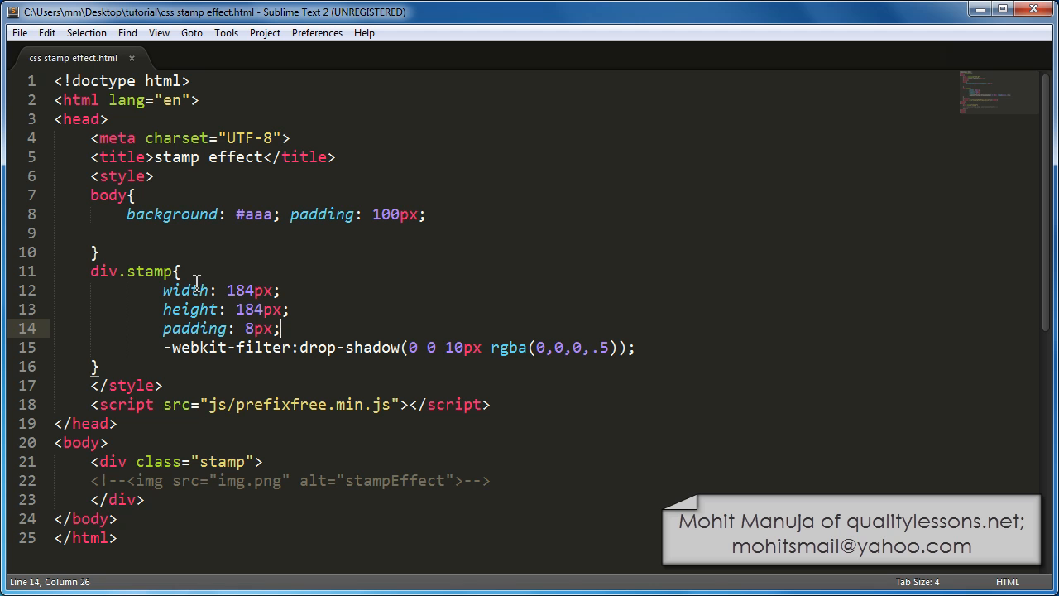
mouse_move(19, 32)
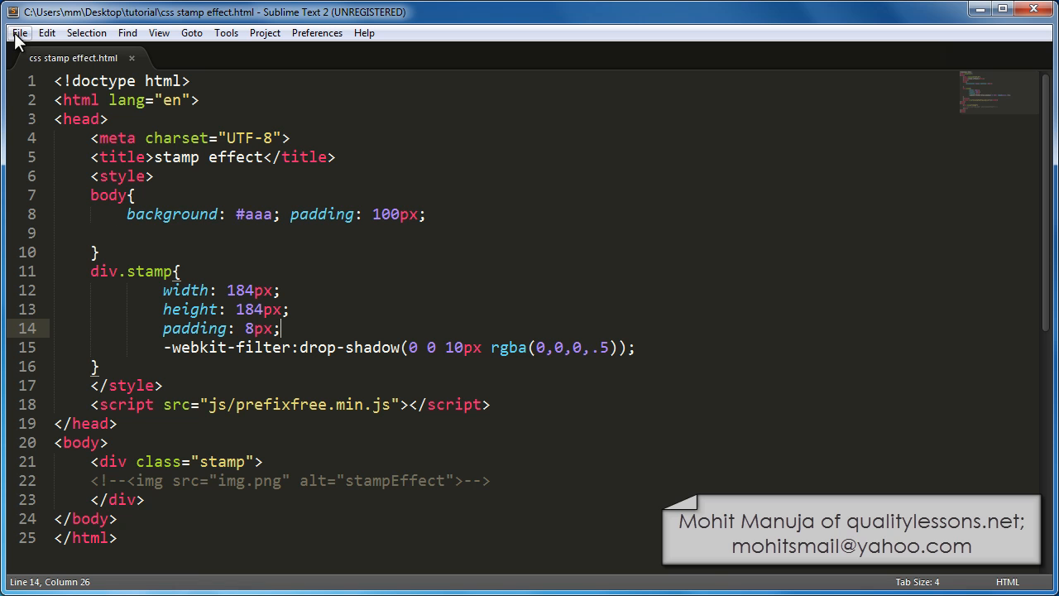
key("ctrl+s")
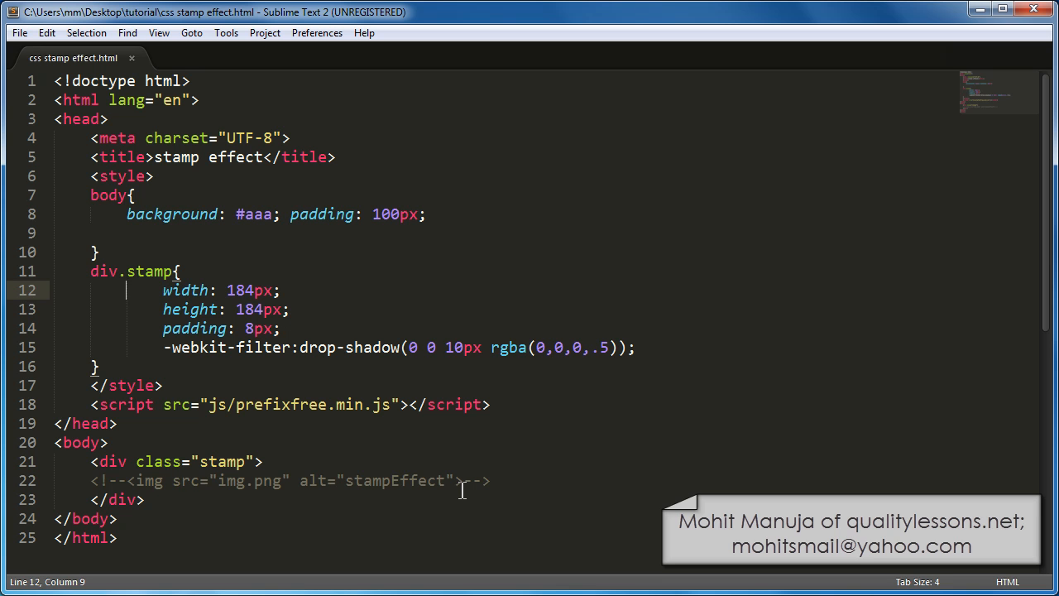
left_click(290, 328)
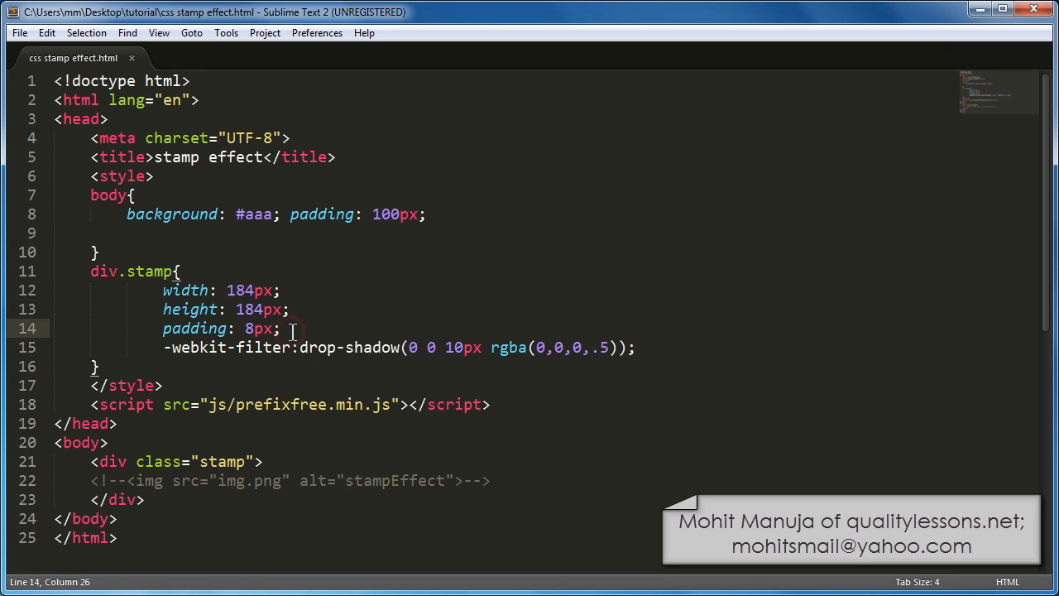
Expand bg into a #fff background in div.stamp, save, and reload.
key("Enter")
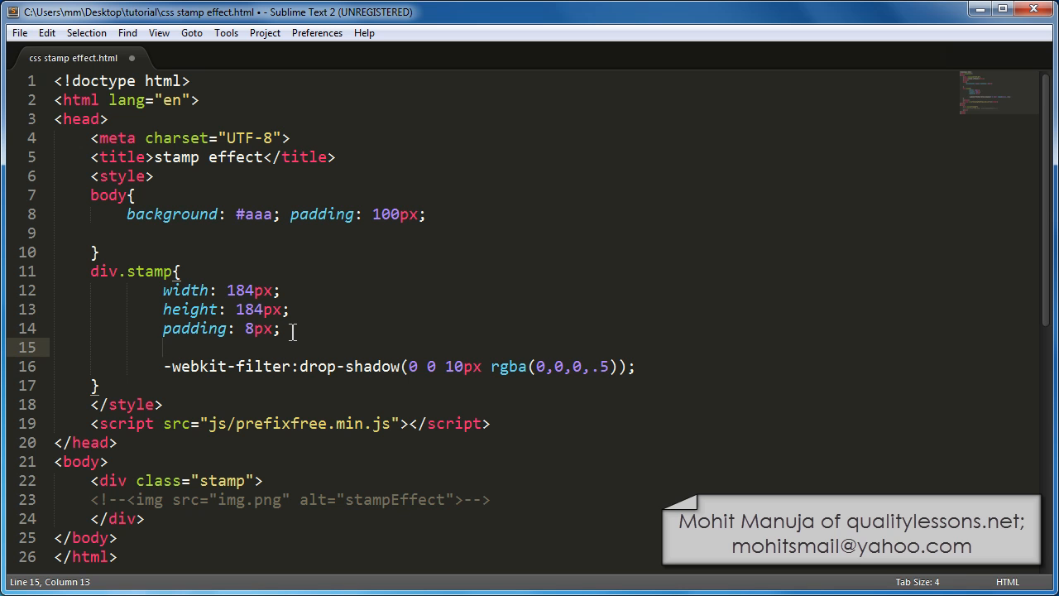
type("bg")
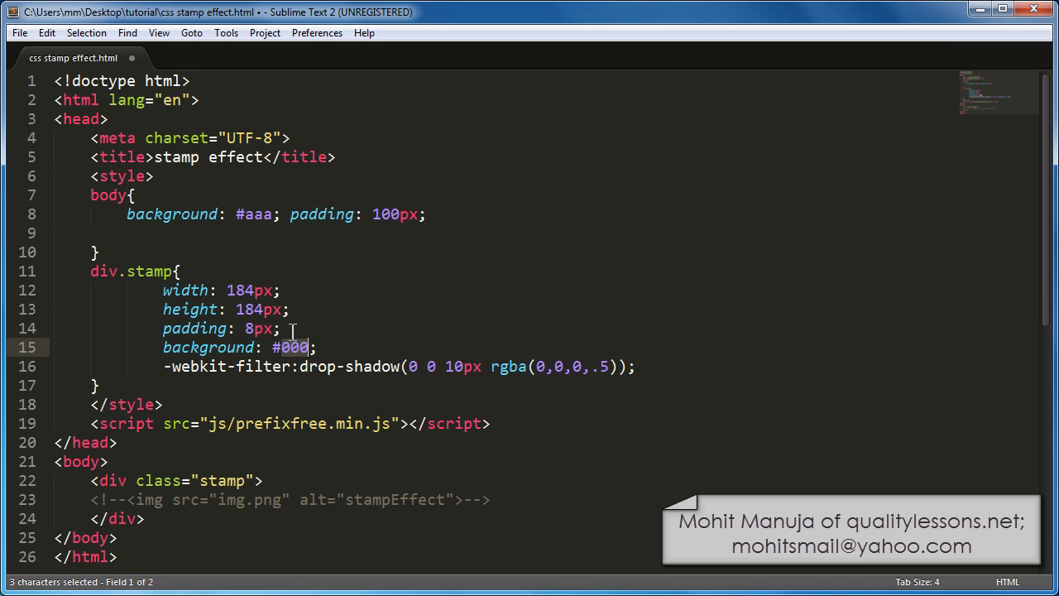
type("fff")
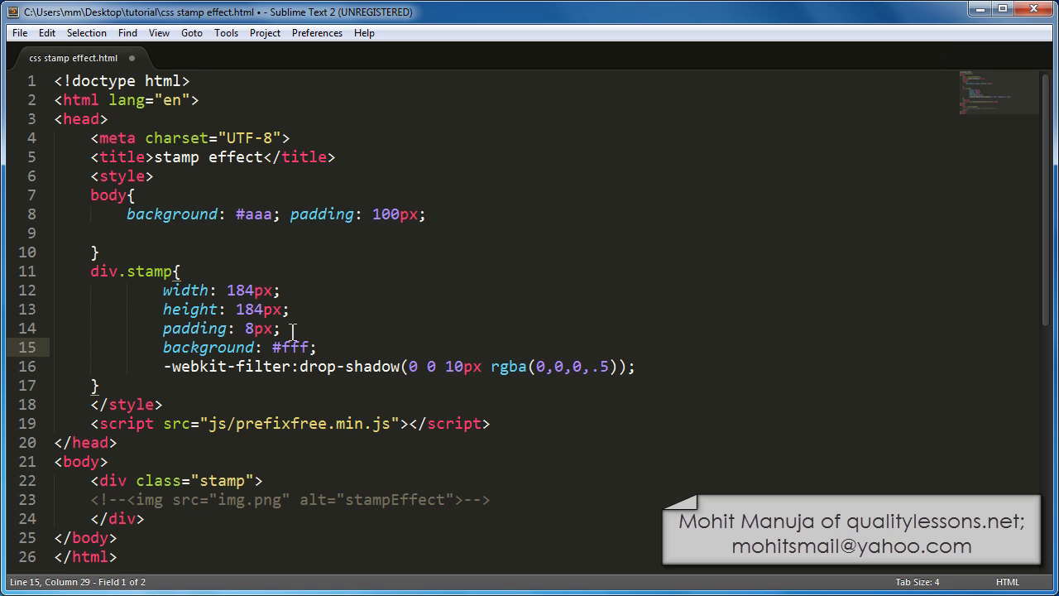
key("ctrl+s")
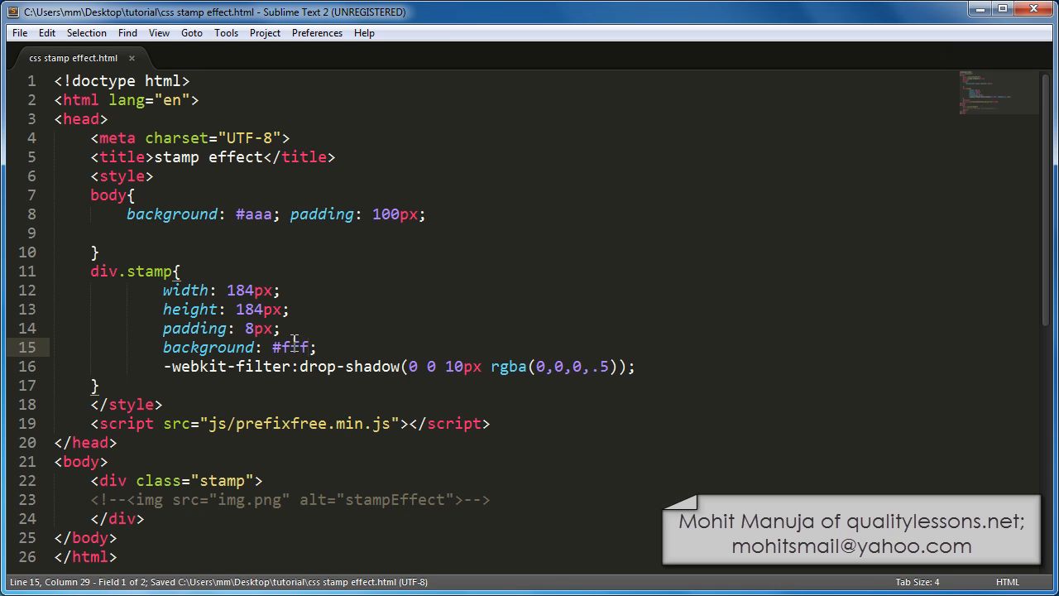
left_click(217, 108)
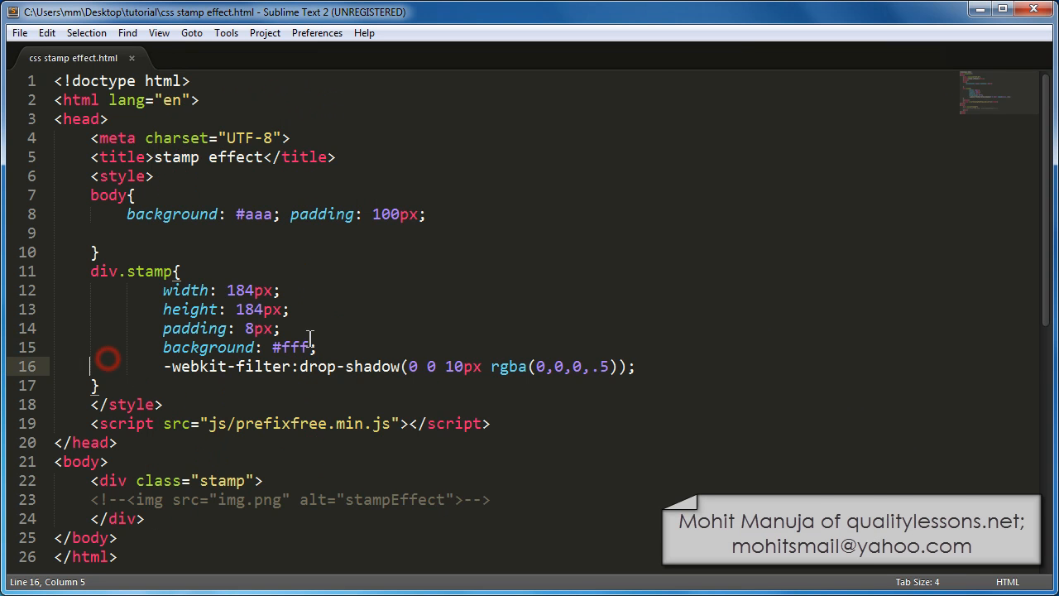
Add background: radial-gradient(transparent, white) on a new line below background: #fff.
key("Enter")
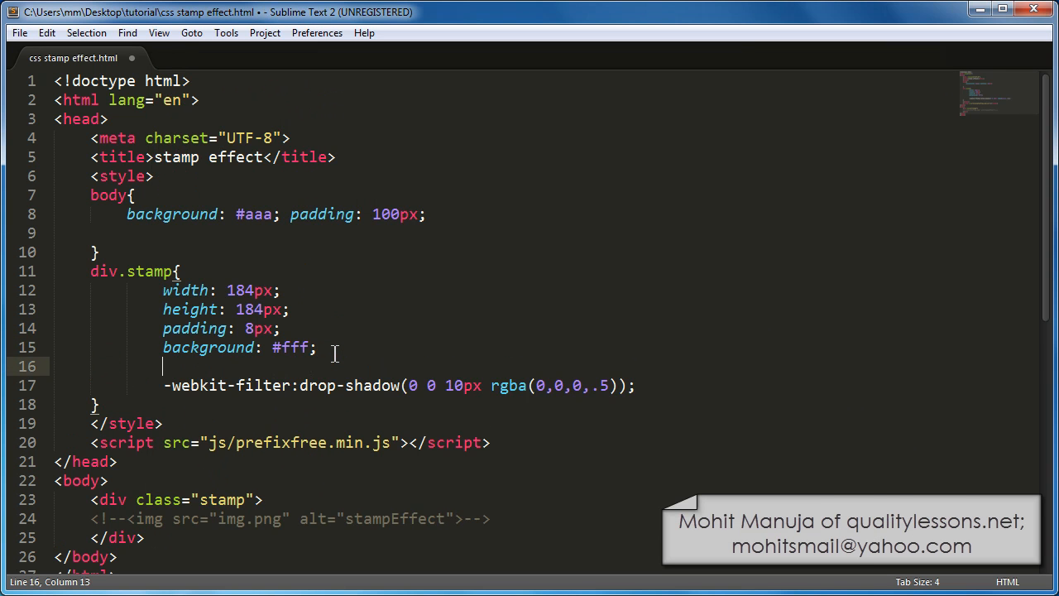
type("background: #000;")
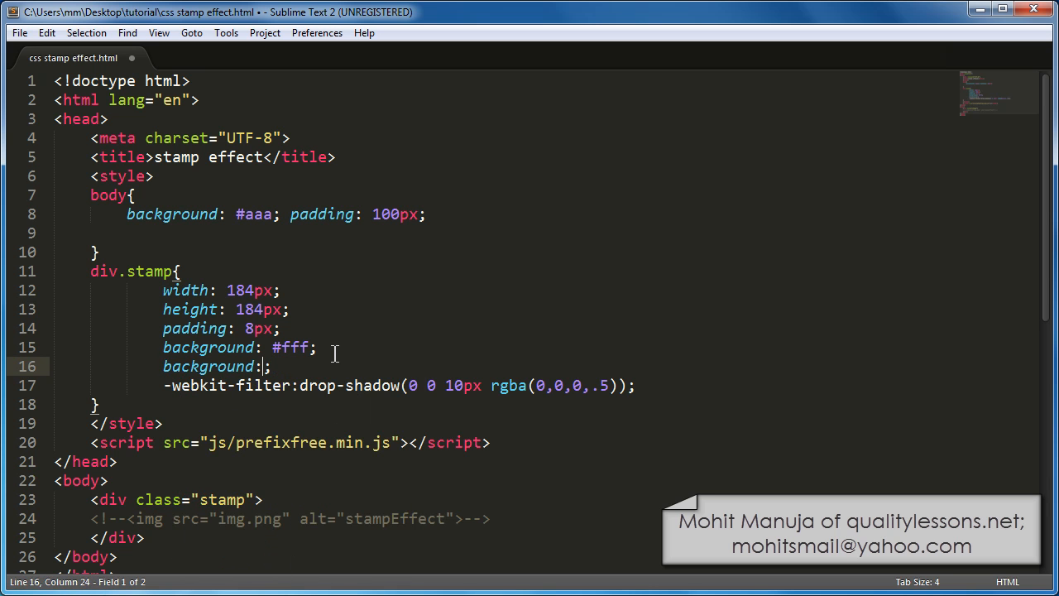
type("()")
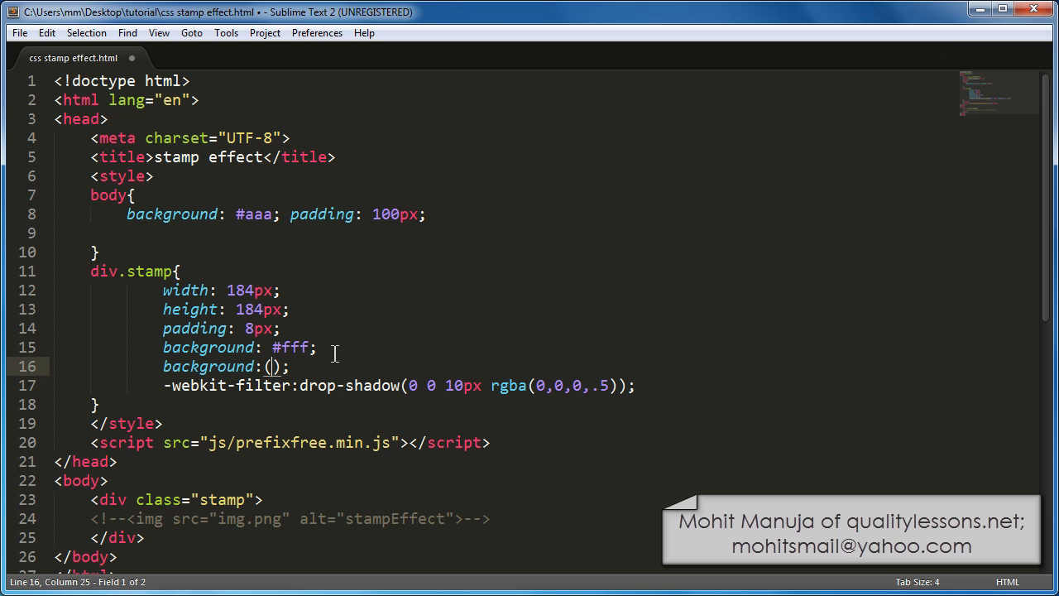
type("r")
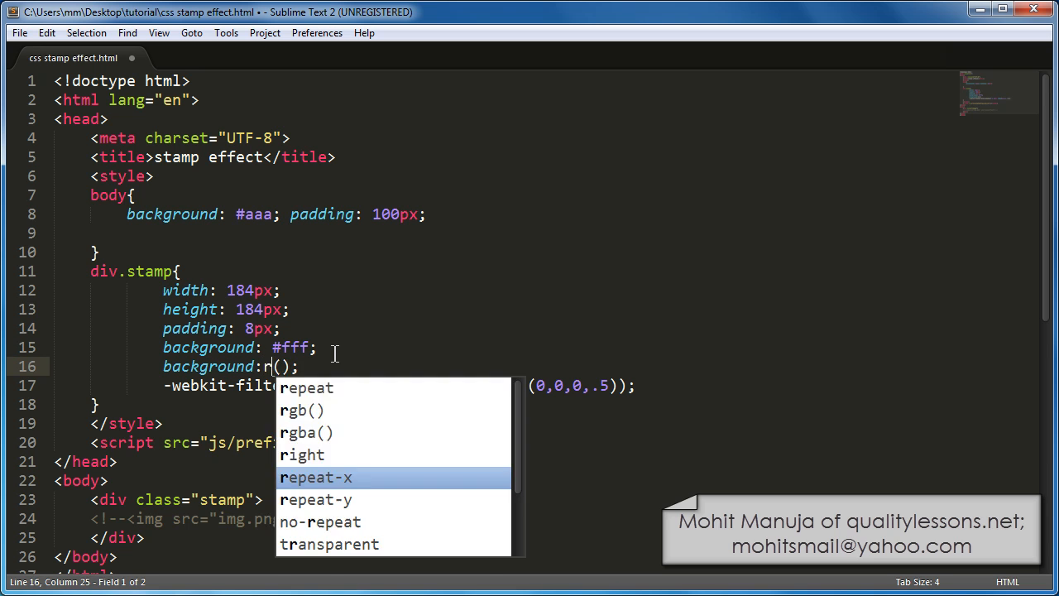
type("adia")
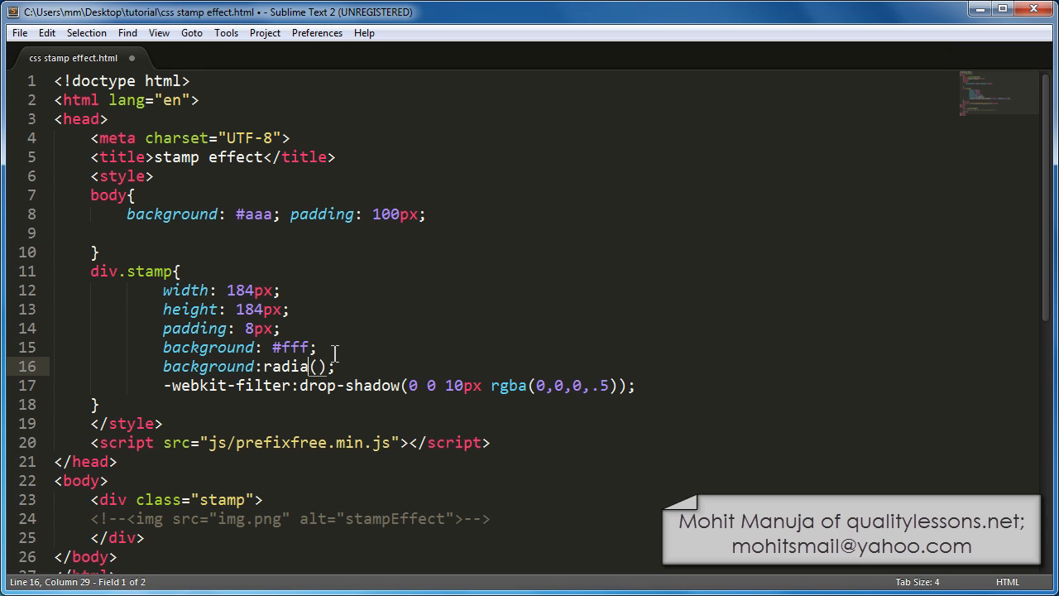
type("-gradie")
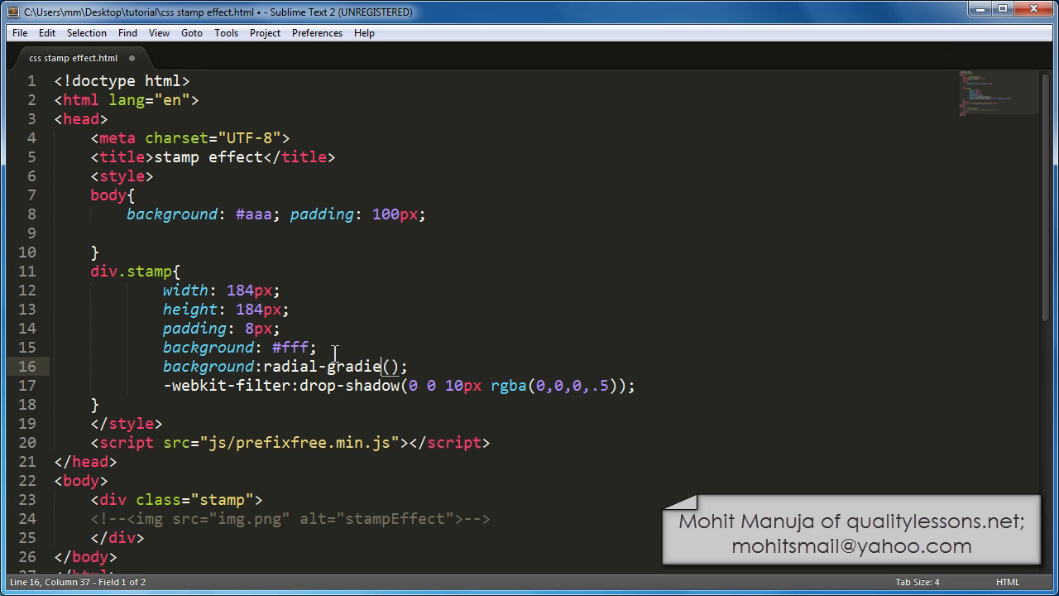
type("nt")
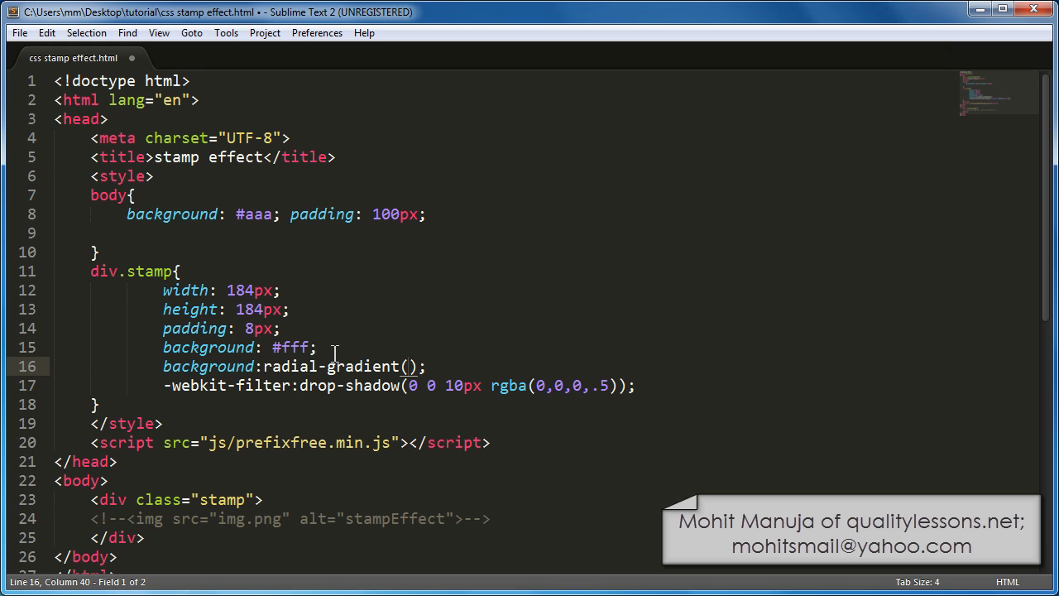
type("tras")
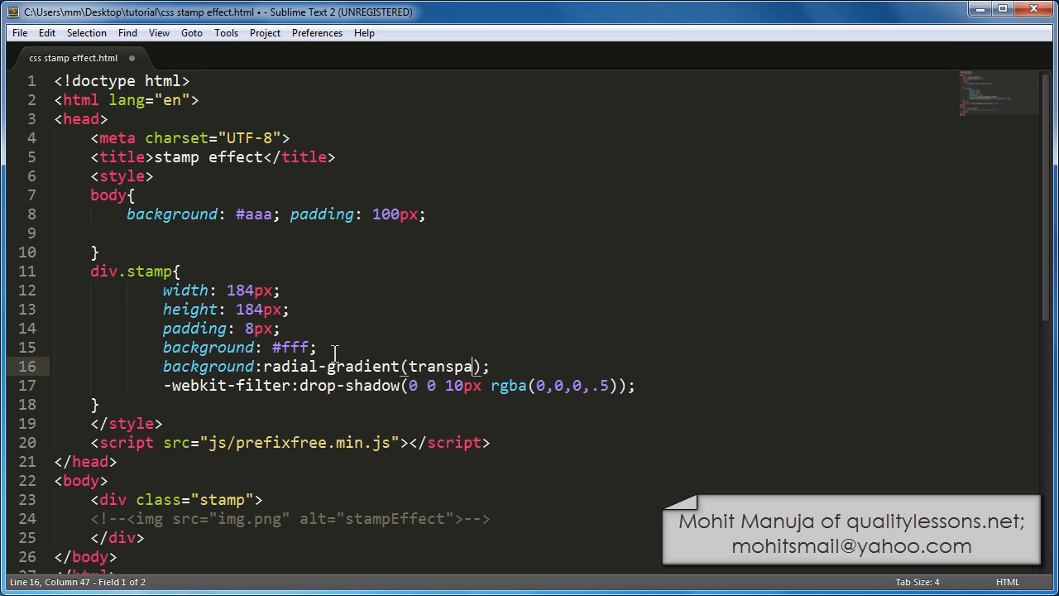
type("rent,")
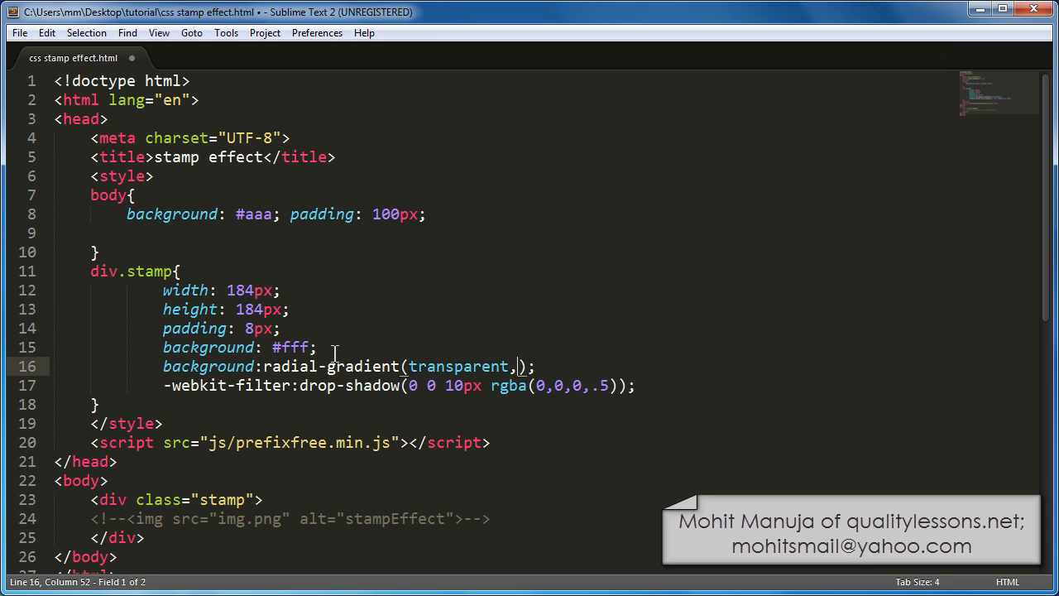
type("white")
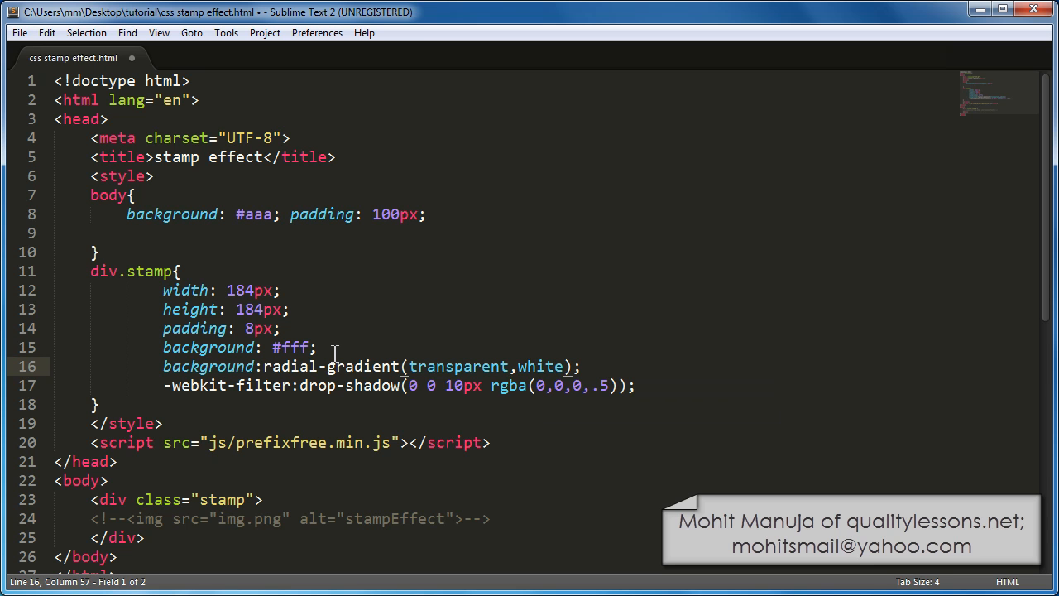
double_click(295, 347)
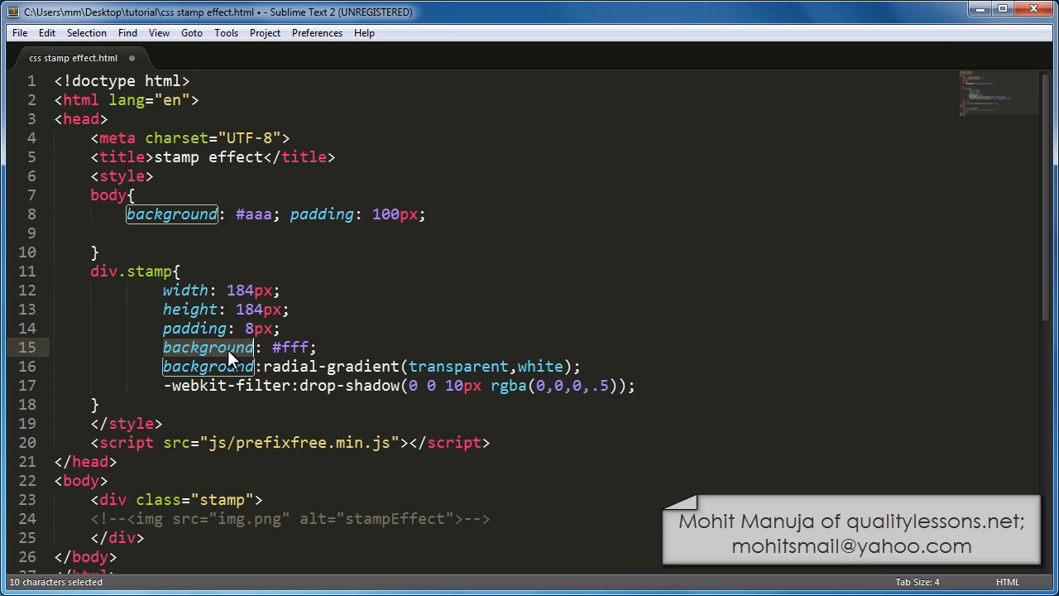
left_click(217, 367)
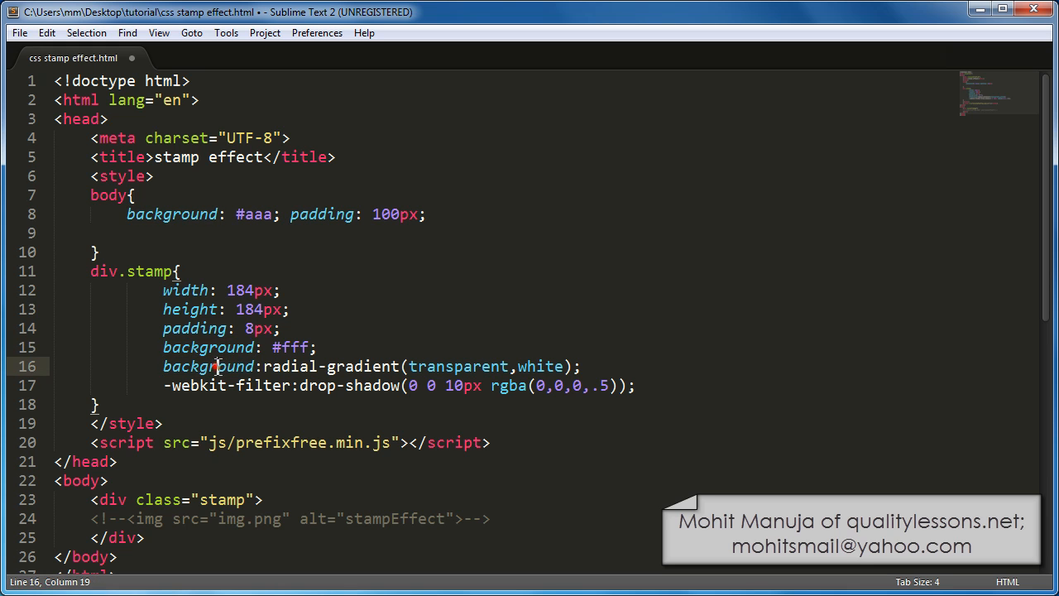
double_click(208, 366)
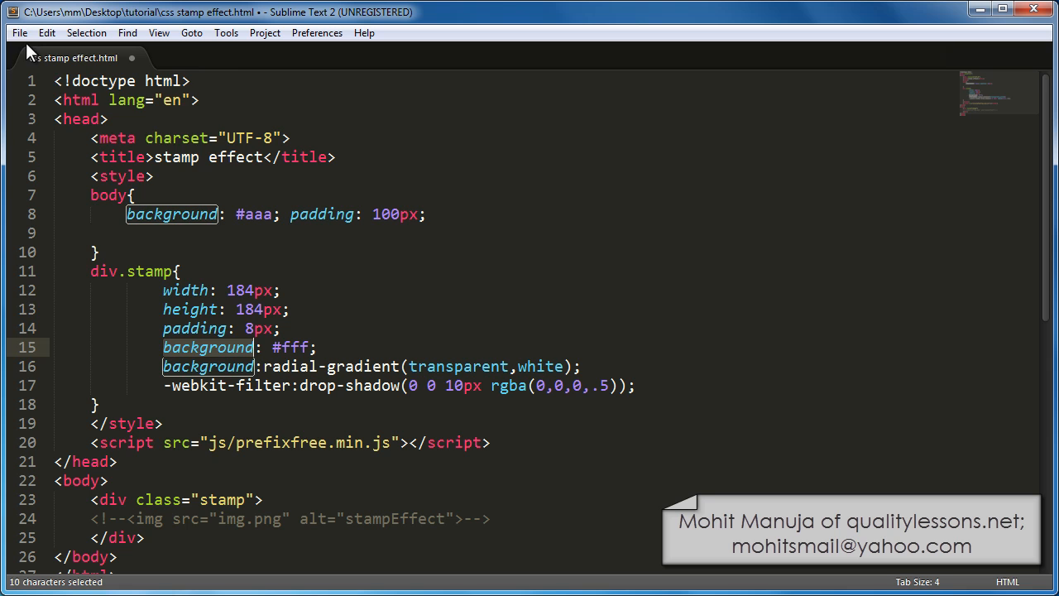
Save, reload Chrome to view the soft white radial gradient, then return to Sublime.
key("ctrl+s")
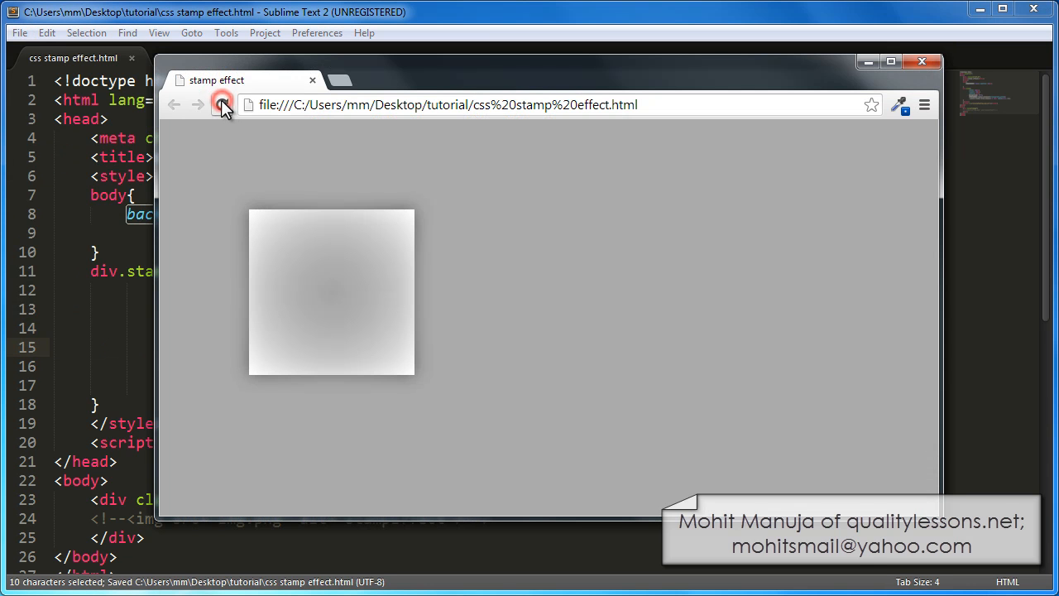
left_click(222, 105)
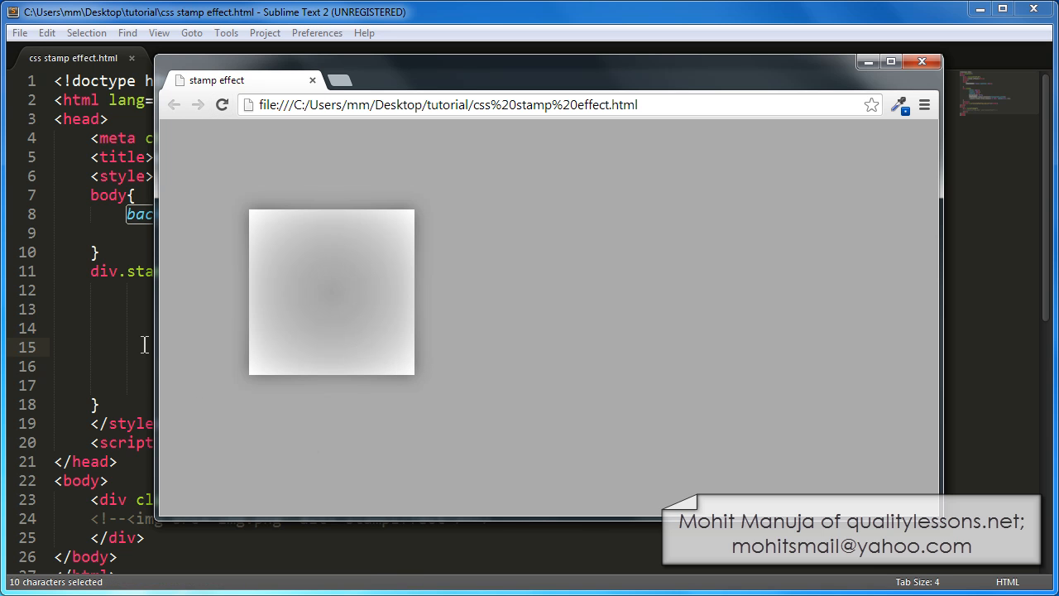
left_click(922, 61)
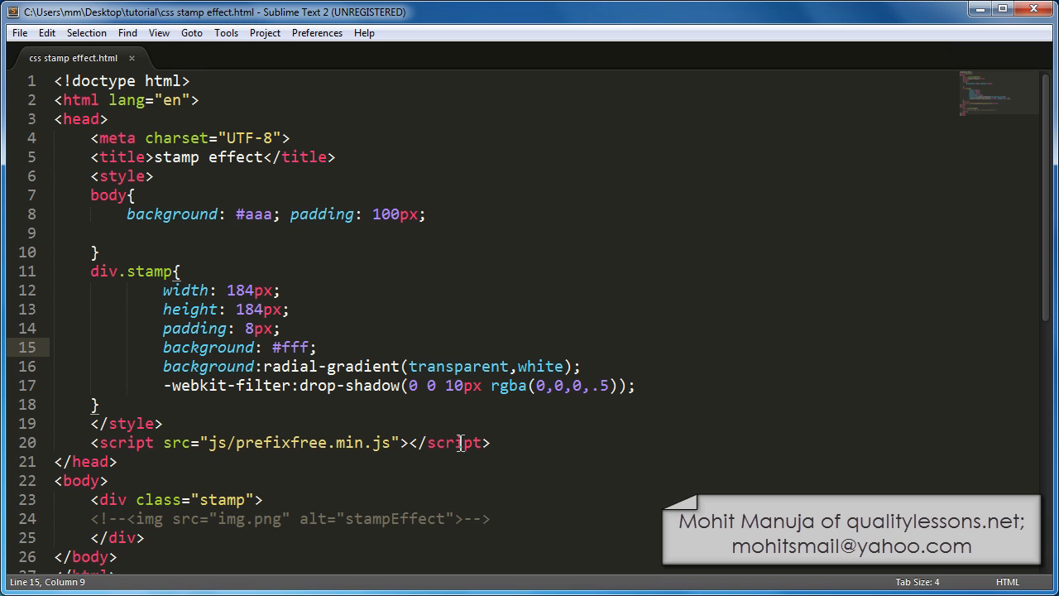
Change the gradient to radial-gradient(transparent, transparent 4px, white 4px, white) and check the stops.
left_click(517, 366)
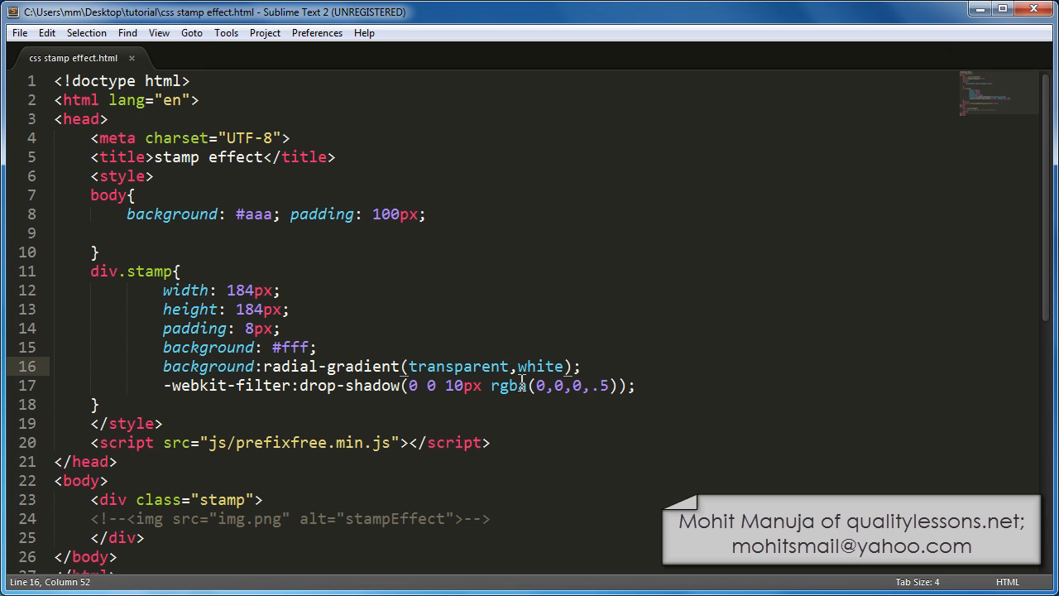
type("tra")
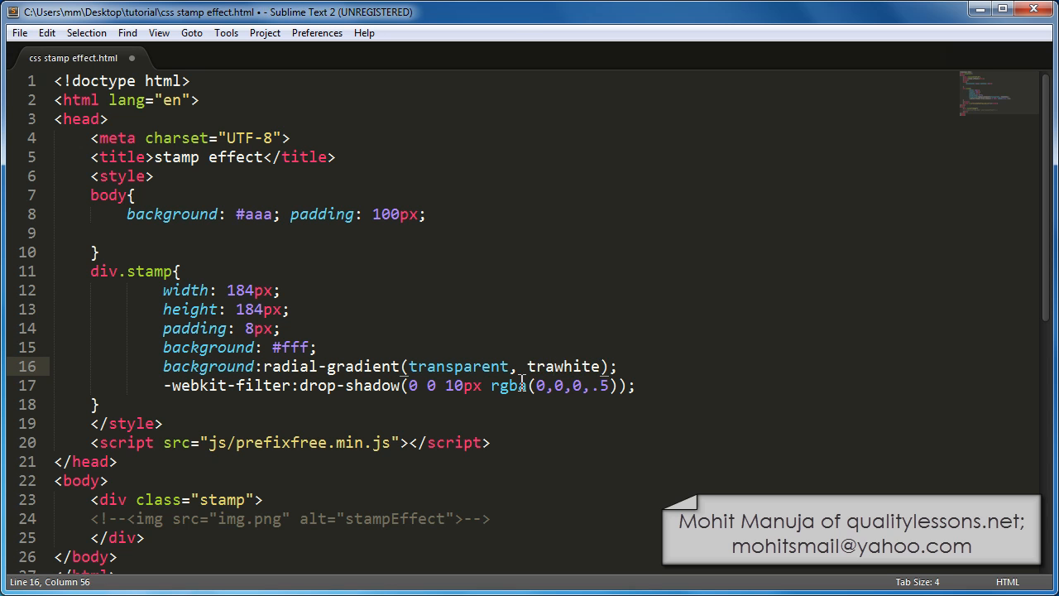
type("transparen")
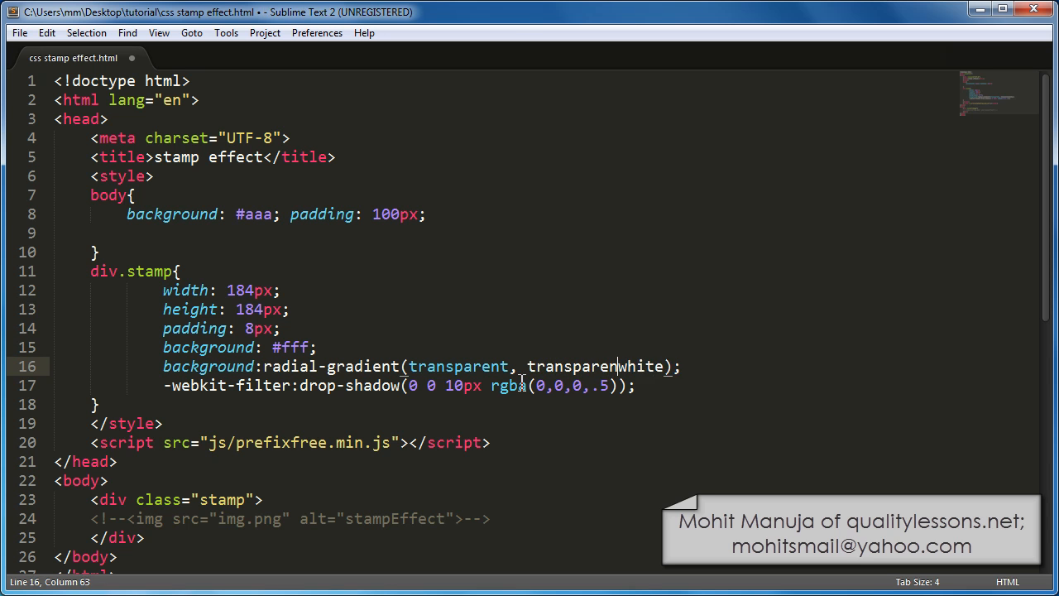
type("4")
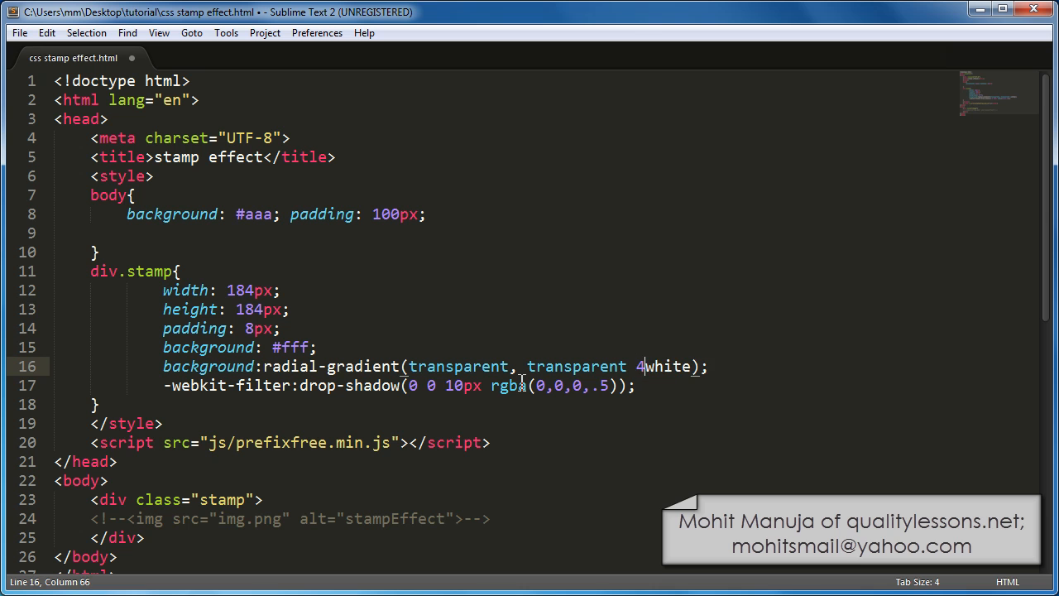
type("px,")
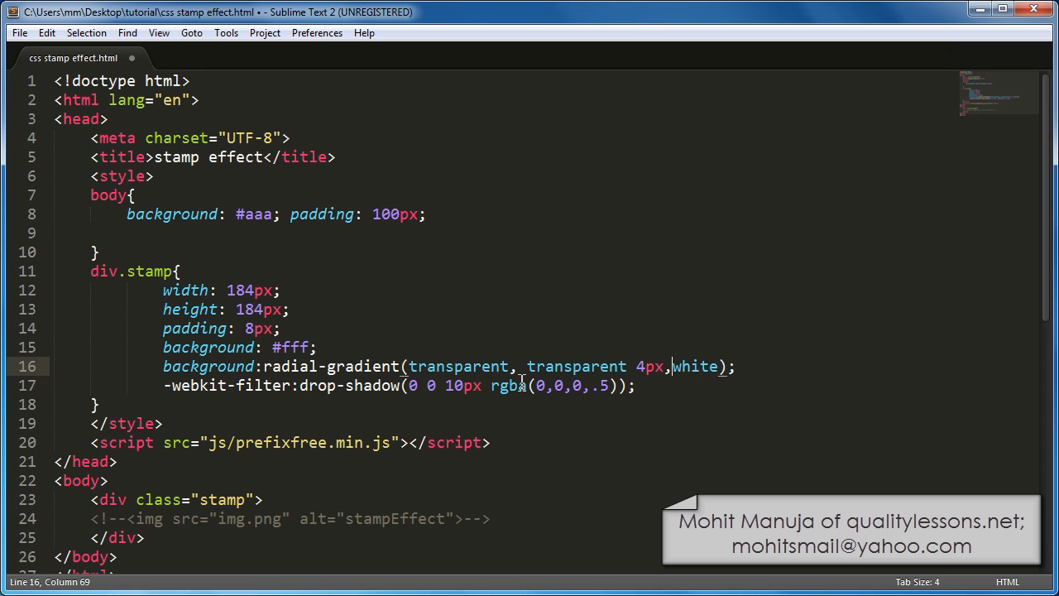
type("white")
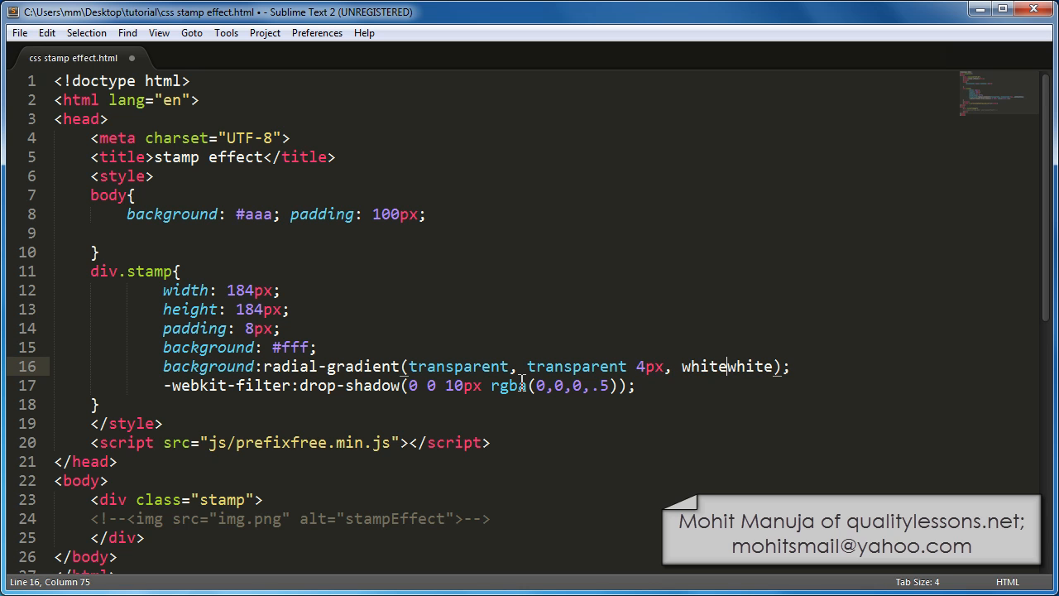
type("4")
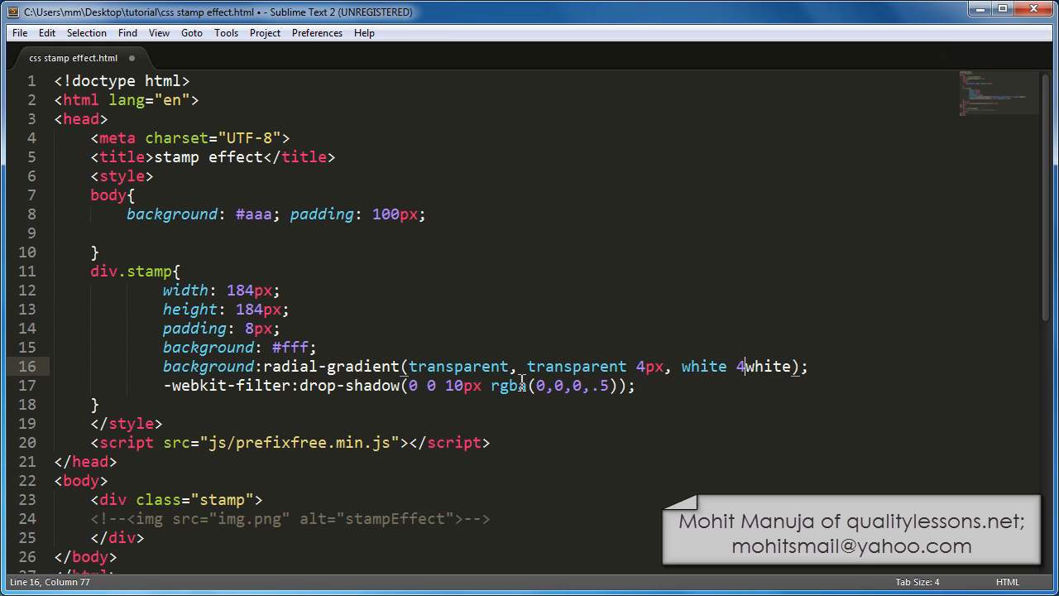
type("px,")
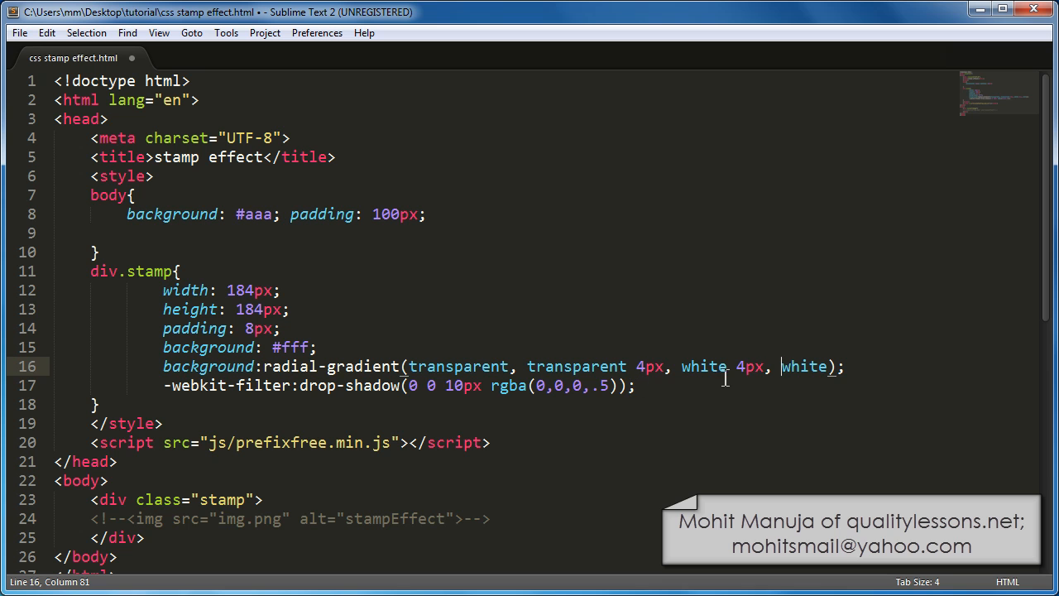
mouse_move(479, 366)
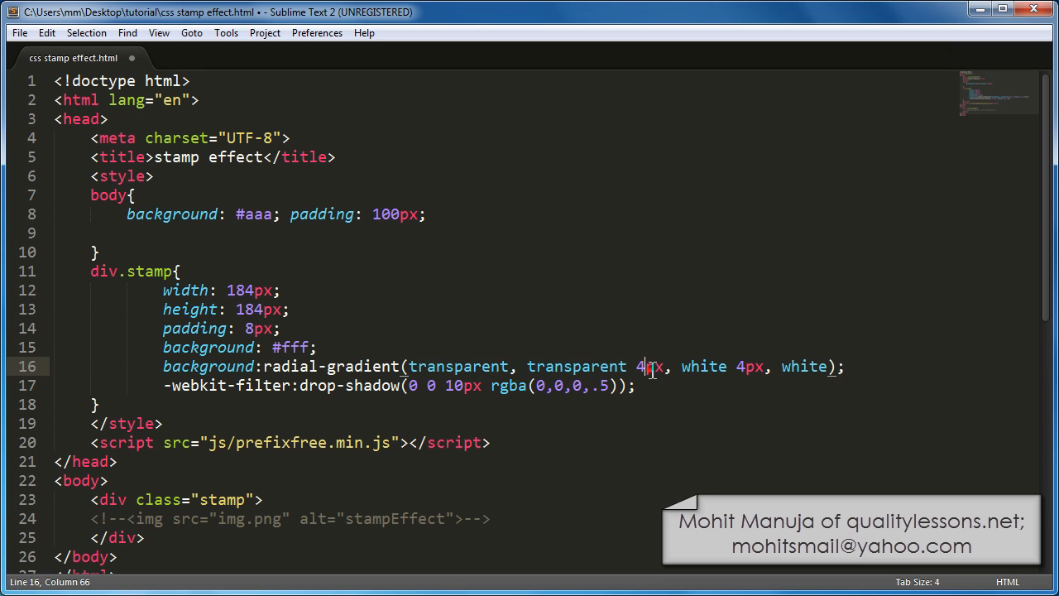
double_click(747, 365)
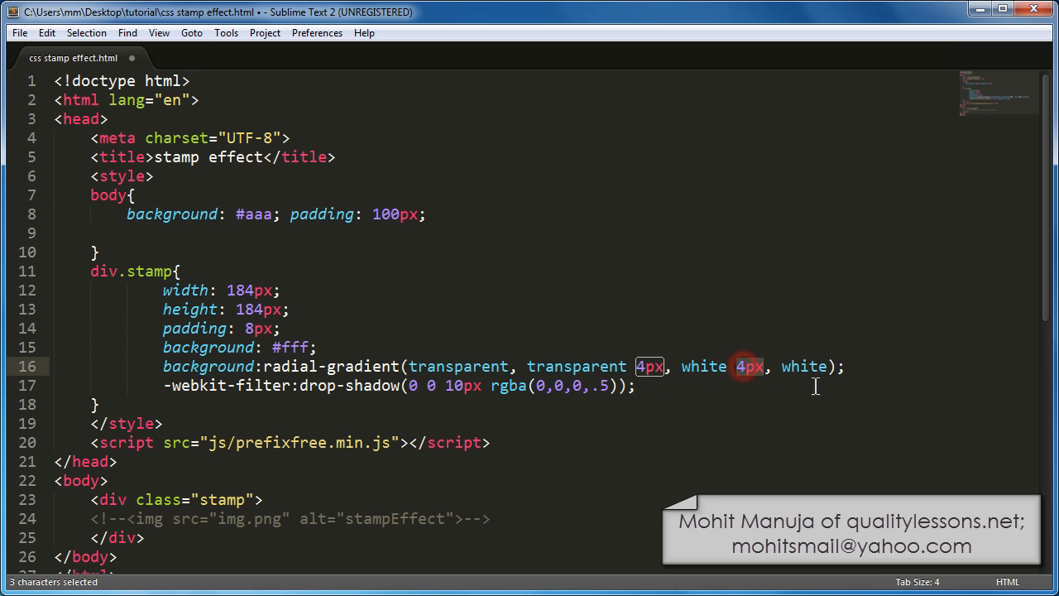
double_click(804, 367)
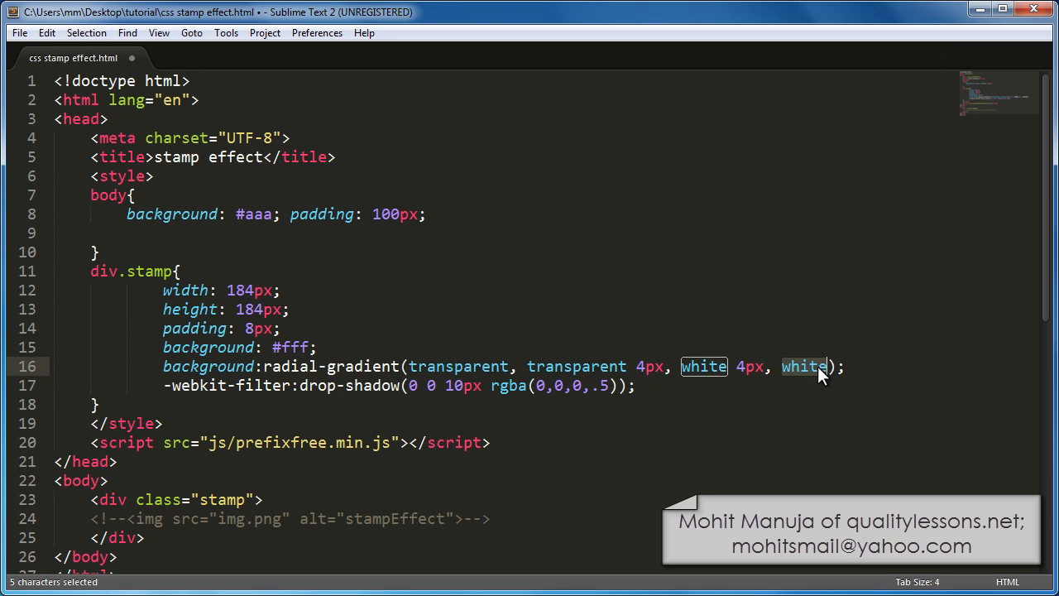
left_click(12, 33)
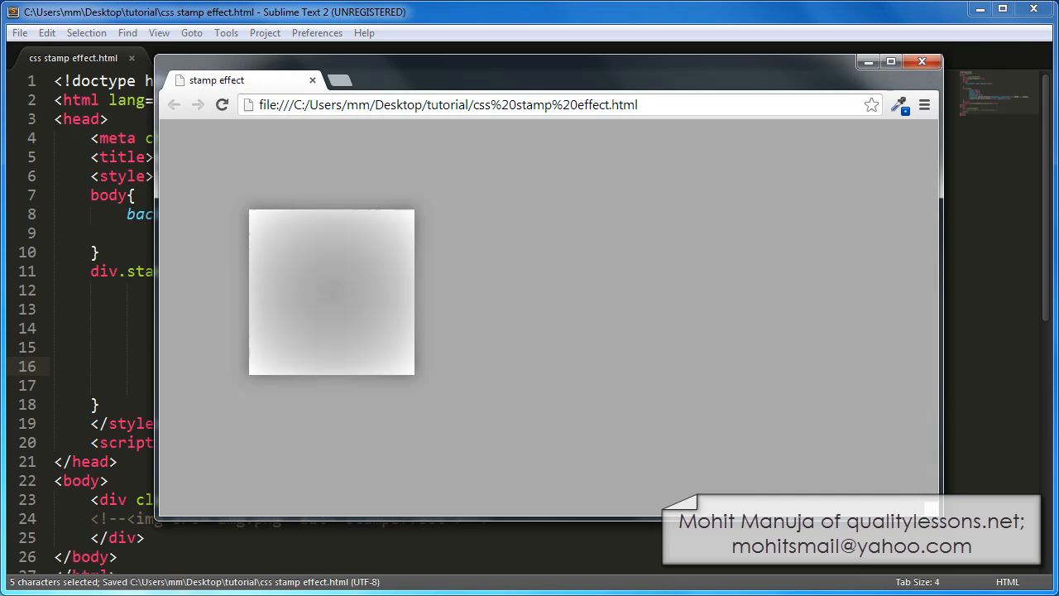
Reload Chrome to show the hard-edged gradient, then select both transparent colour stops in Sublime.
left_click(221, 104)
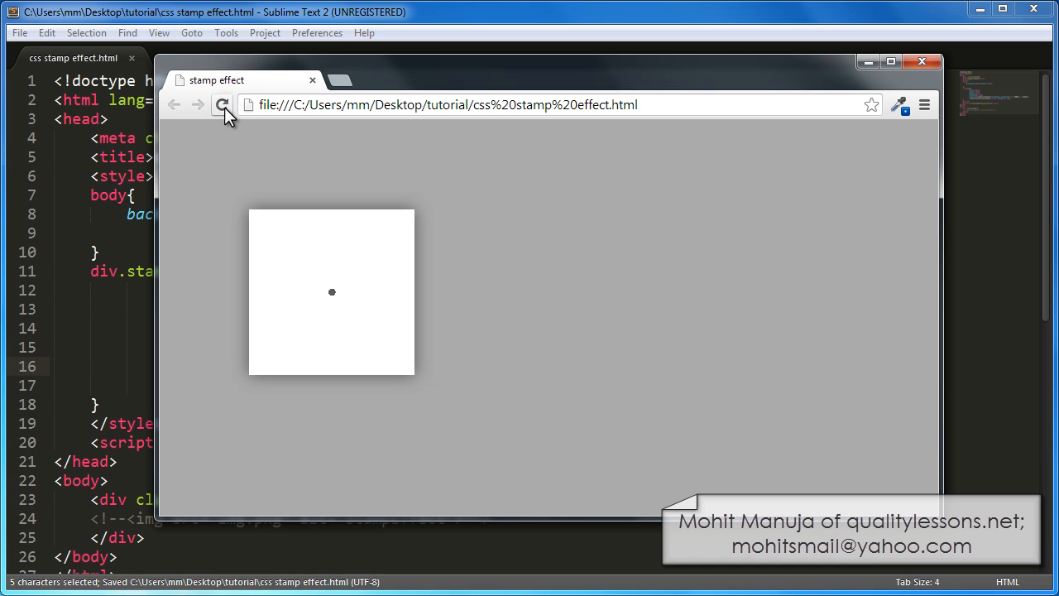
left_click(222, 104)
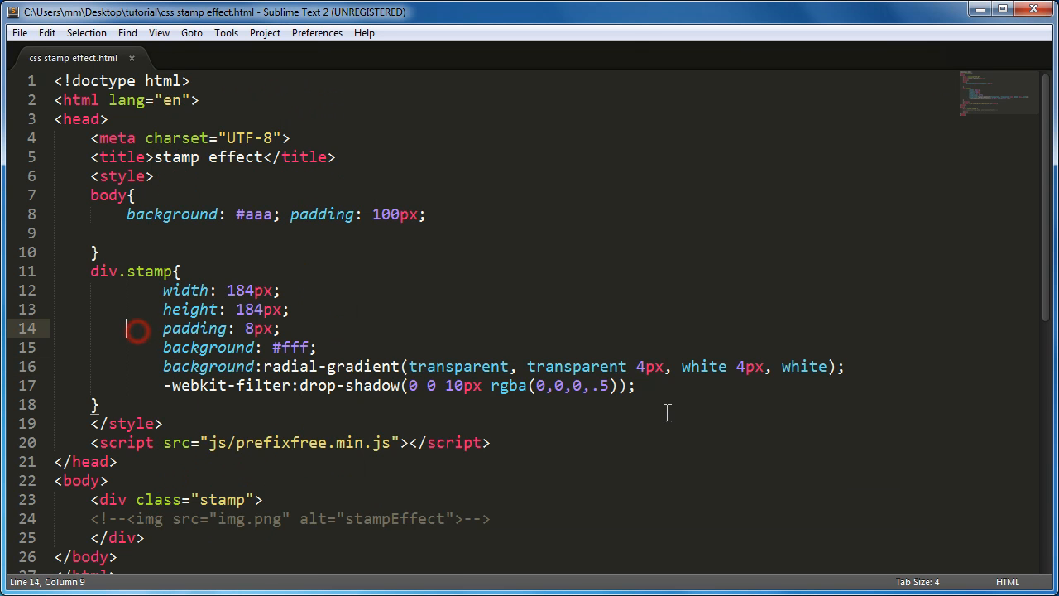
double_click(459, 366)
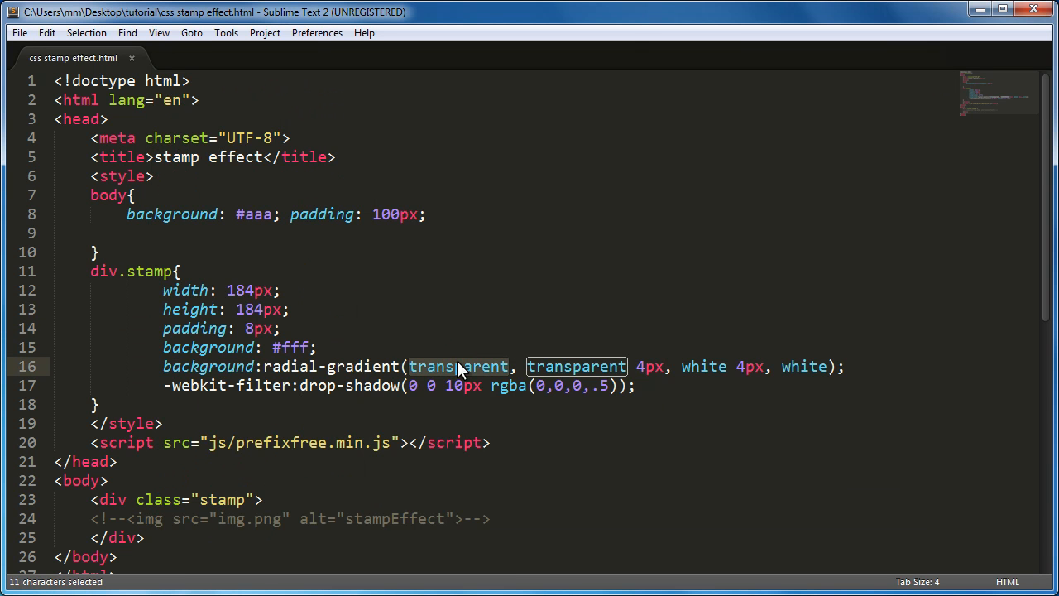
double_click(574, 366)
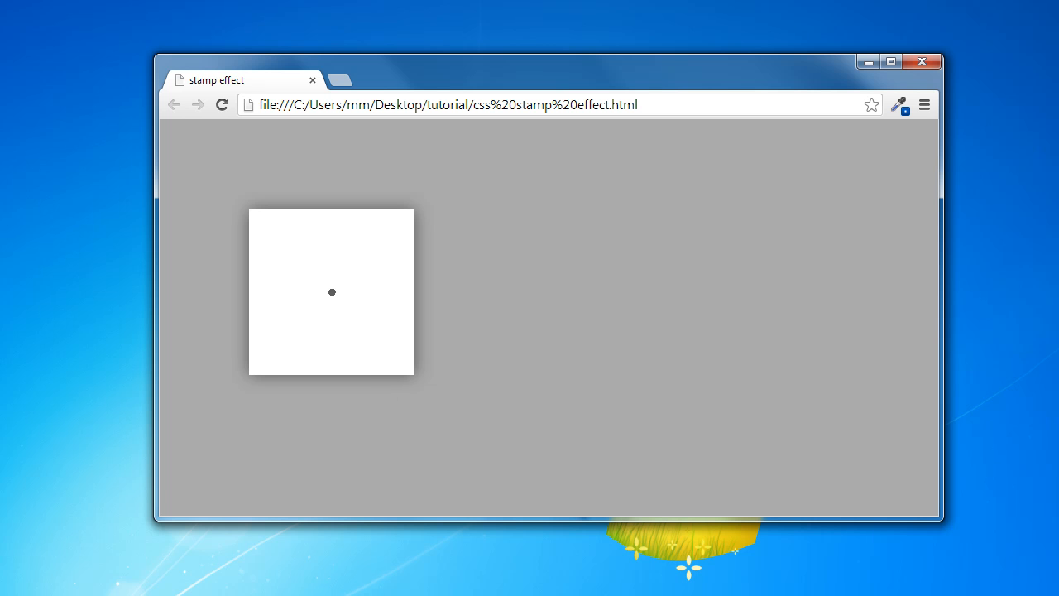
Add background-size: 20px 20px after the gradient line, save, and reload Chrome to see the dot grid.
key("alt+tab")
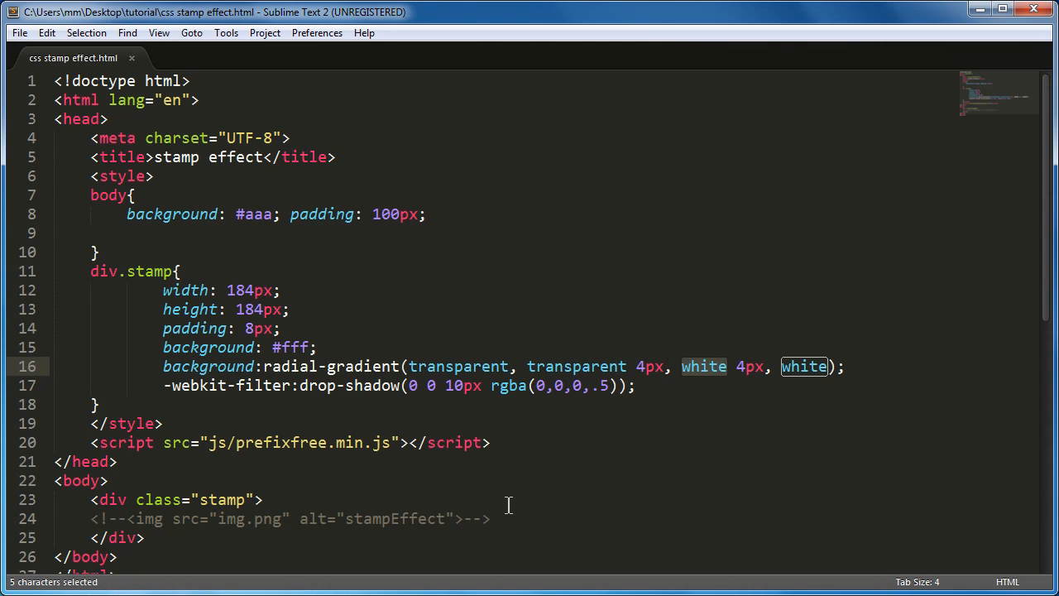
left_click(657, 386)
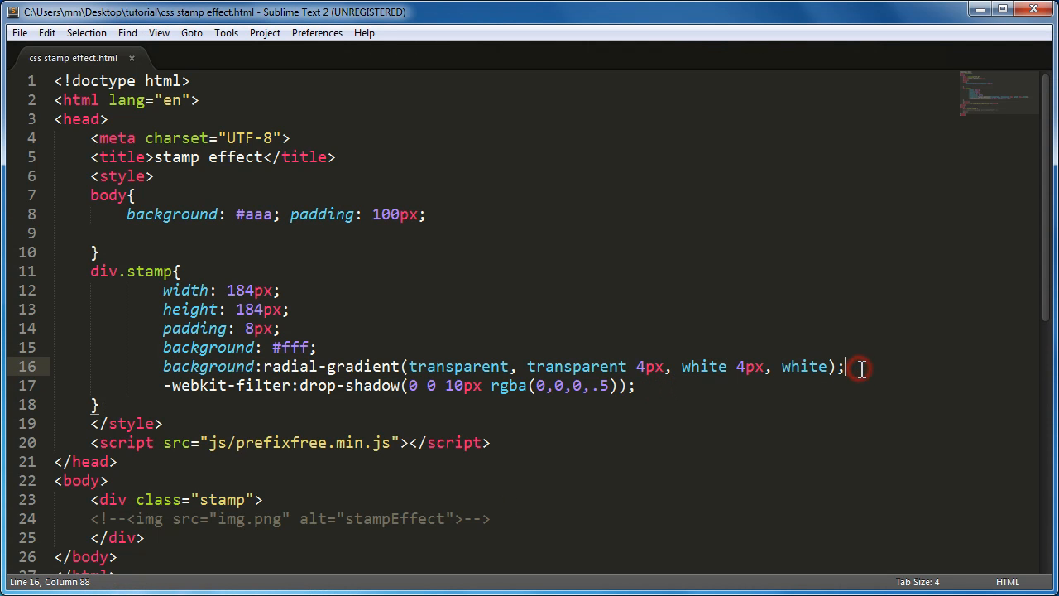
type("ba")
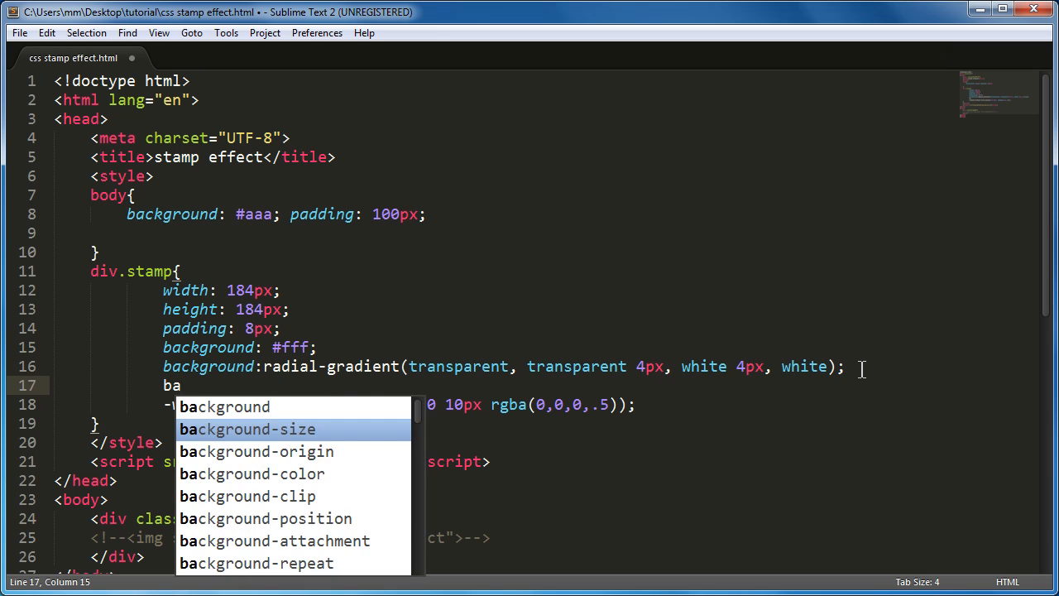
key("Tab")
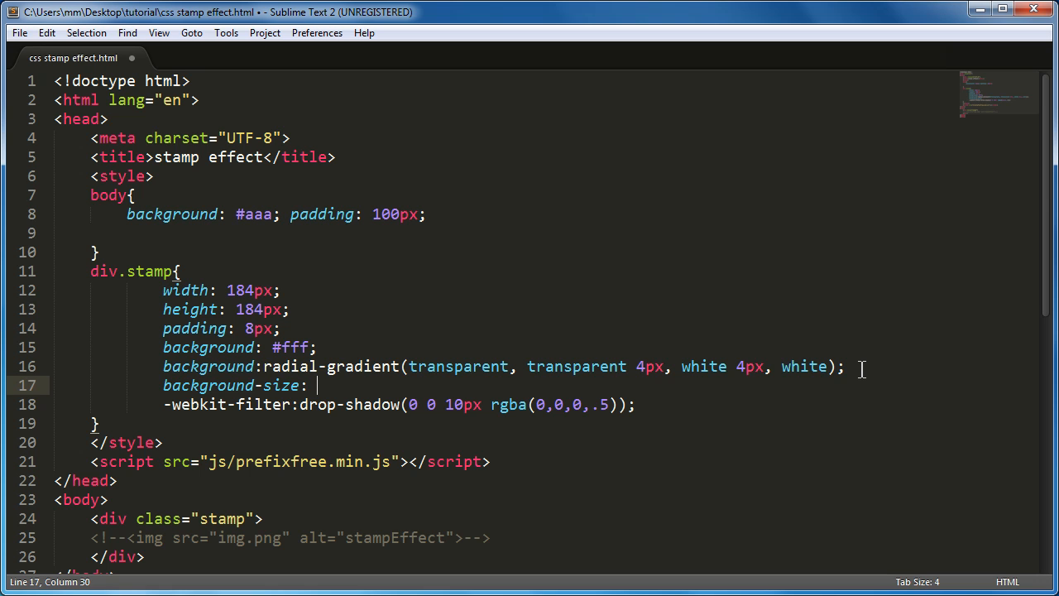
type("20p")
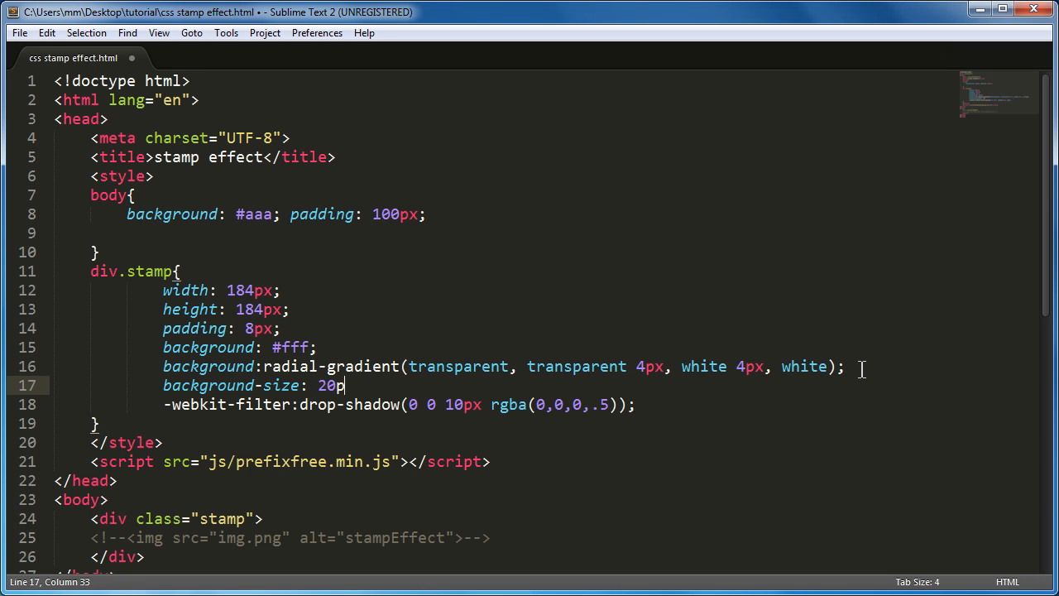
type("x 20")
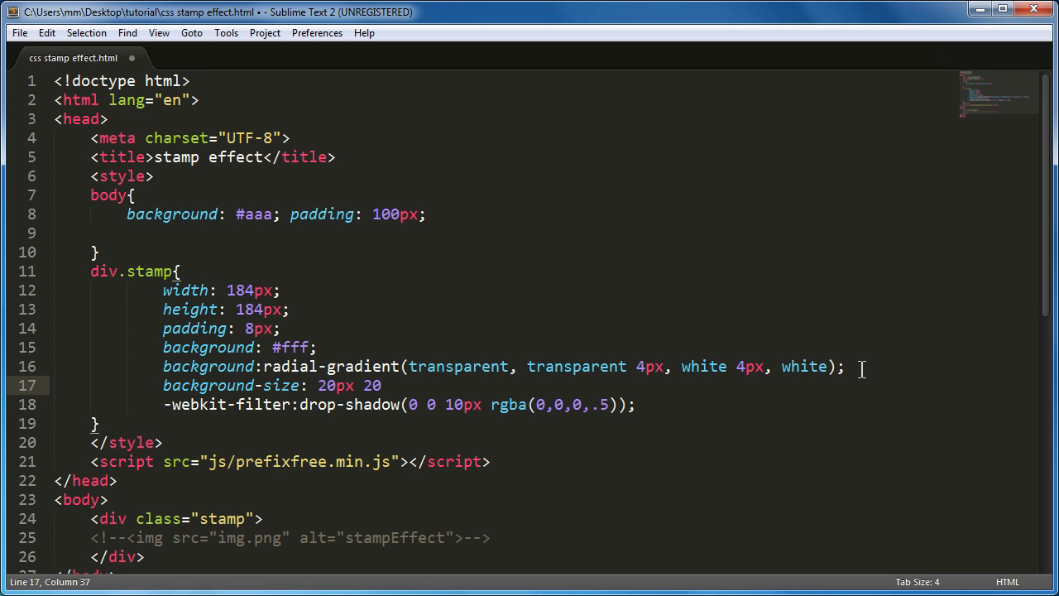
type("px;")
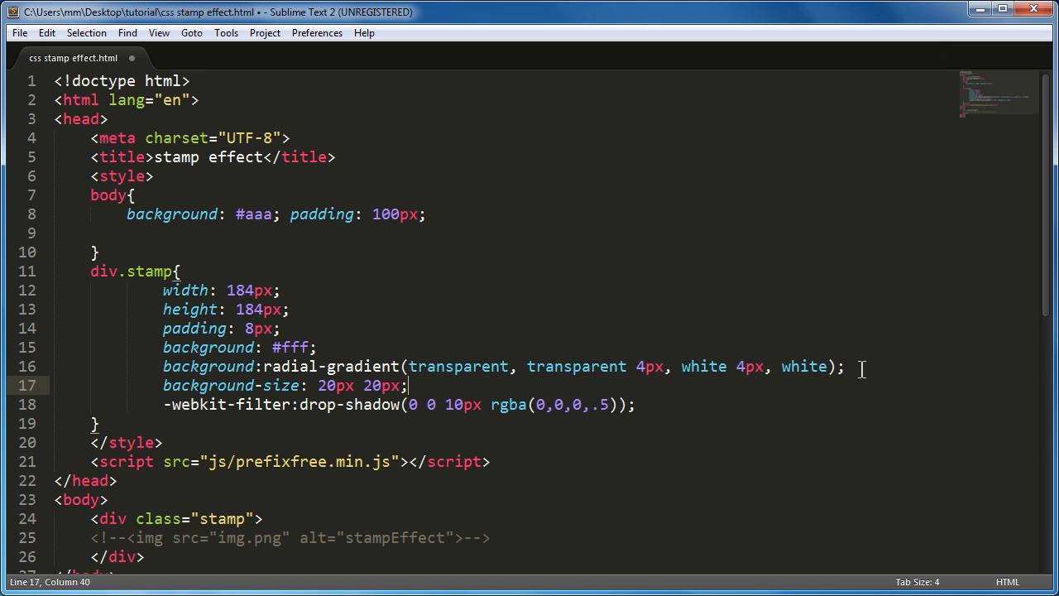
key("ctrl+s")
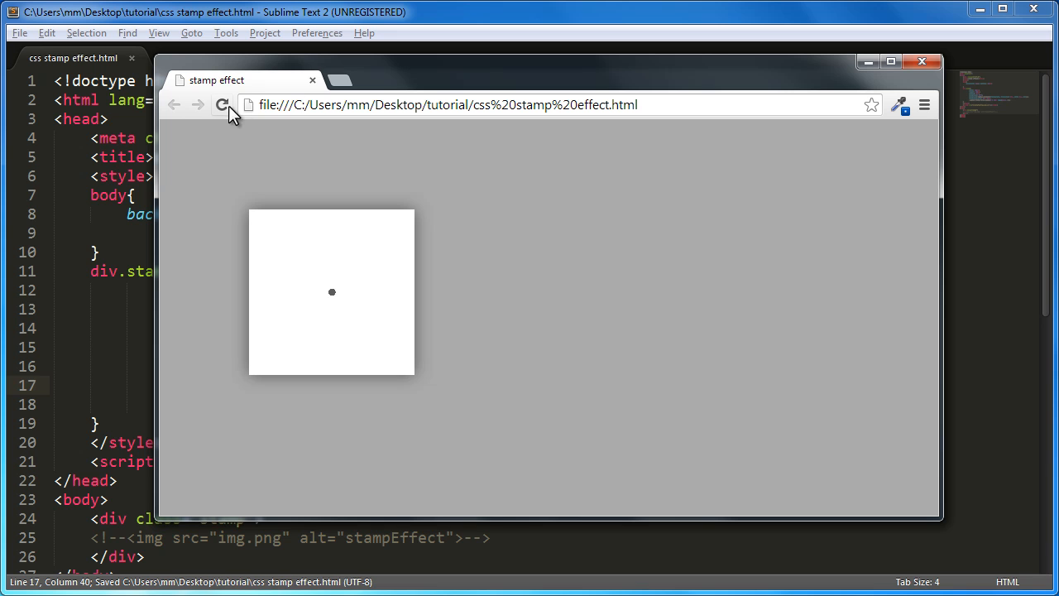
left_click(222, 106)
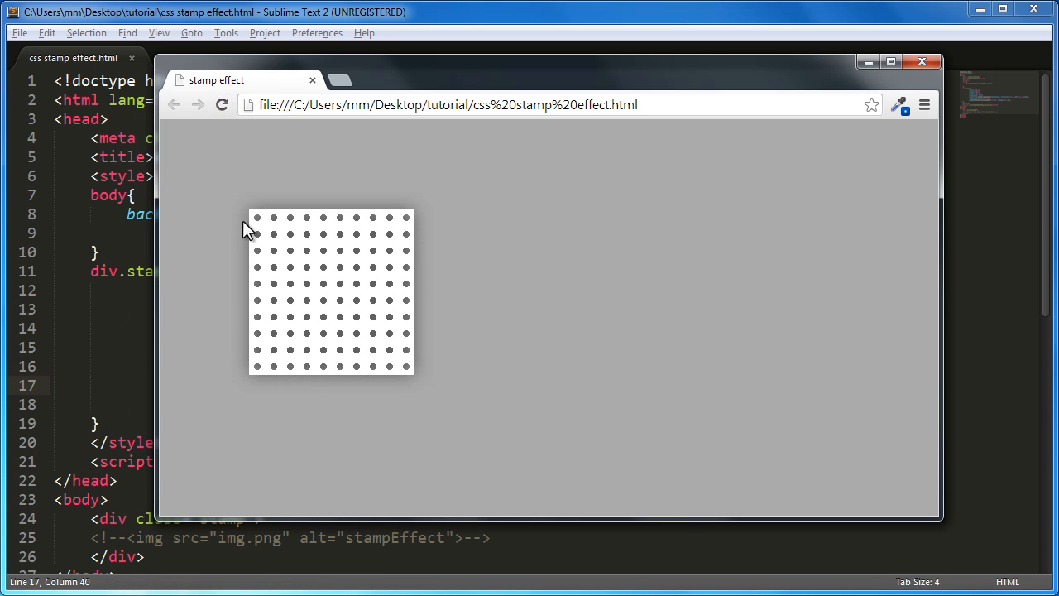
mouse_move(261, 230)
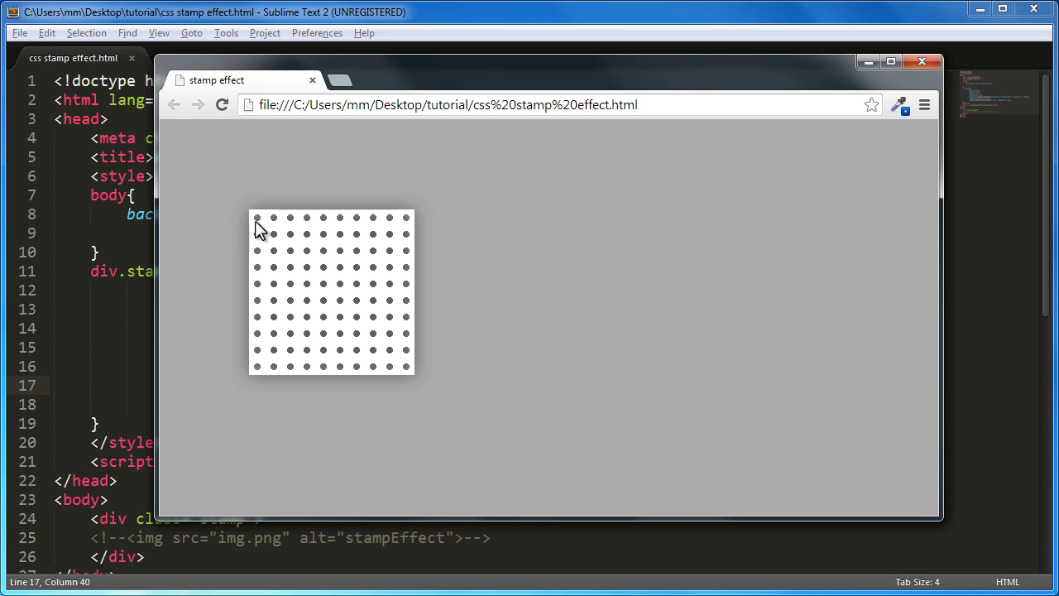
mouse_move(153, 333)
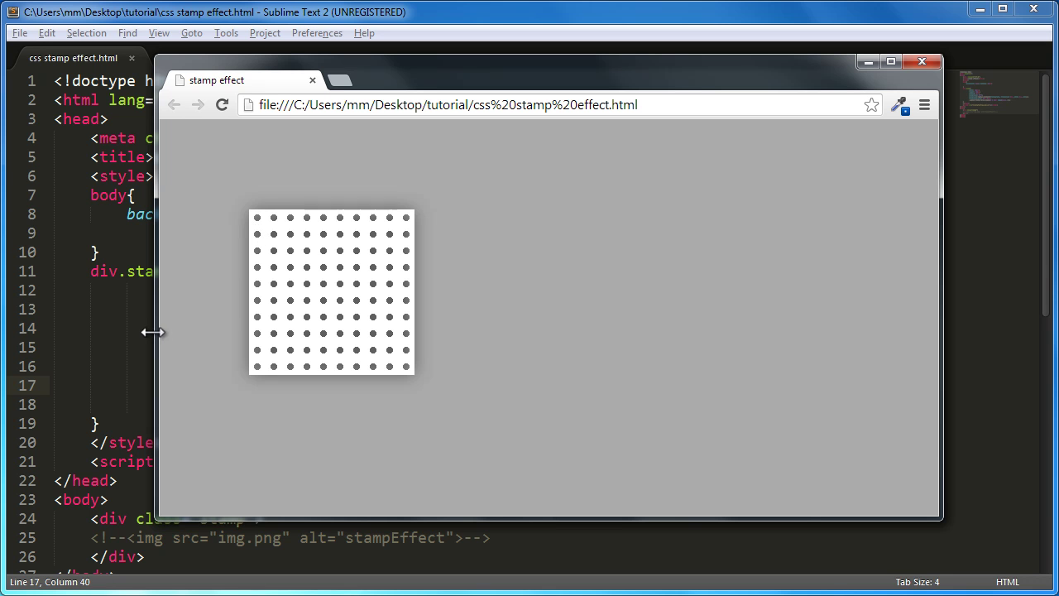
Back in Sublime, start a background-position property after the background-size line.
left_click(921, 62)
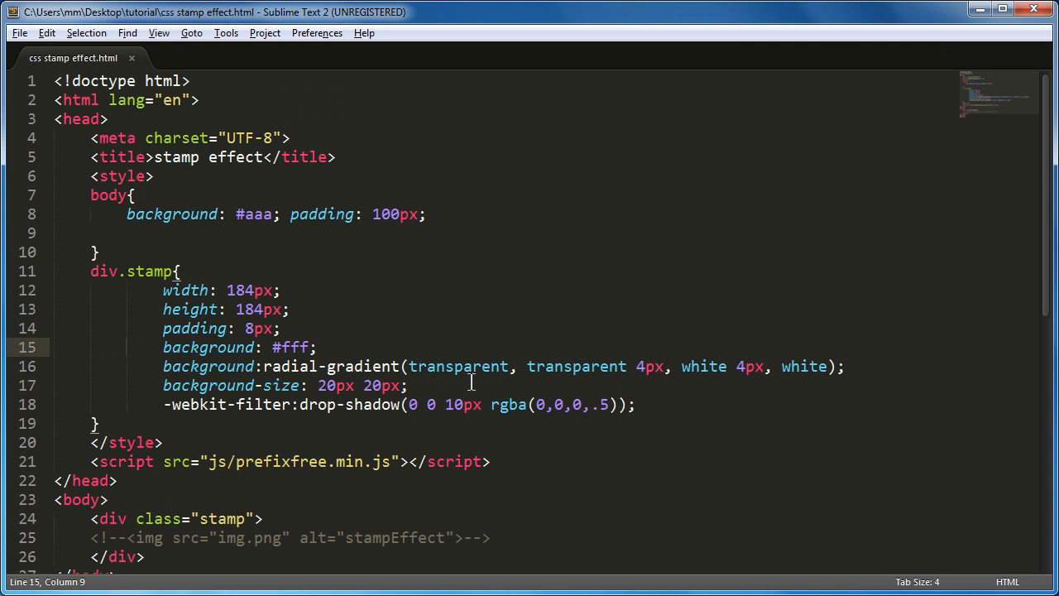
left_click(415, 385)
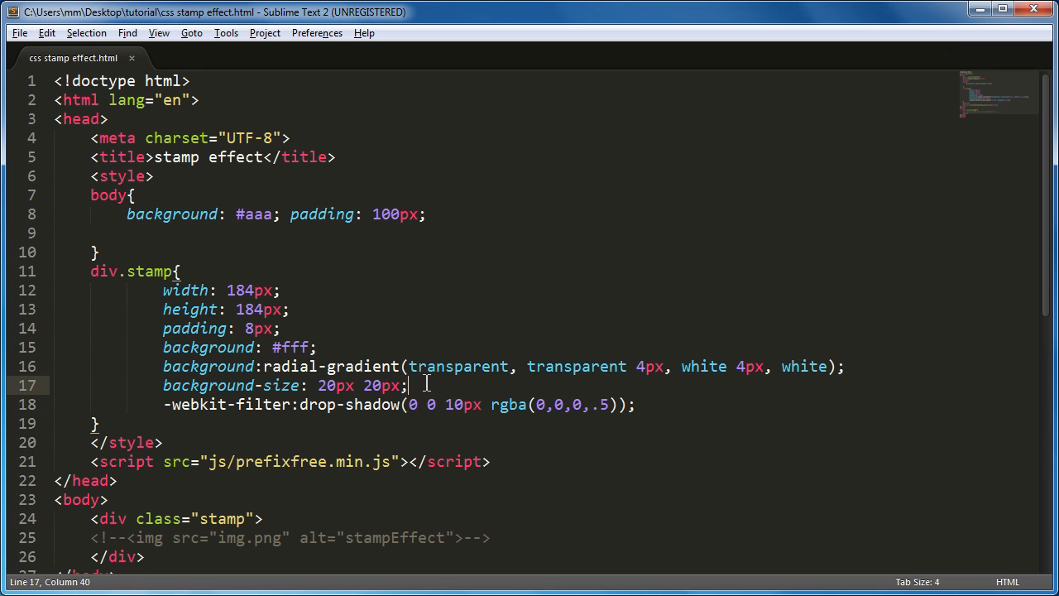
type("ba")
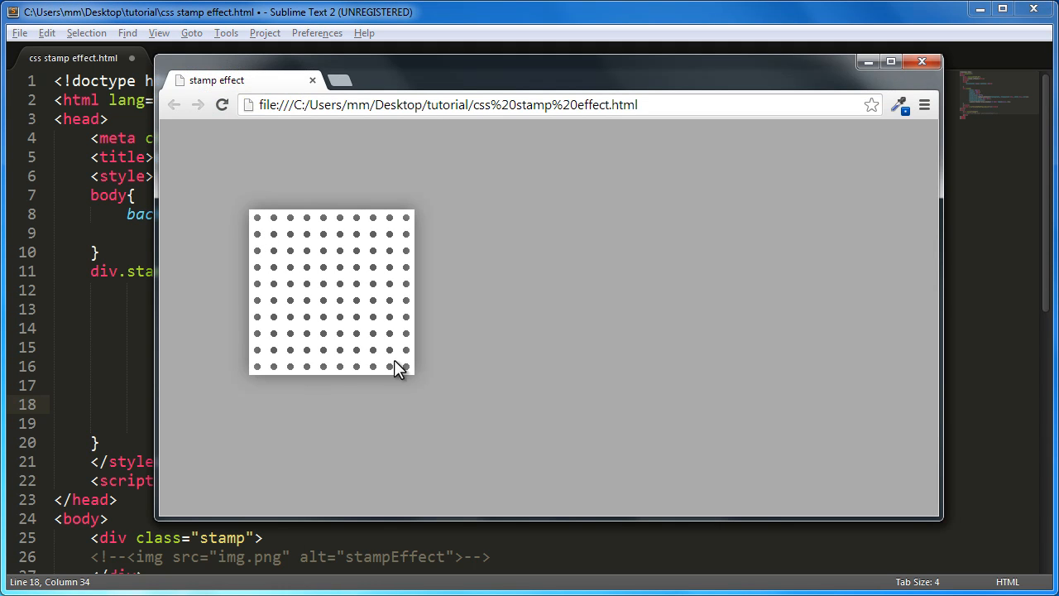
mouse_move(263, 227)
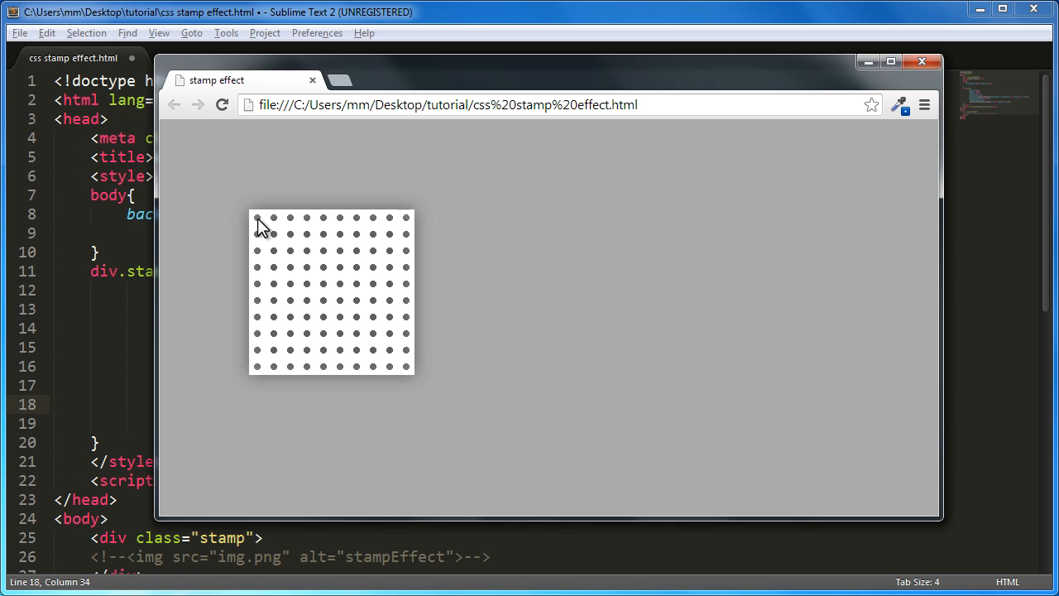
mouse_move(259, 222)
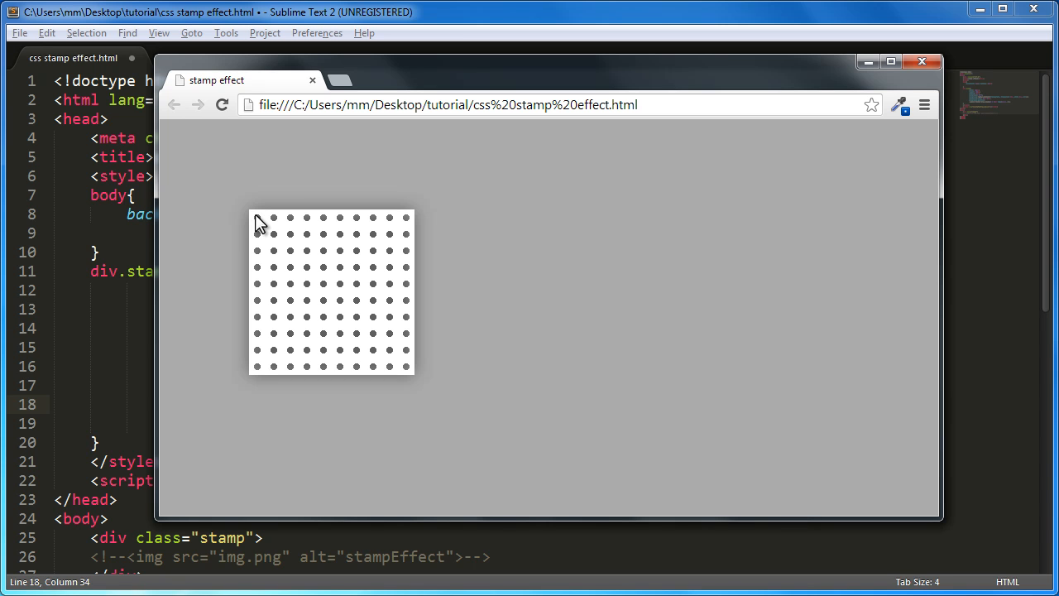
mouse_move(261, 358)
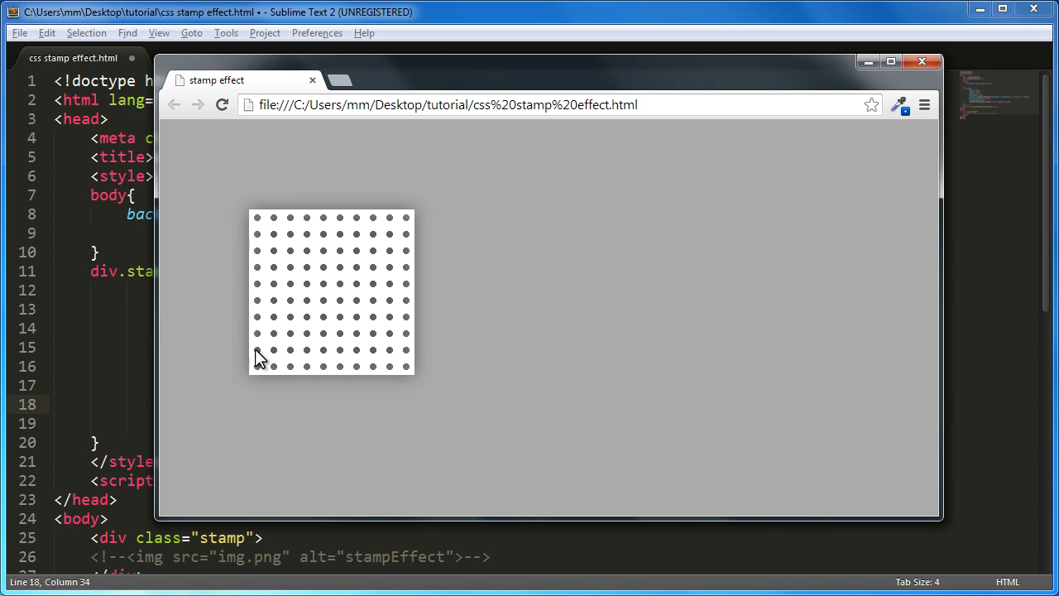
mouse_move(263, 374)
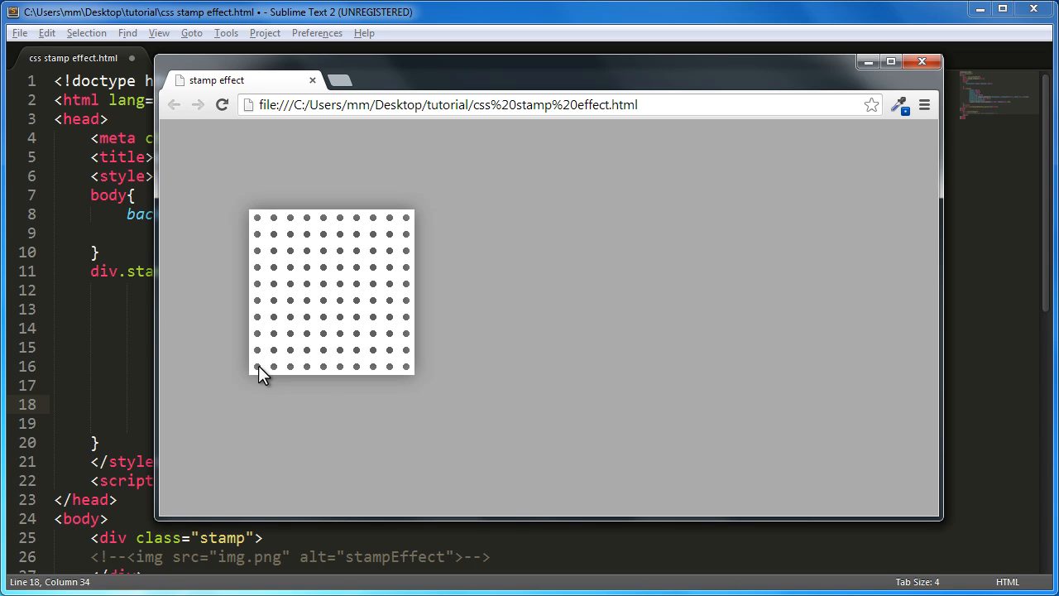
mouse_move(322, 385)
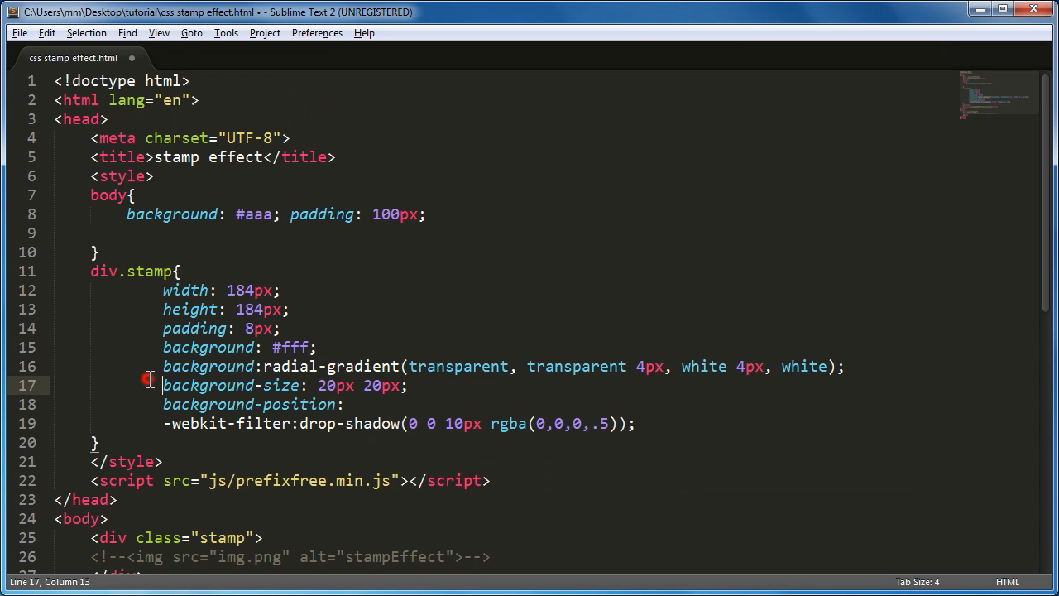
Set background-position to -10px -10px and reload Chrome to check the offset dots.
left_click(364, 403)
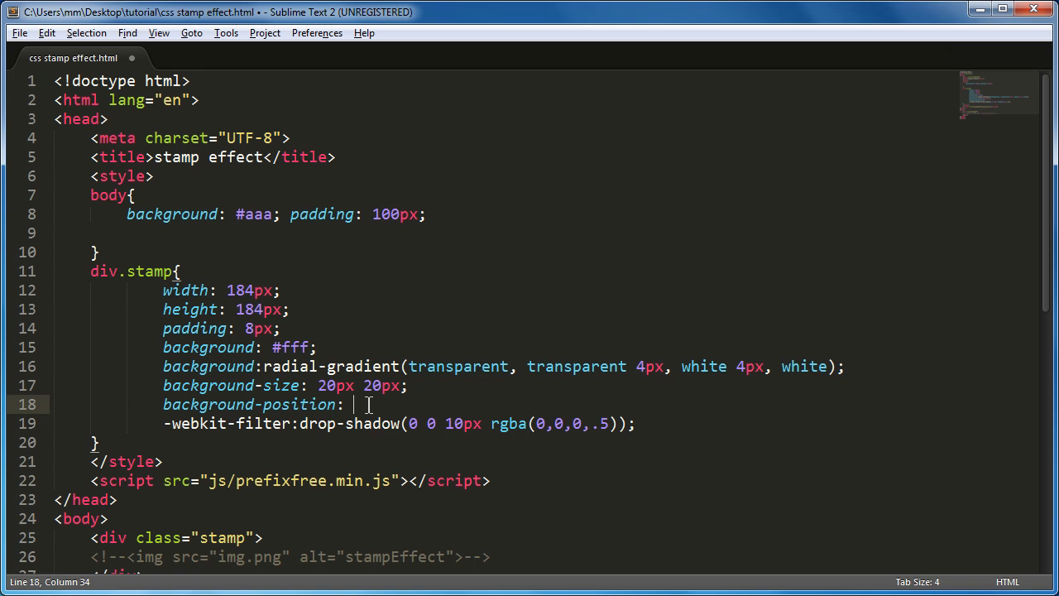
type("-")
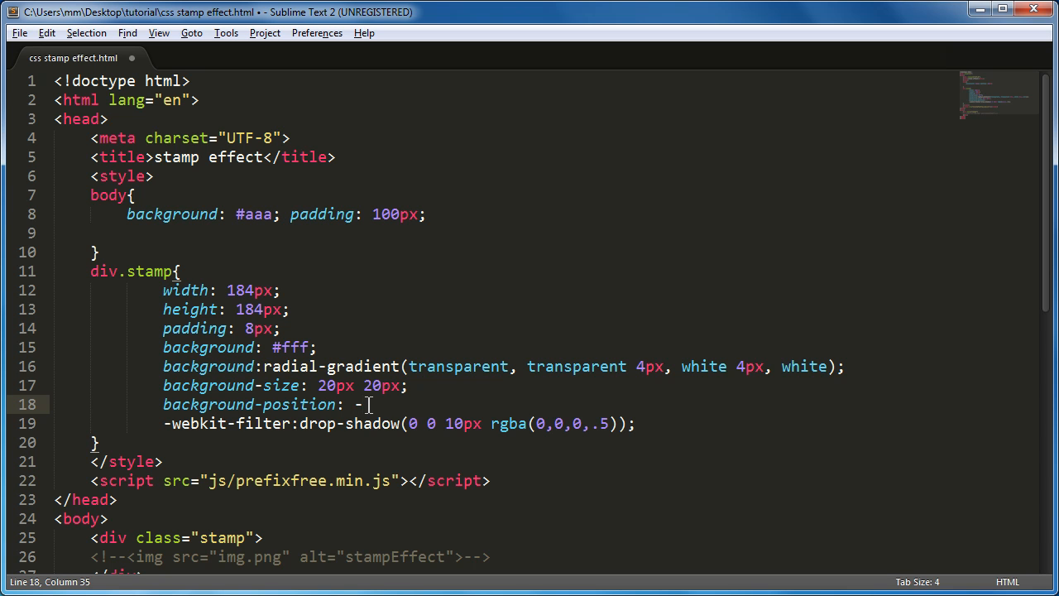
type("10")
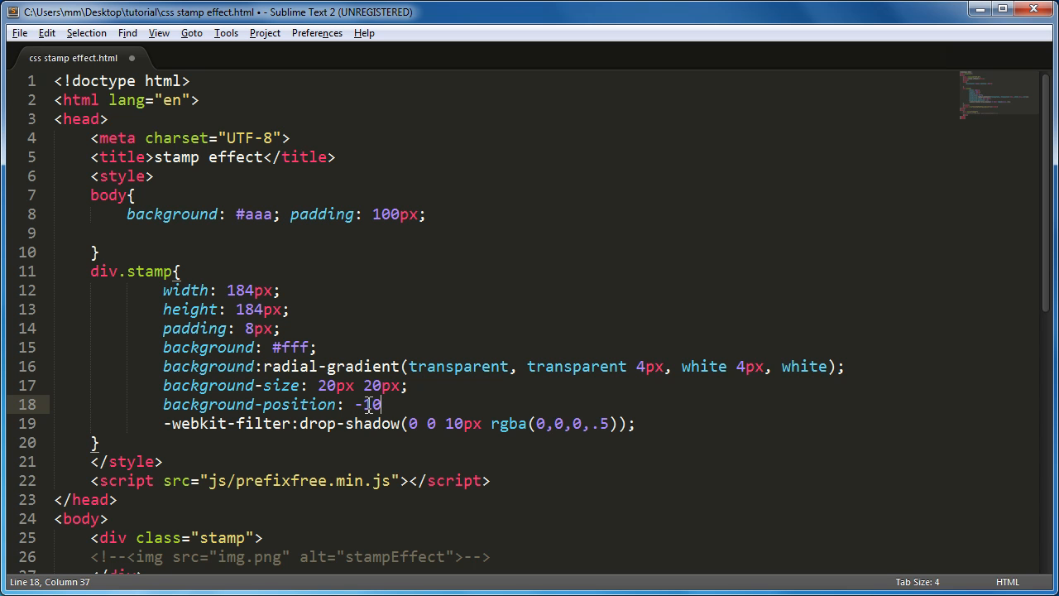
type("px")
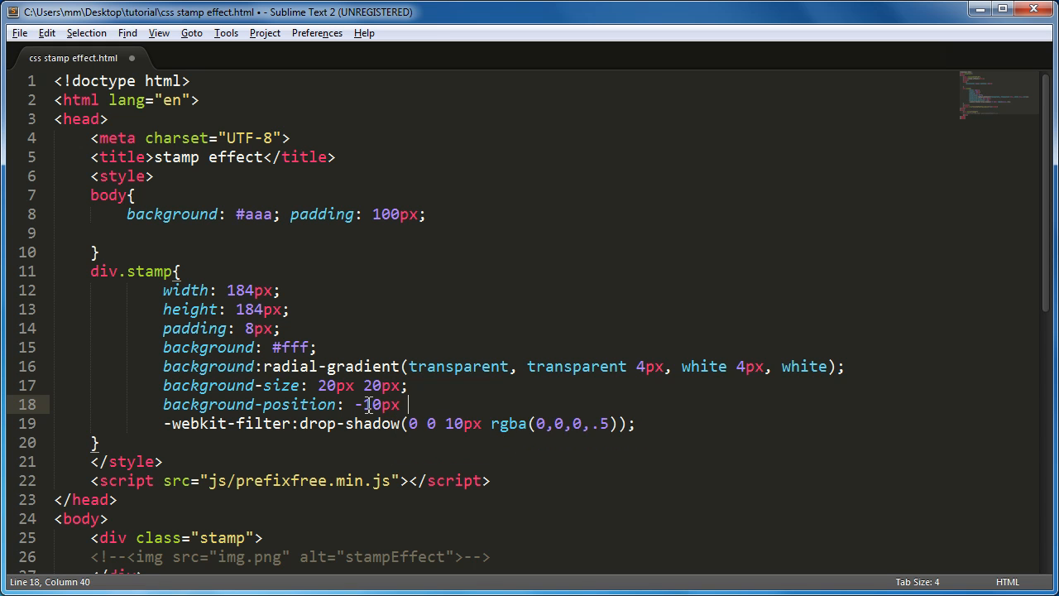
type("-10")
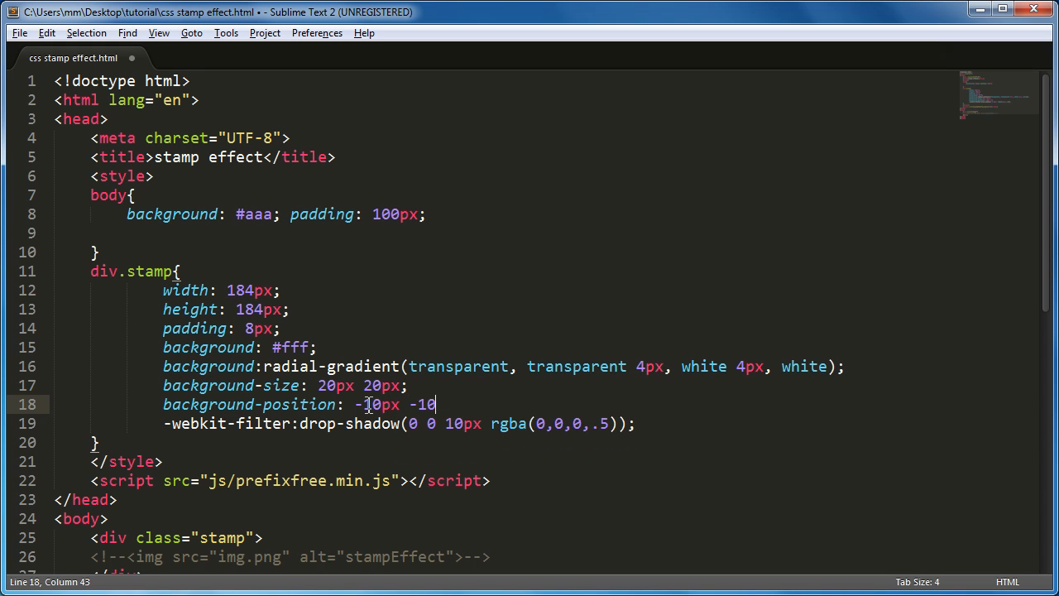
type("px;")
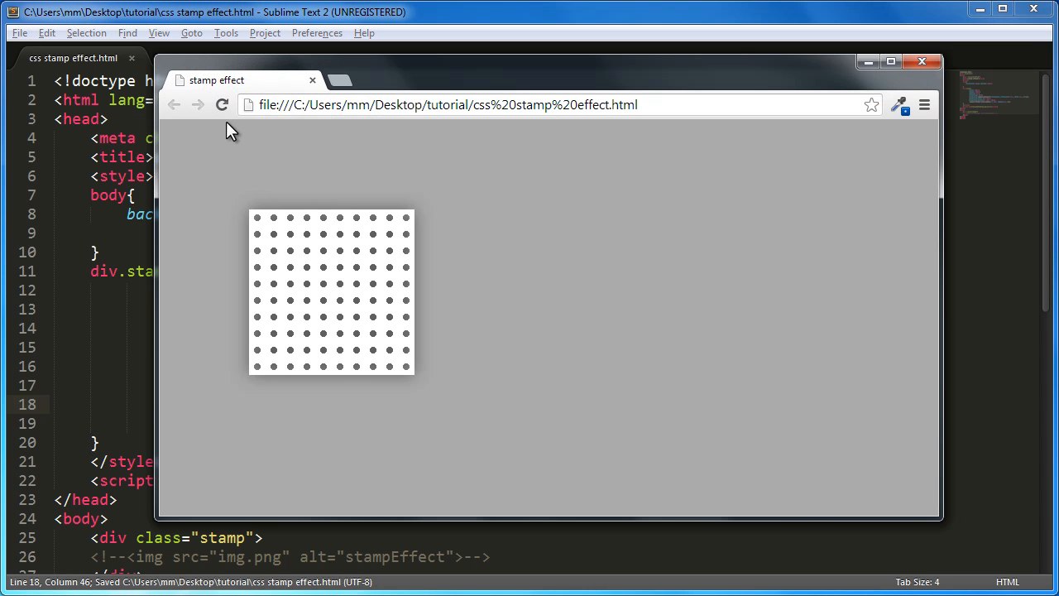
left_click(221, 104)
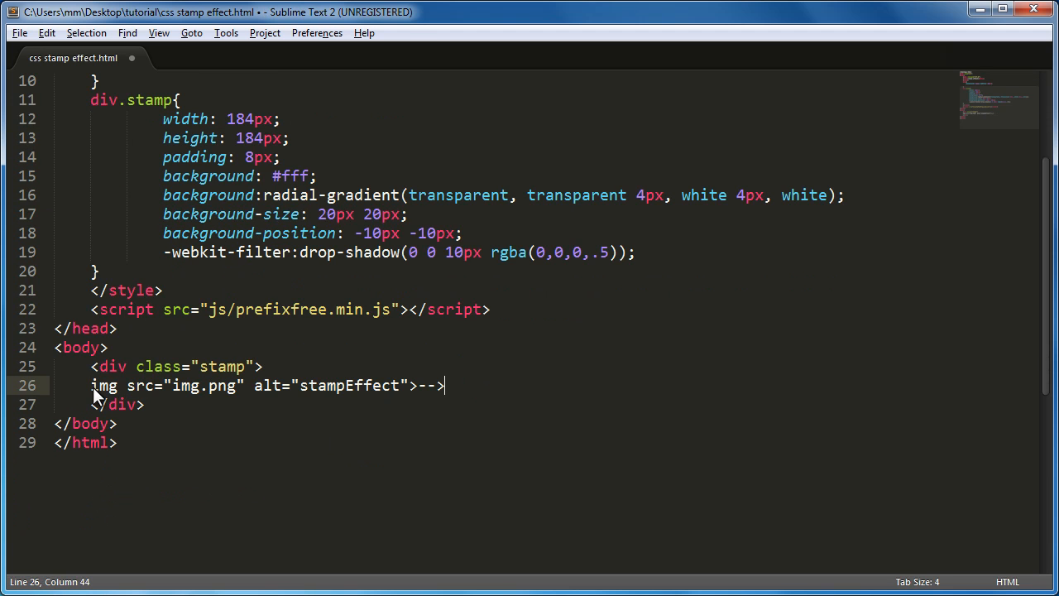
Delete the leftover comment marks, add '<' before img on line 26, and save.
key("BackSpace")
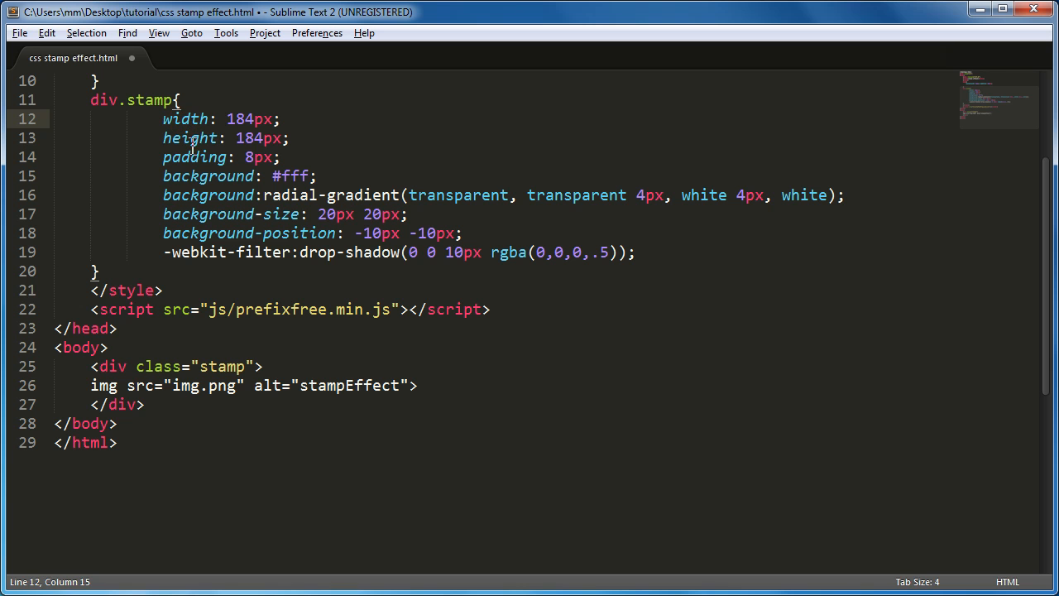
left_click(12, 32)
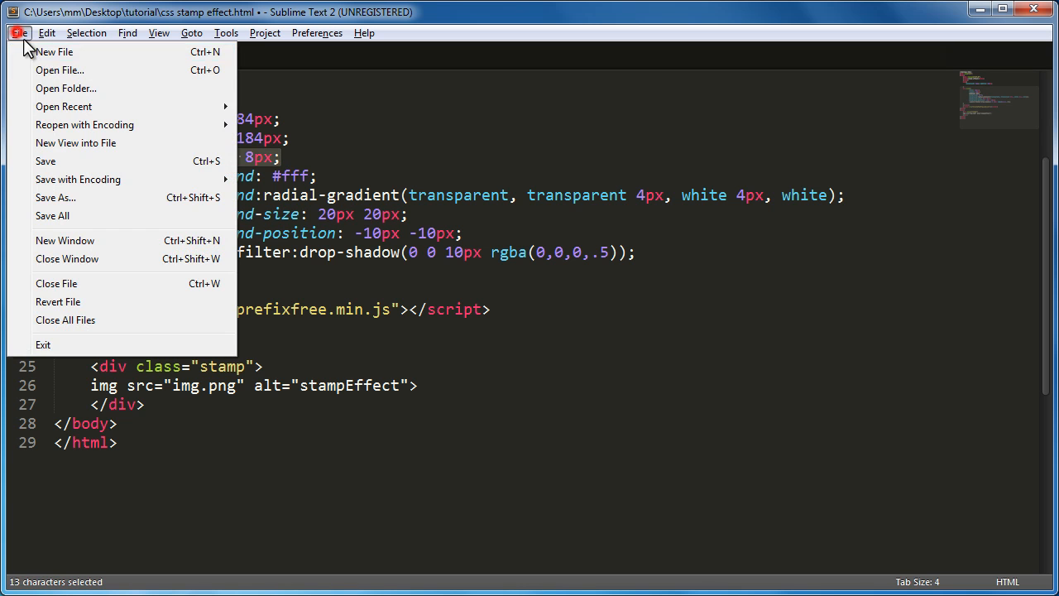
left_click(45, 161)
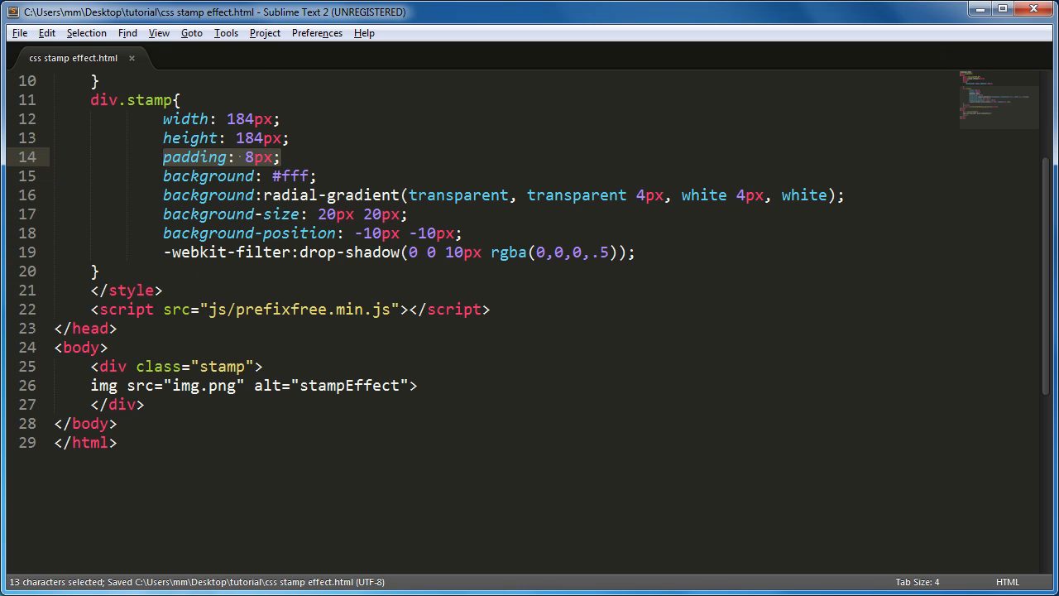
left_click(224, 105)
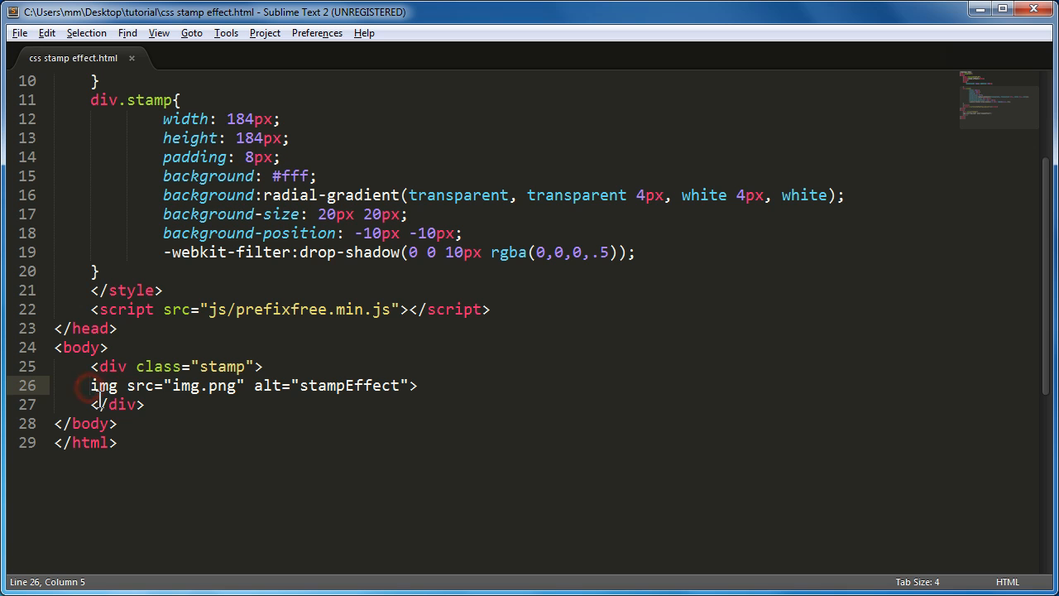
type("<")
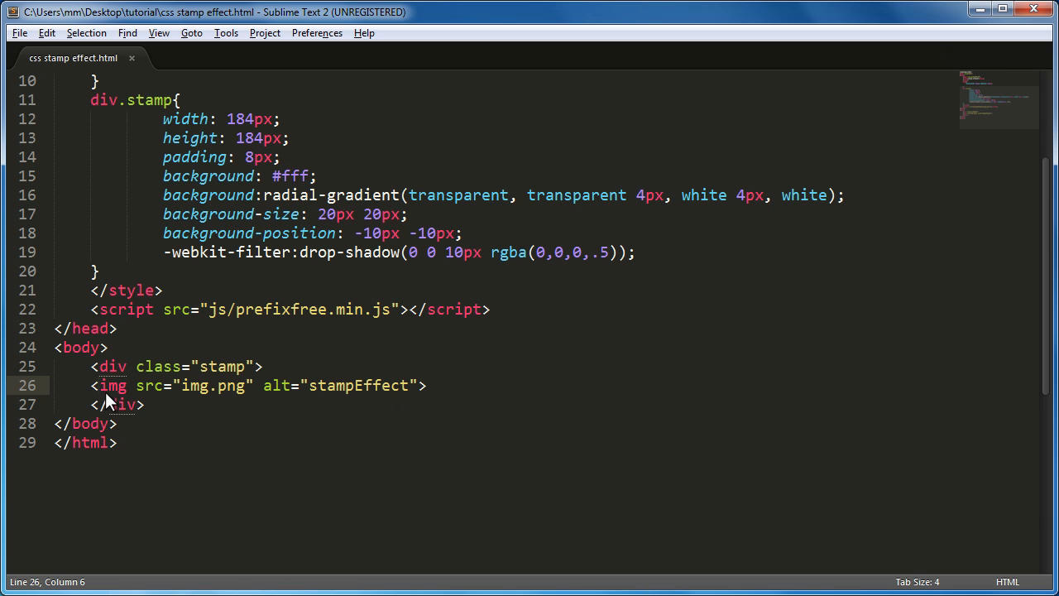
left_click(16, 33)
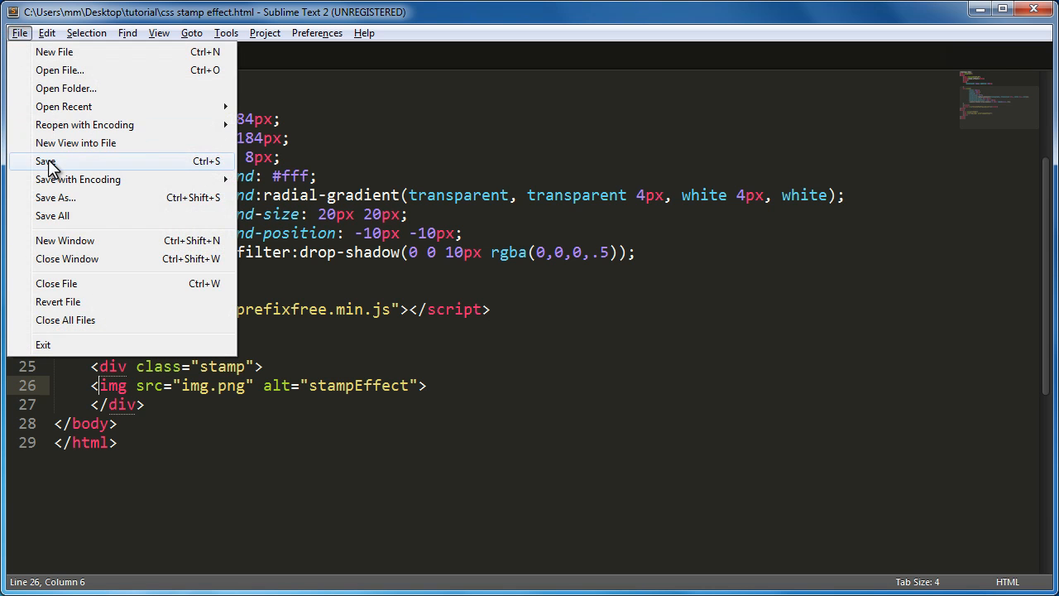
left_click(45, 160)
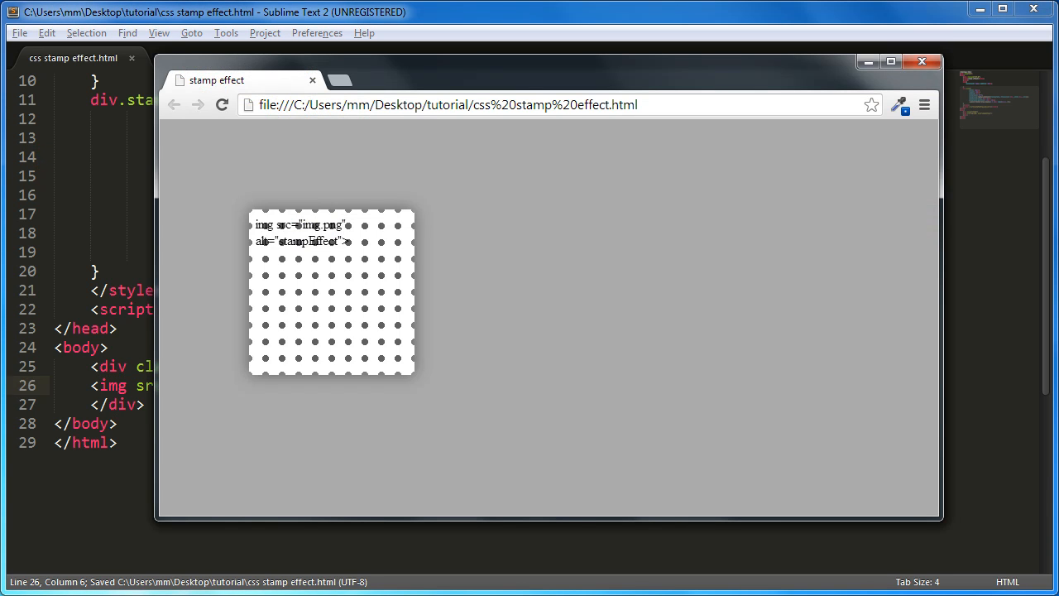
Reload Chrome to display the html5 + css3 image inside the shadowed perforated frame.
left_click(221, 105)
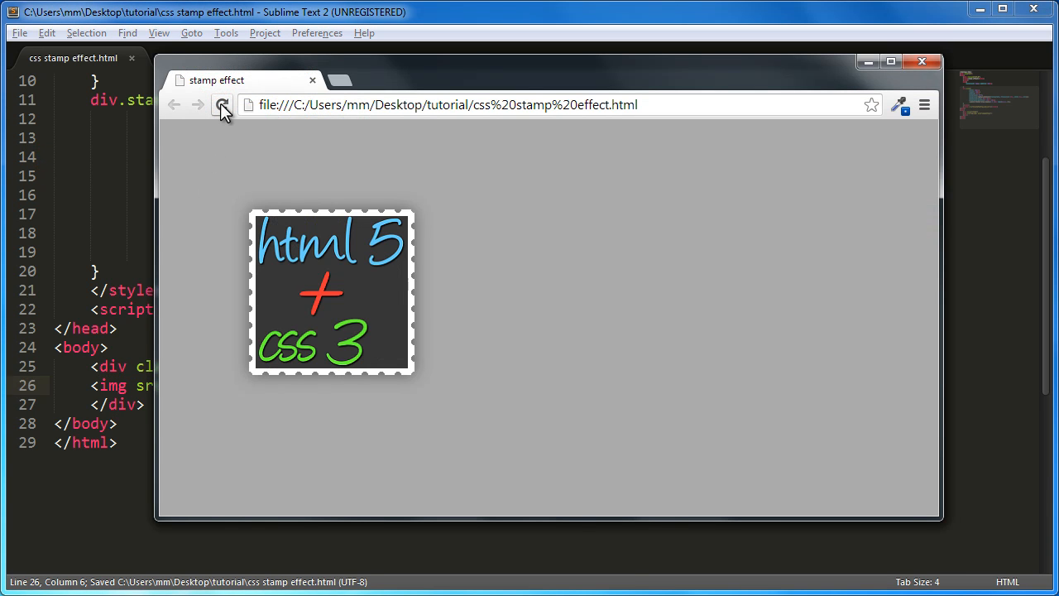
left_click(223, 105)
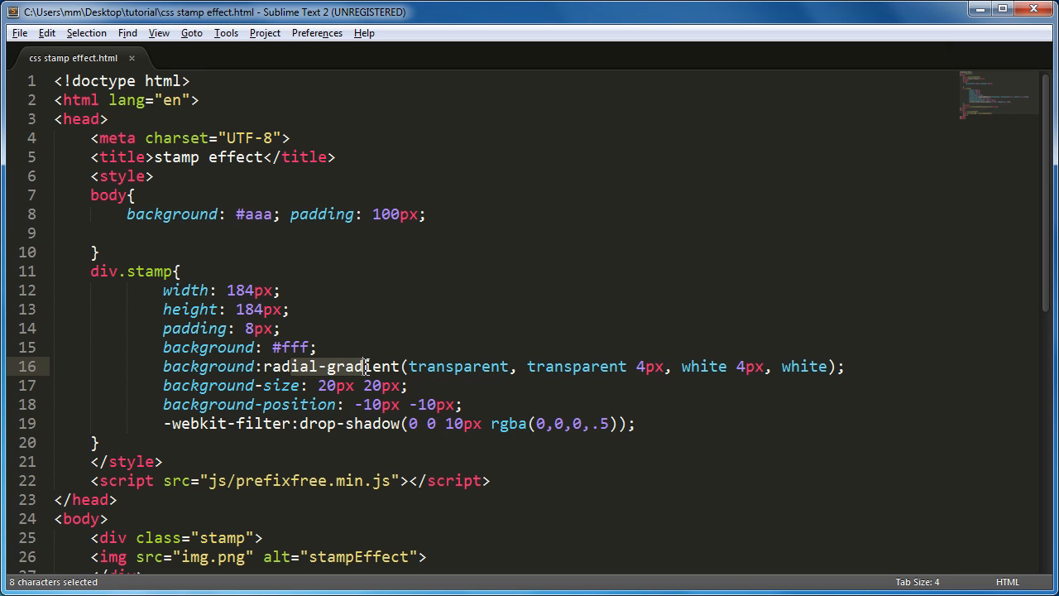
mouse_move(363, 376)
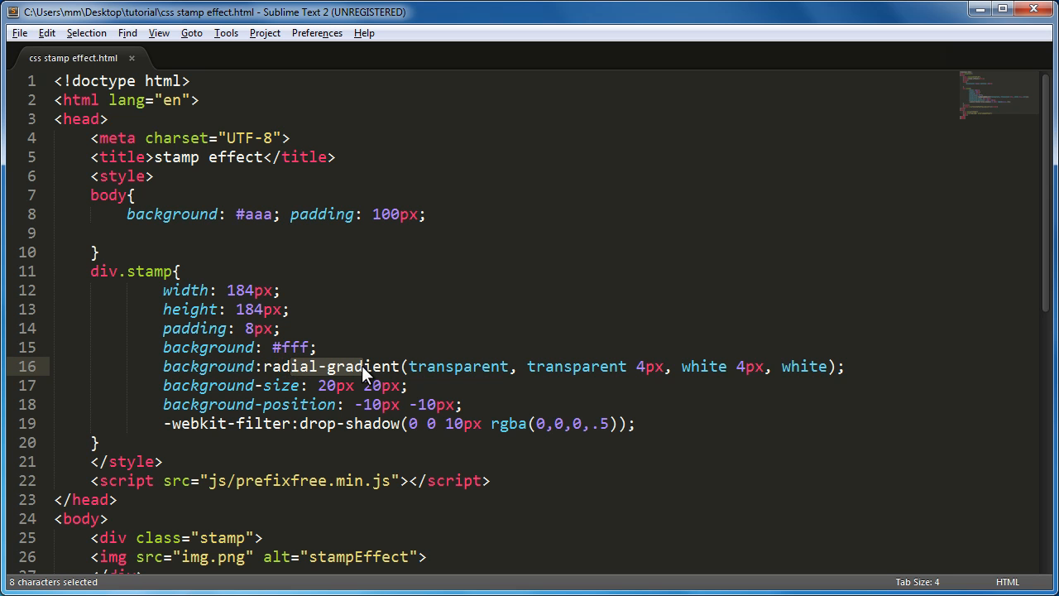